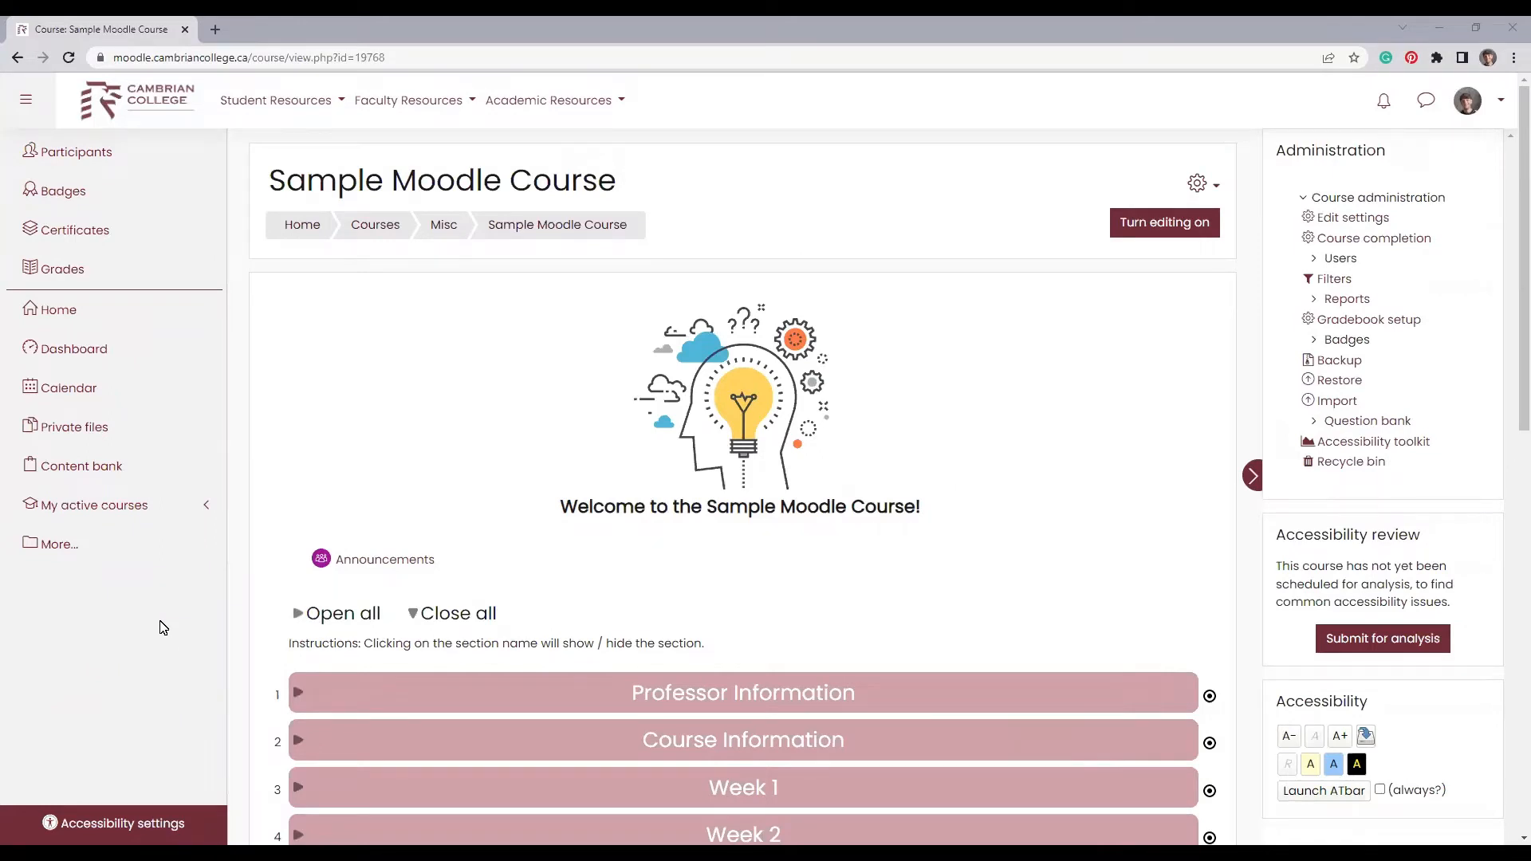
{"action": "mouse_move", "coordinate": [1027, 593]}
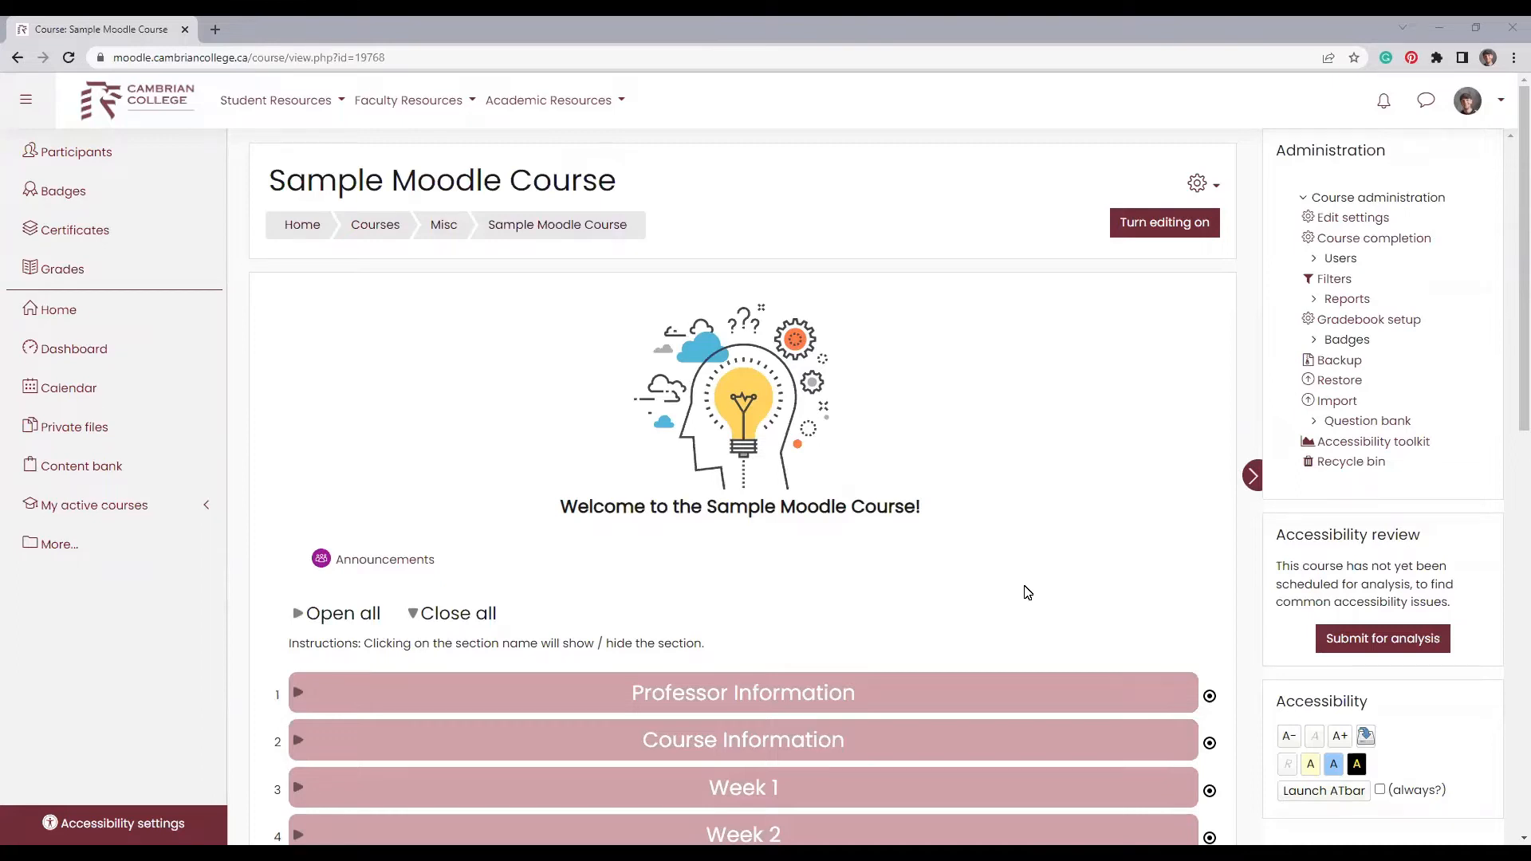
Step: Select the Accessibility review heading, then collapse and restore the administration blocks
{"action": "double_click", "coordinate": [1336, 534]}
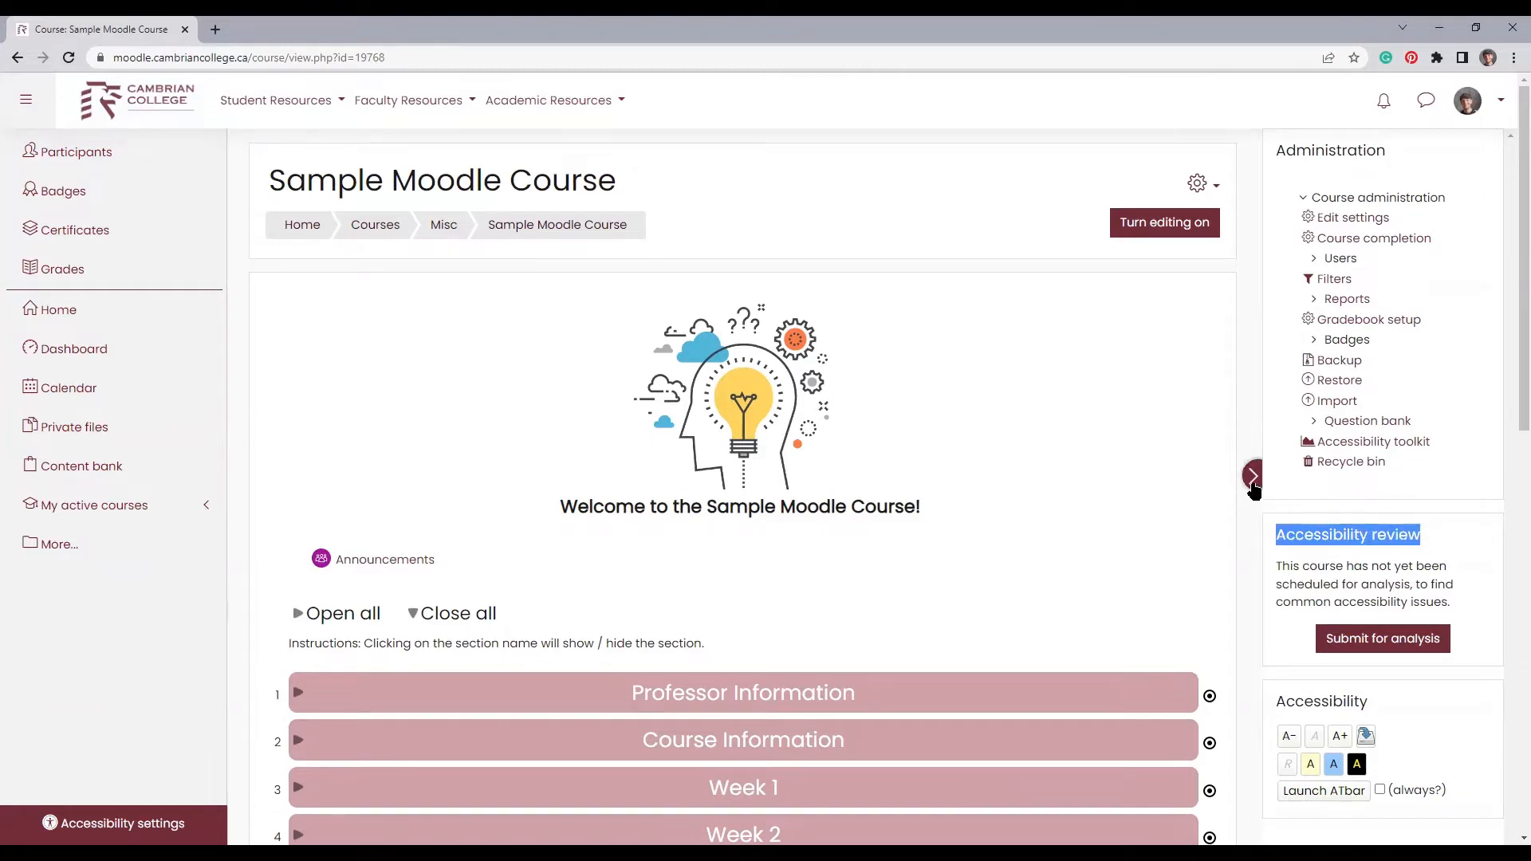
{"action": "left_click", "coordinate": [1253, 477]}
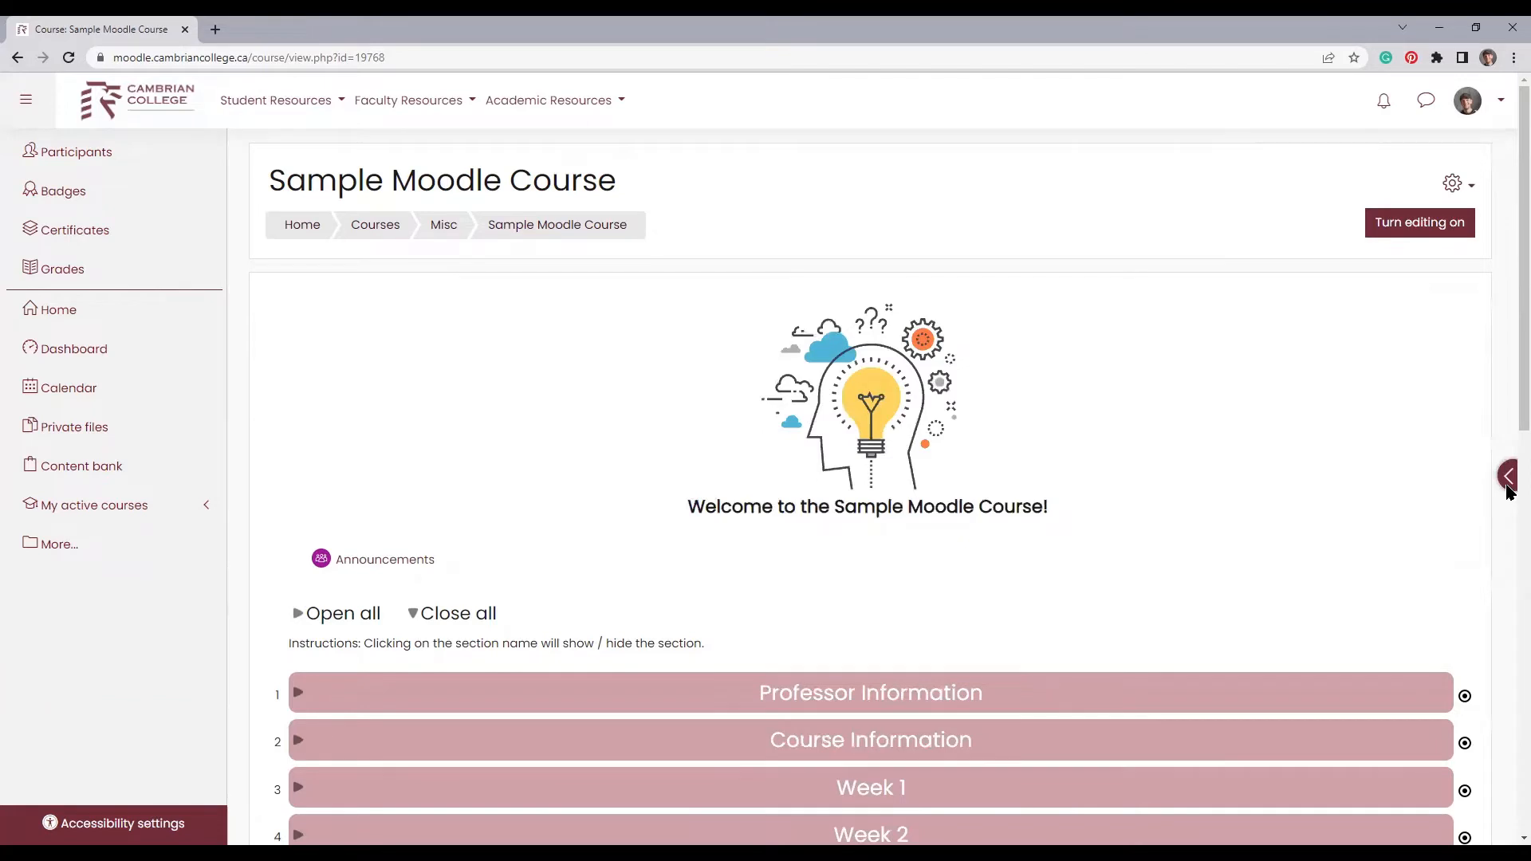
{"action": "left_click", "coordinate": [1506, 477]}
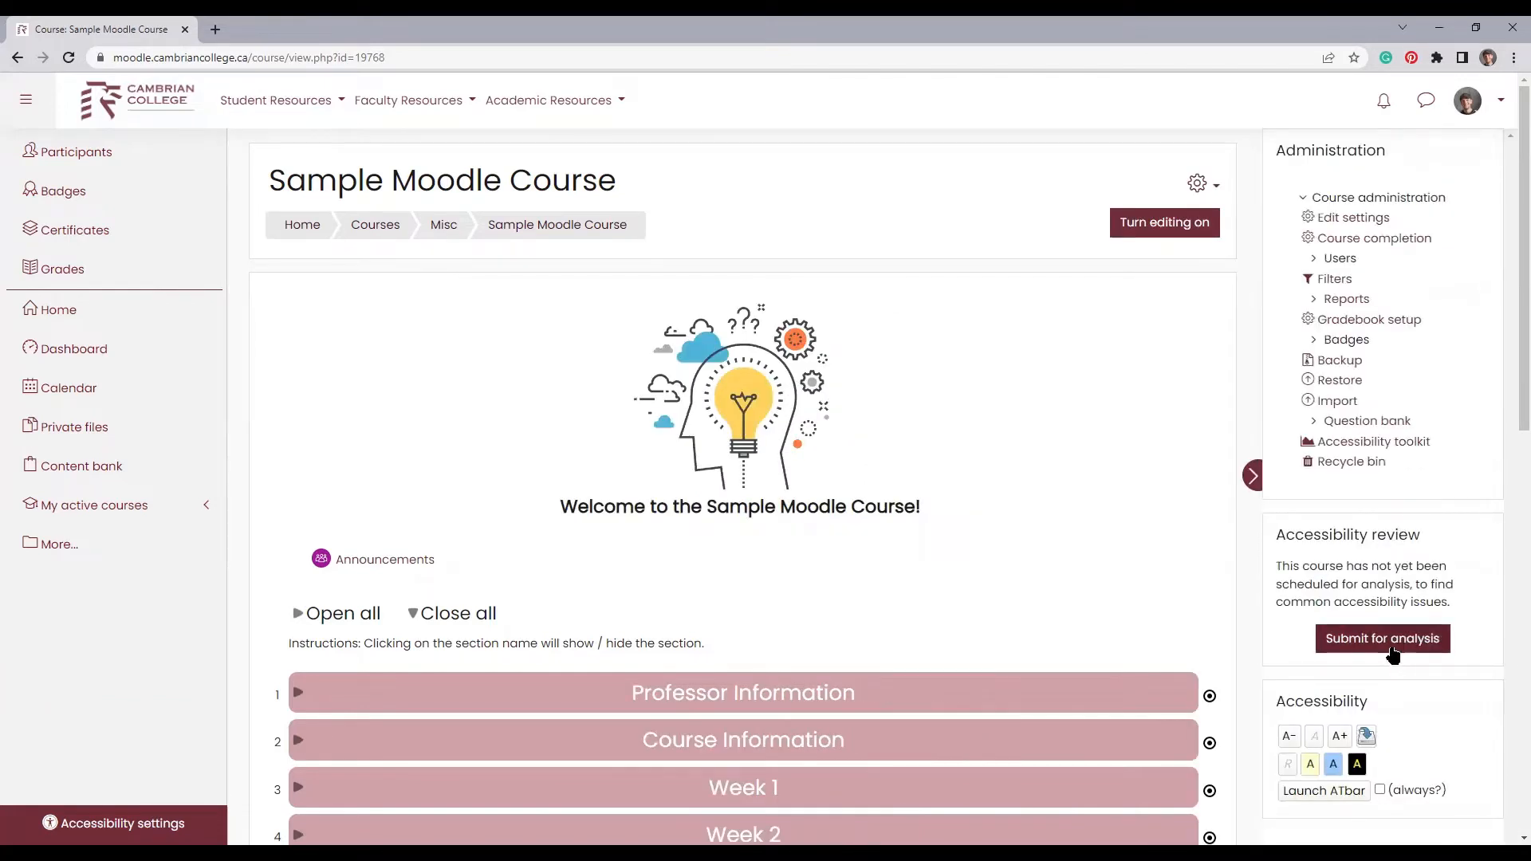
{"action": "mouse_move", "coordinate": [1435, 457]}
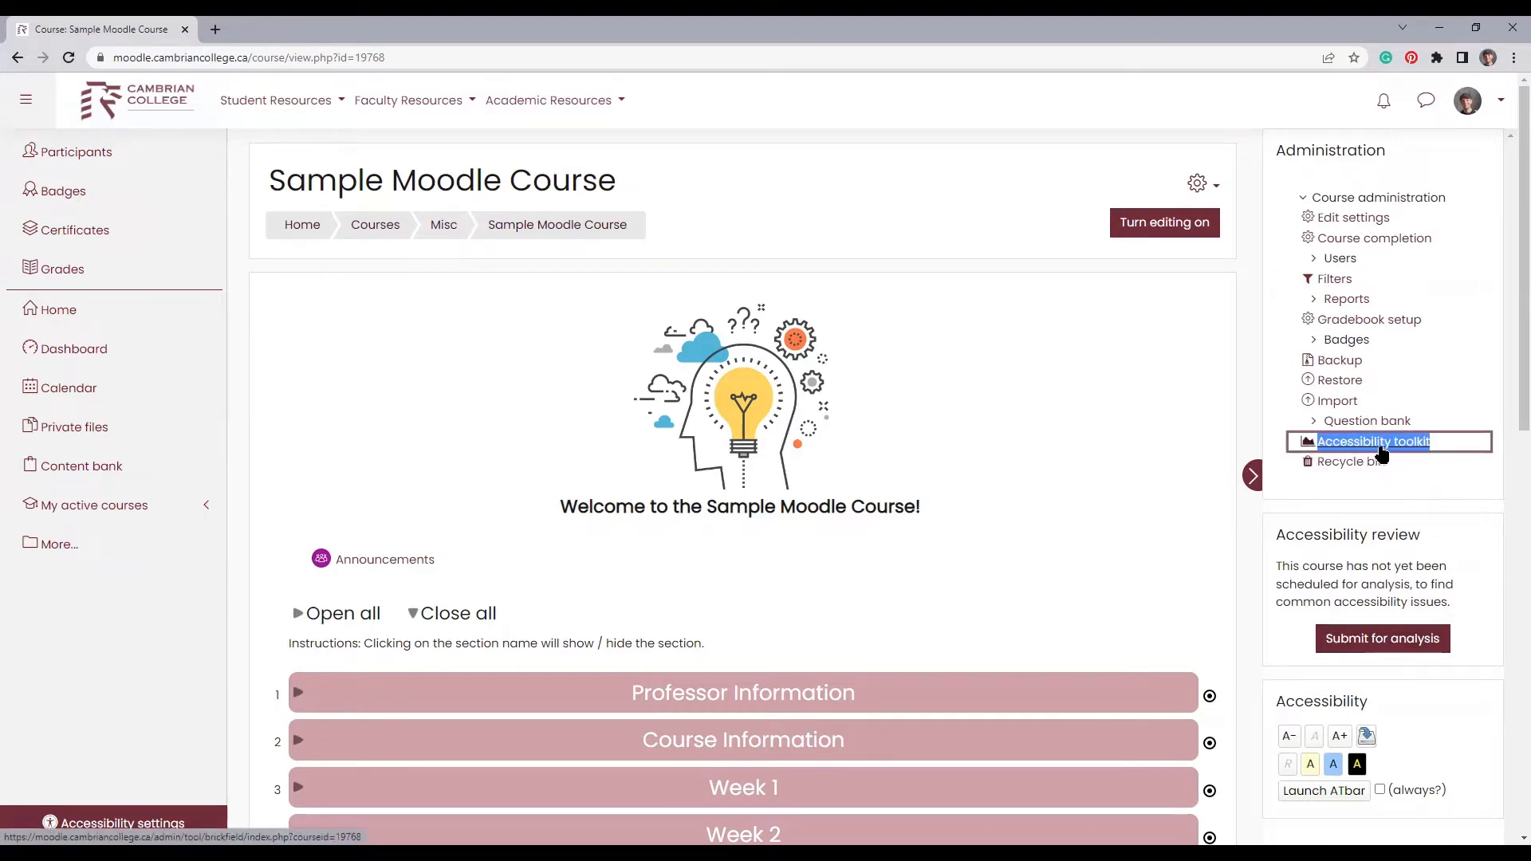
Step: Submit Sample Moodle Course for accessibility analysis and confirm it on the Accessibility toolkit page
{"action": "left_click", "coordinate": [1373, 441]}
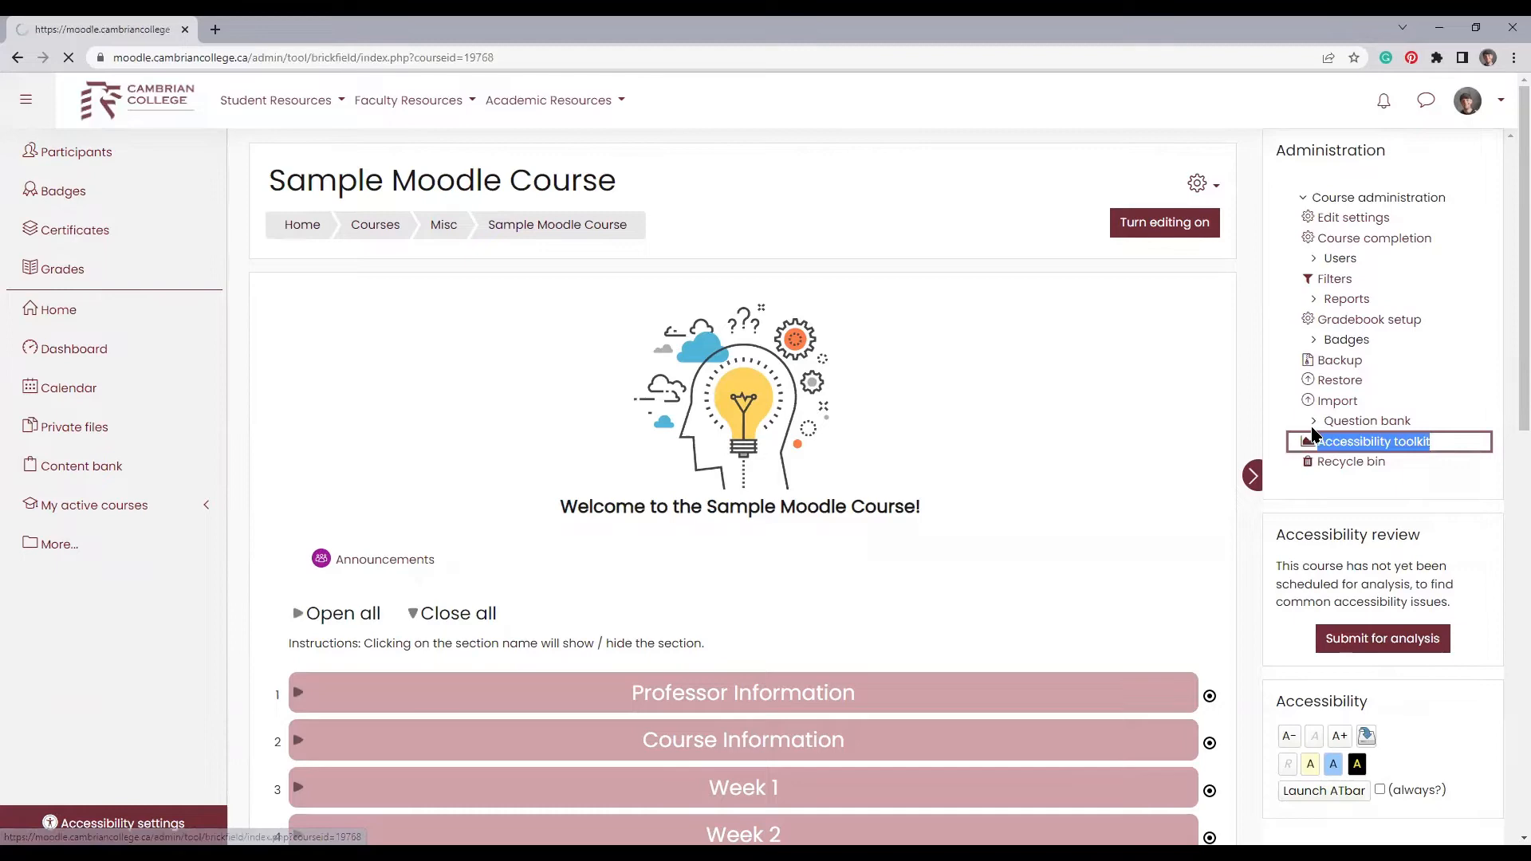
{"action": "left_click", "coordinate": [1375, 441]}
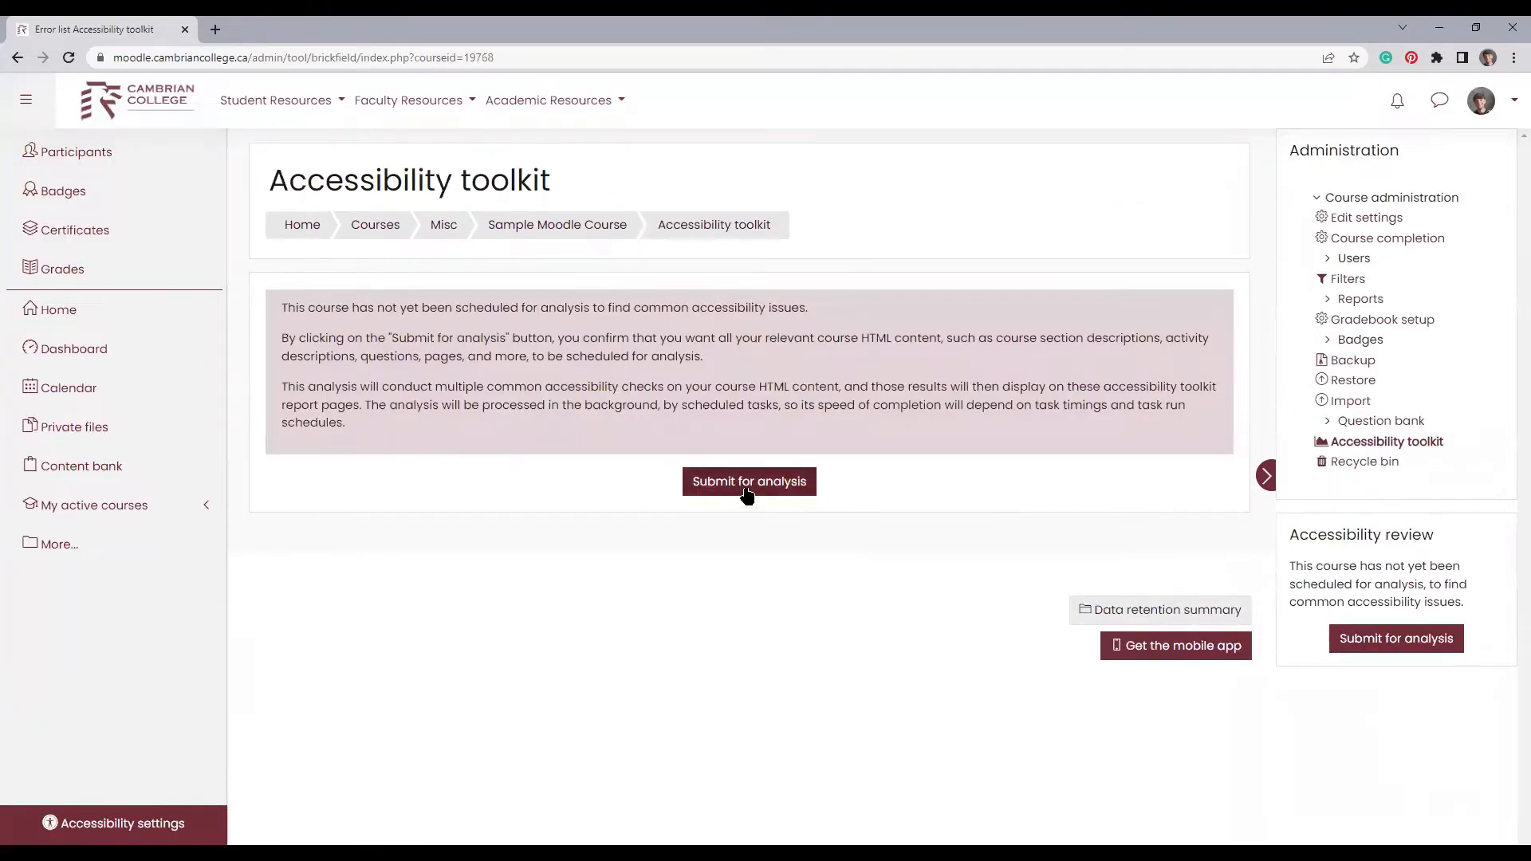
{"action": "left_click", "coordinate": [748, 481]}
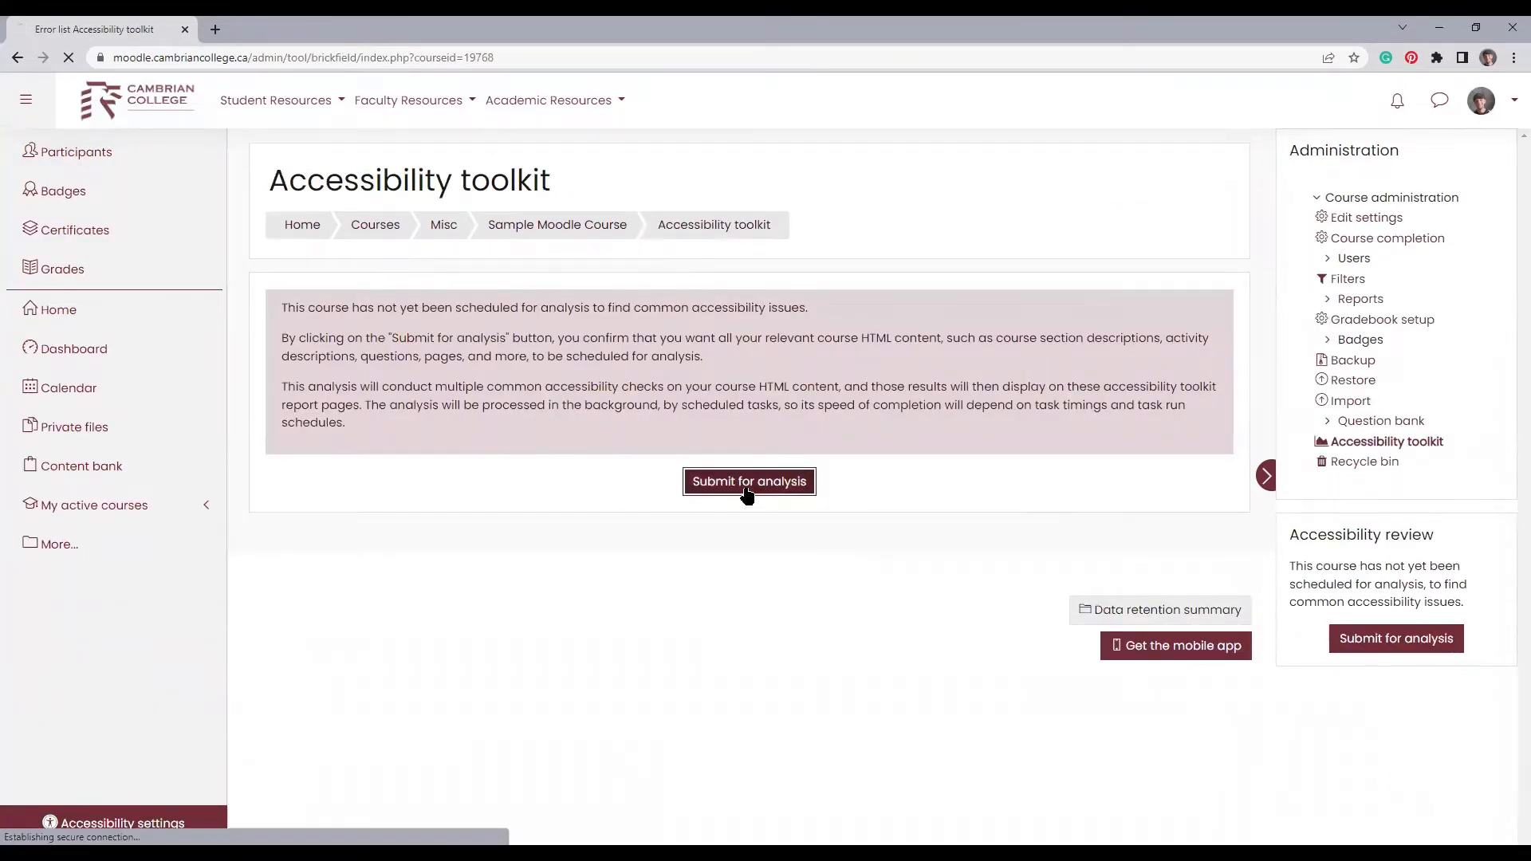
{"action": "left_click", "coordinate": [748, 481]}
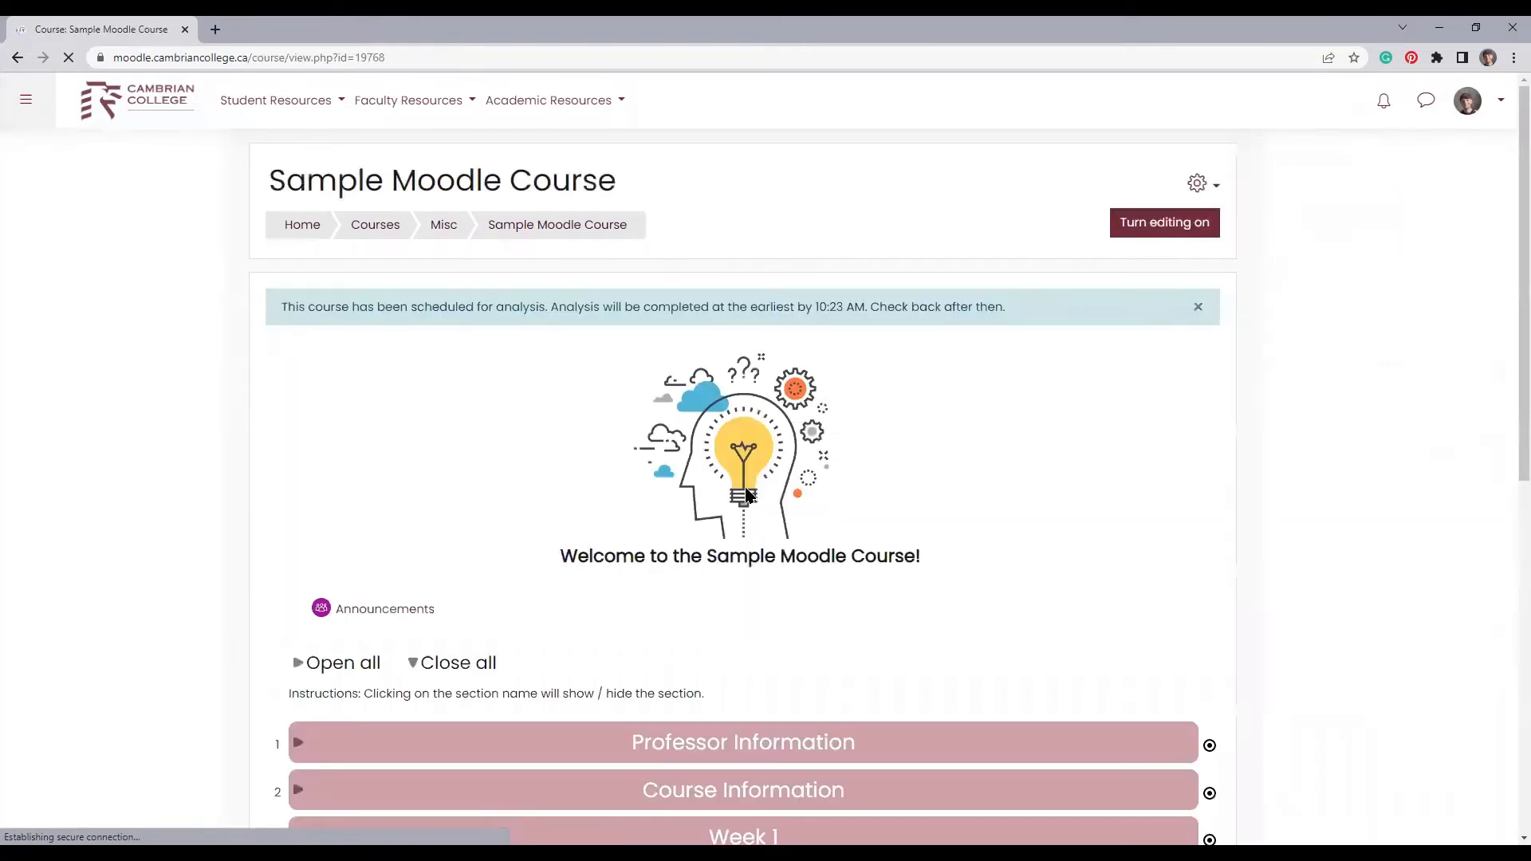
{"action": "left_click", "coordinate": [26, 99]}
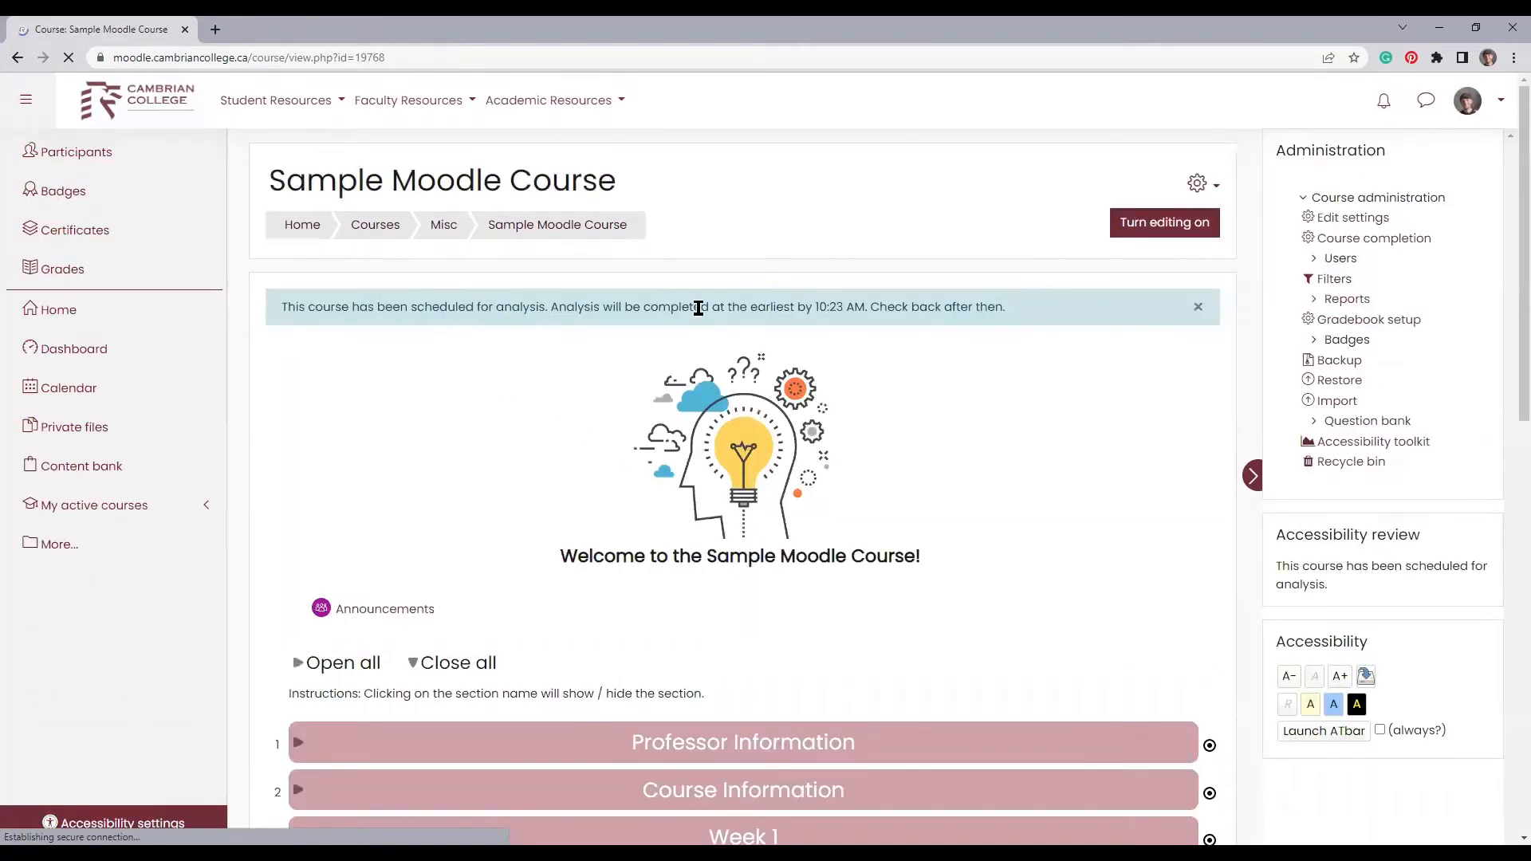
{"action": "mouse_move", "coordinate": [814, 309]}
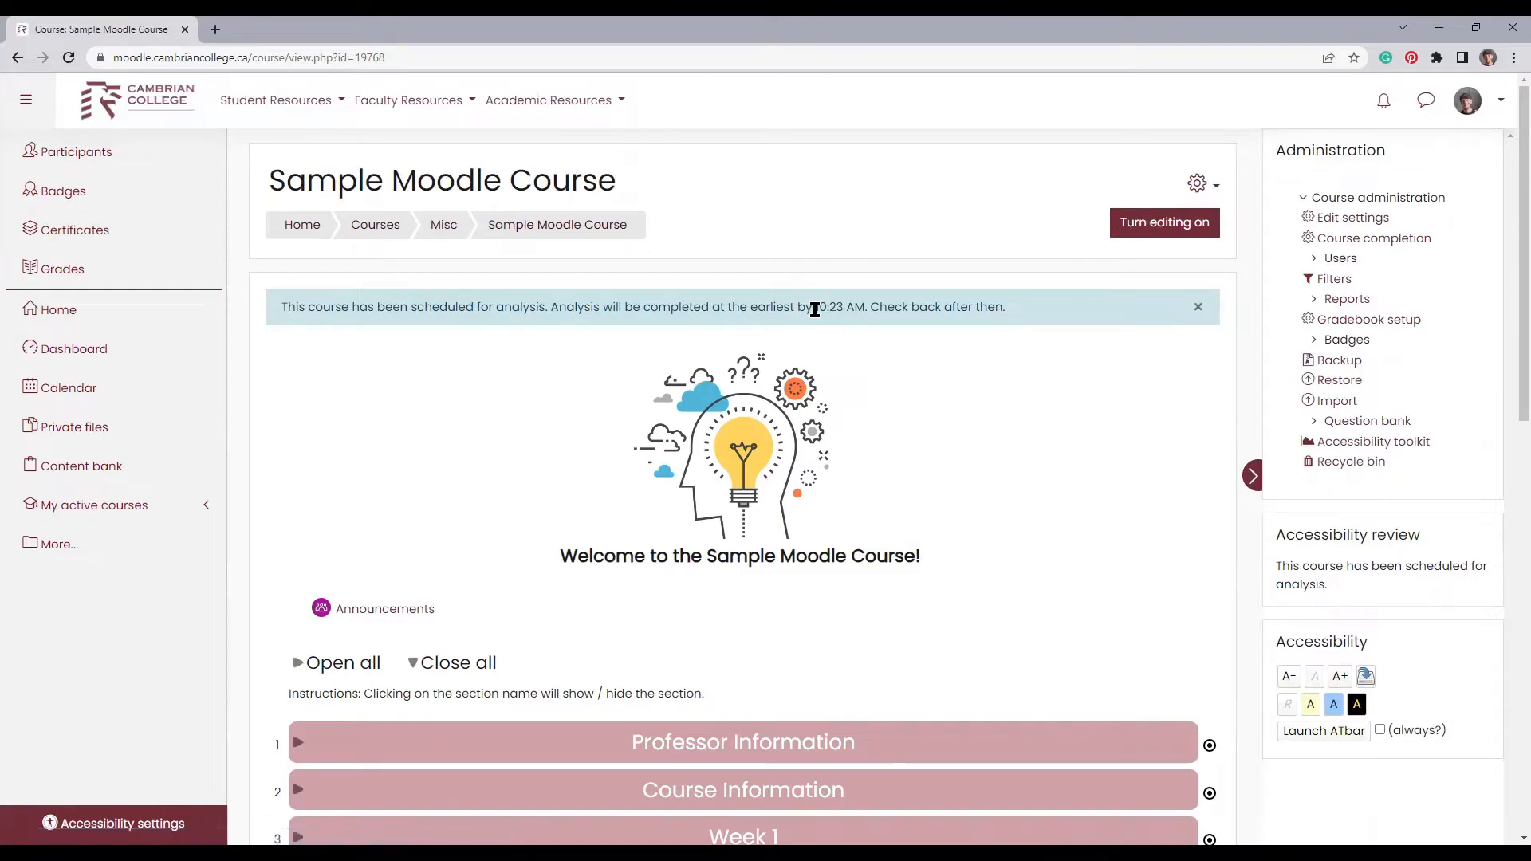
{"action": "left_click", "coordinate": [1373, 441]}
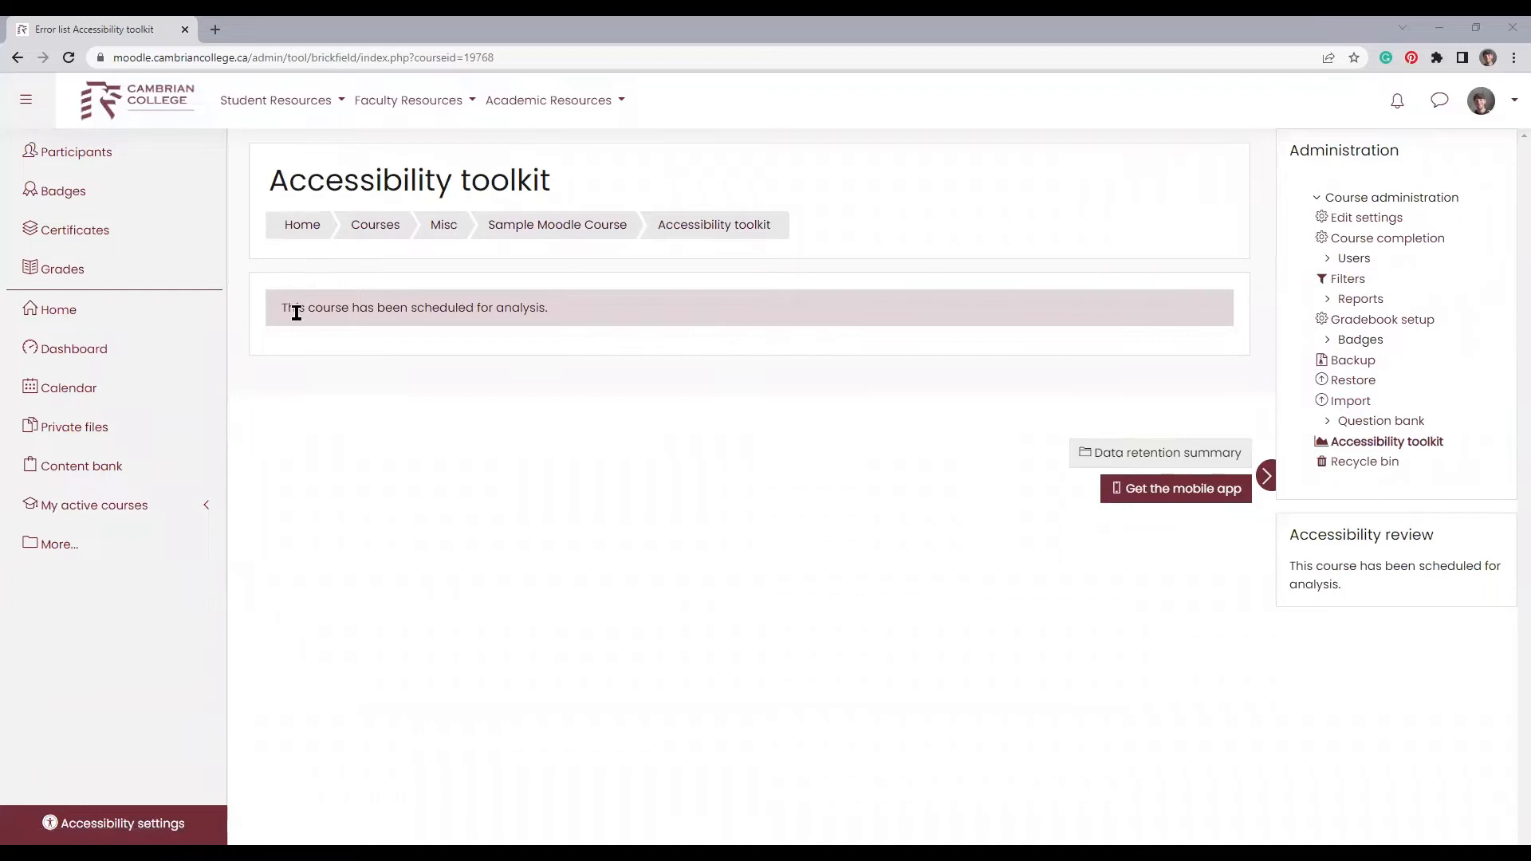
{"action": "mouse_move", "coordinate": [522, 312]}
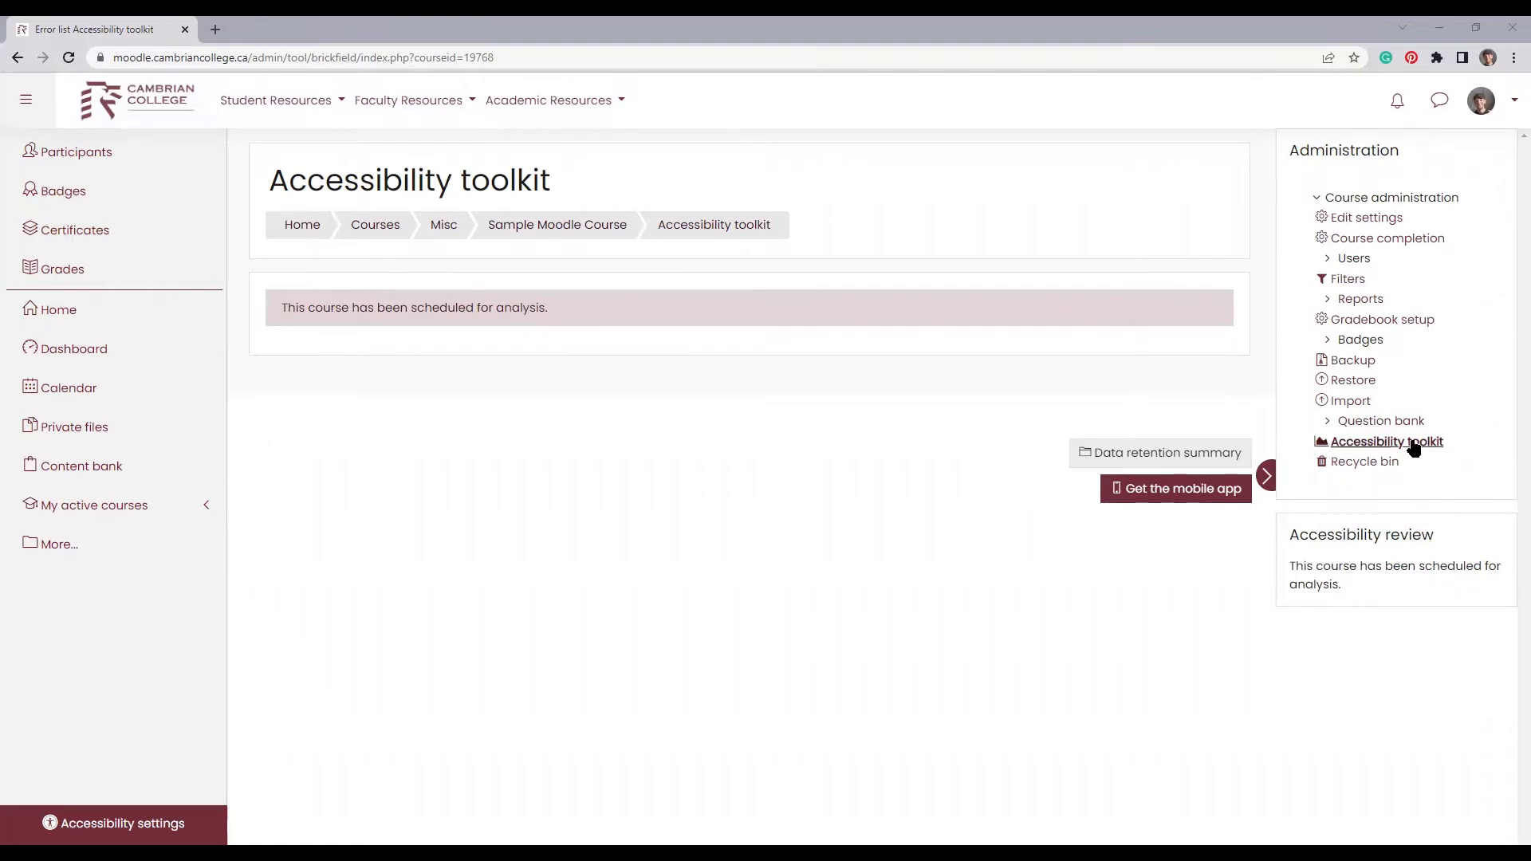
{"action": "mouse_move", "coordinate": [1386, 441]}
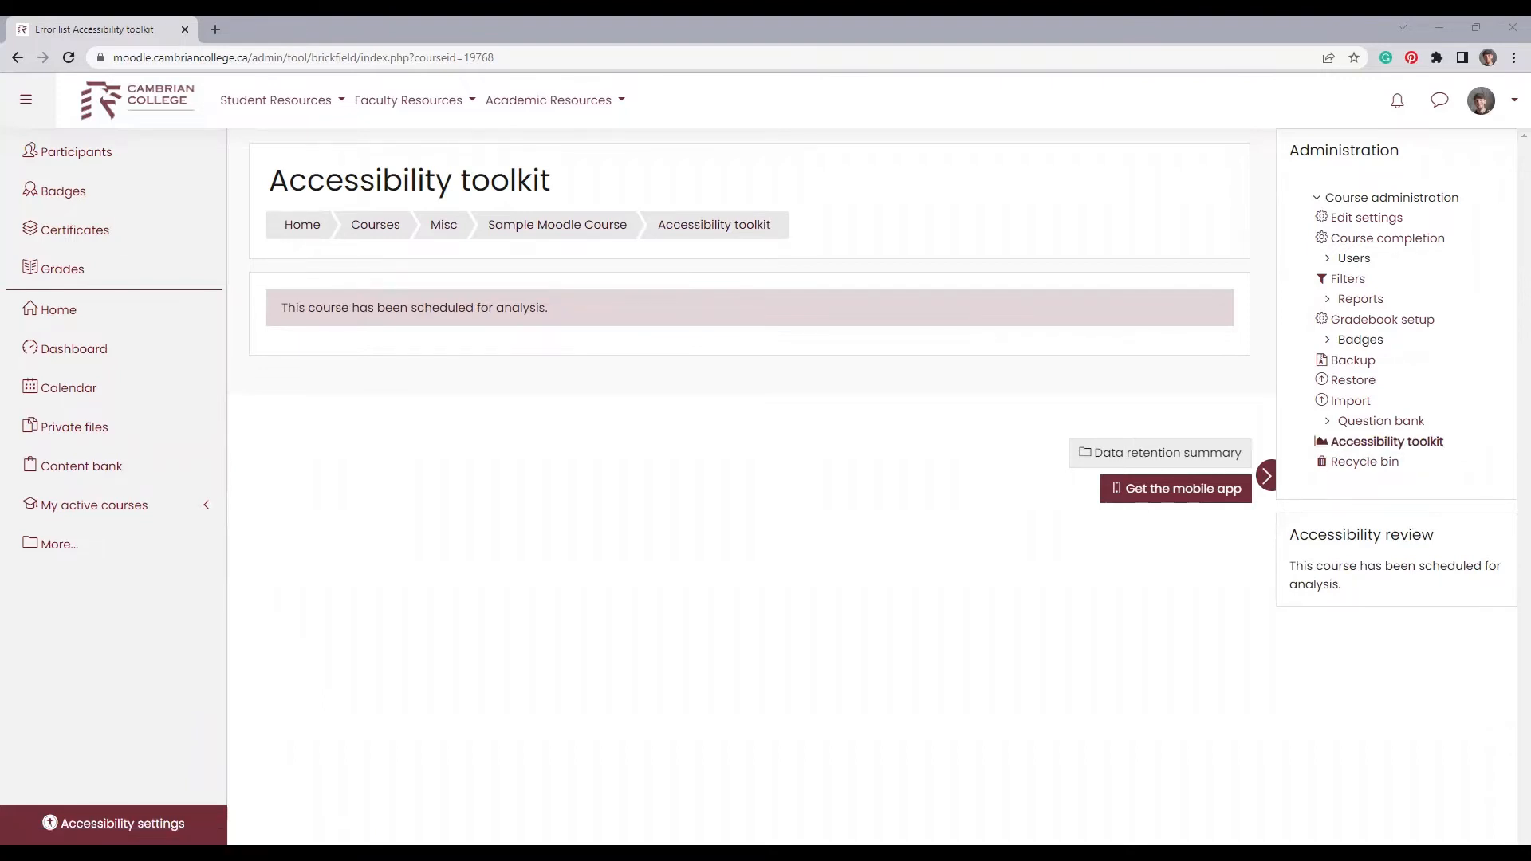
Step: Review the course's error counts: 12 image, 2 layout, 2 link, 4 table, 234 text
{"action": "left_click", "coordinate": [556, 225]}
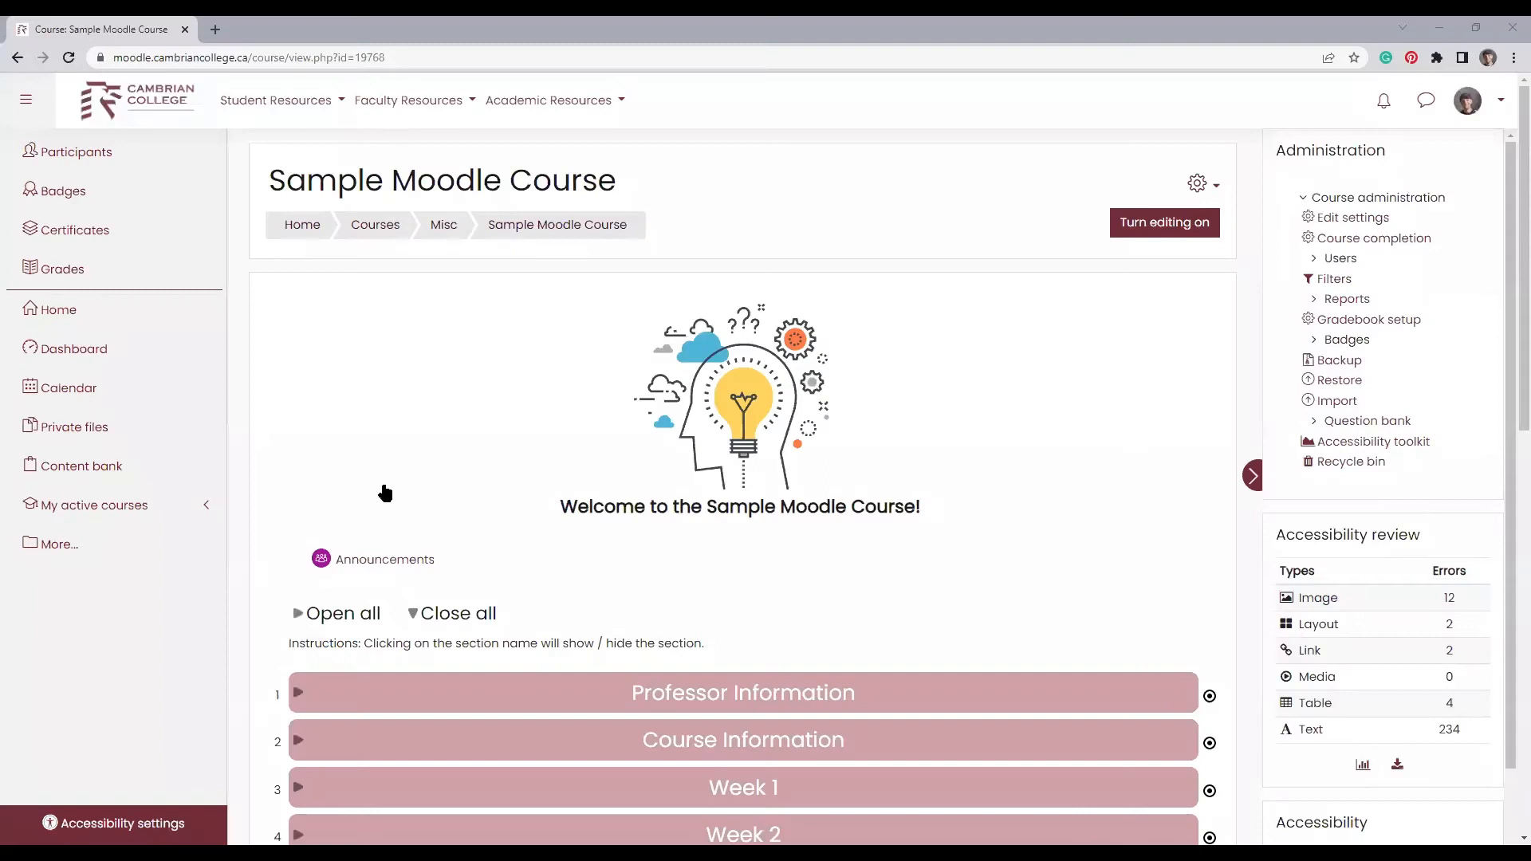
{"action": "mouse_move", "coordinate": [1127, 494]}
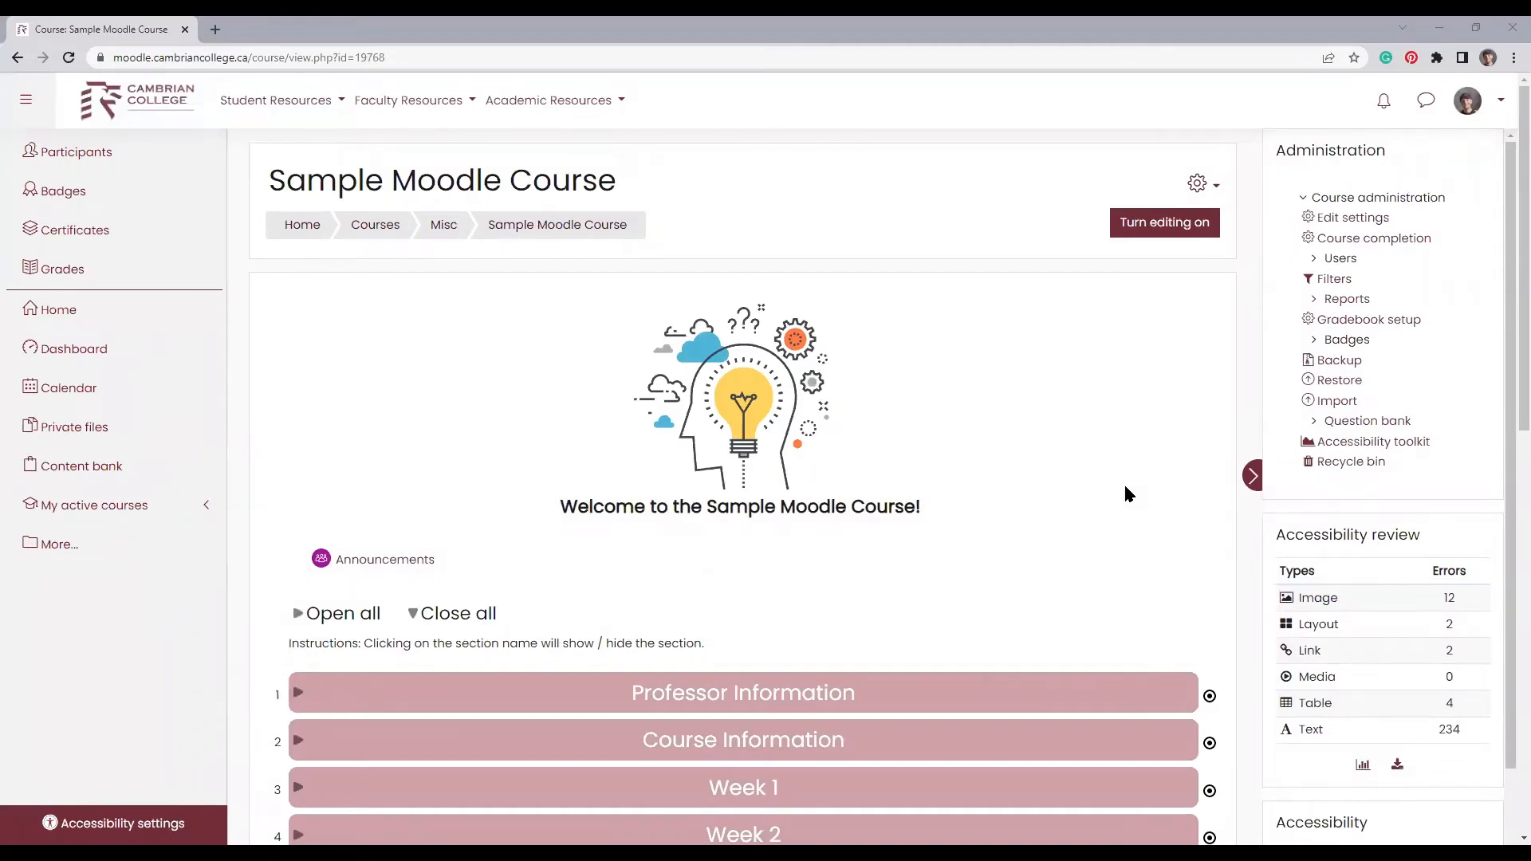
{"action": "mouse_move", "coordinate": [1379, 576]}
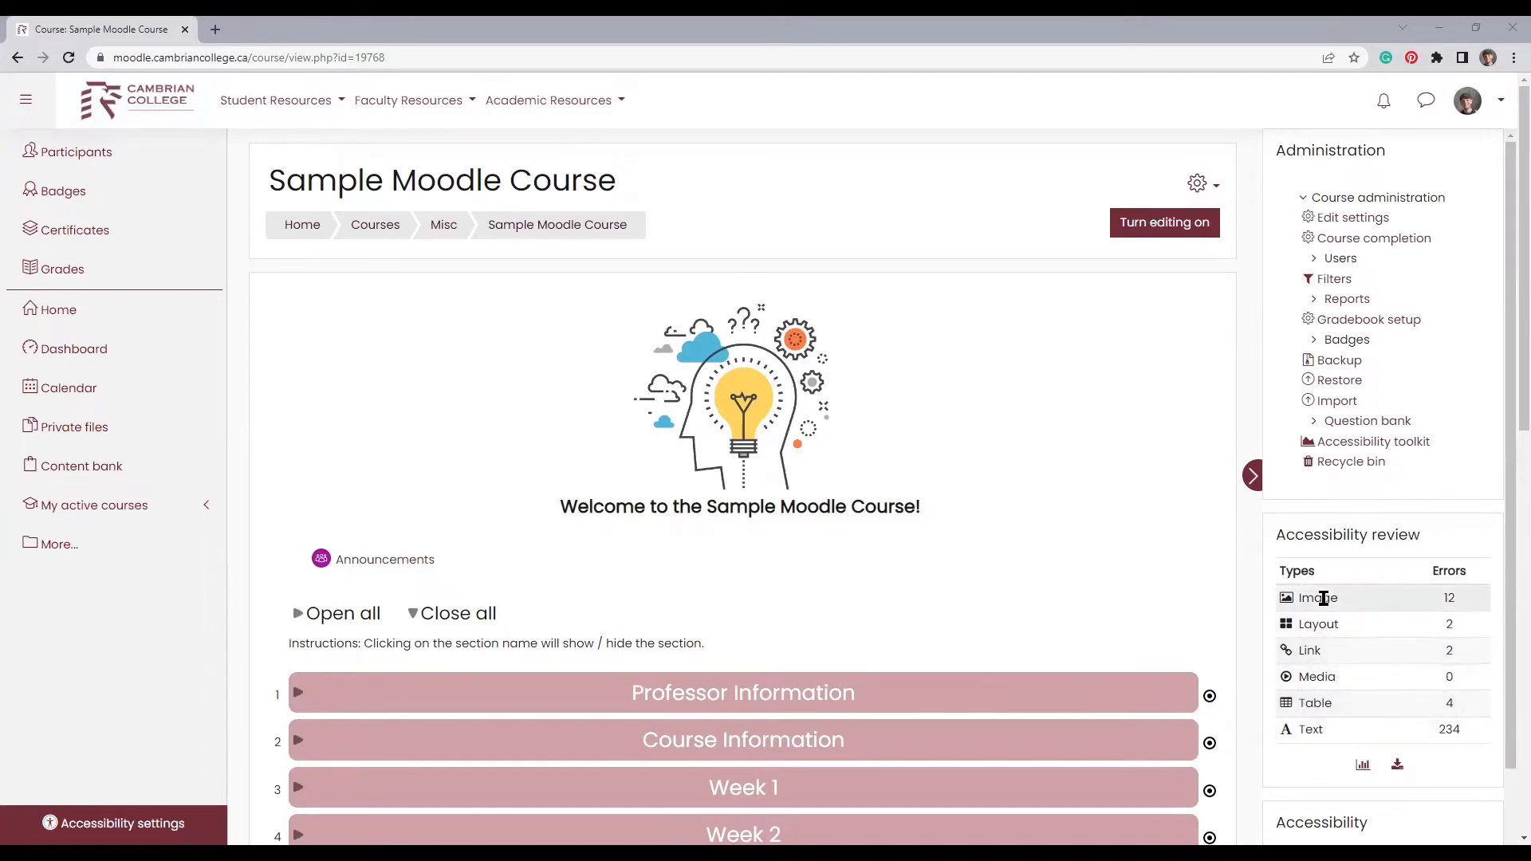
{"action": "mouse_move", "coordinate": [1456, 612]}
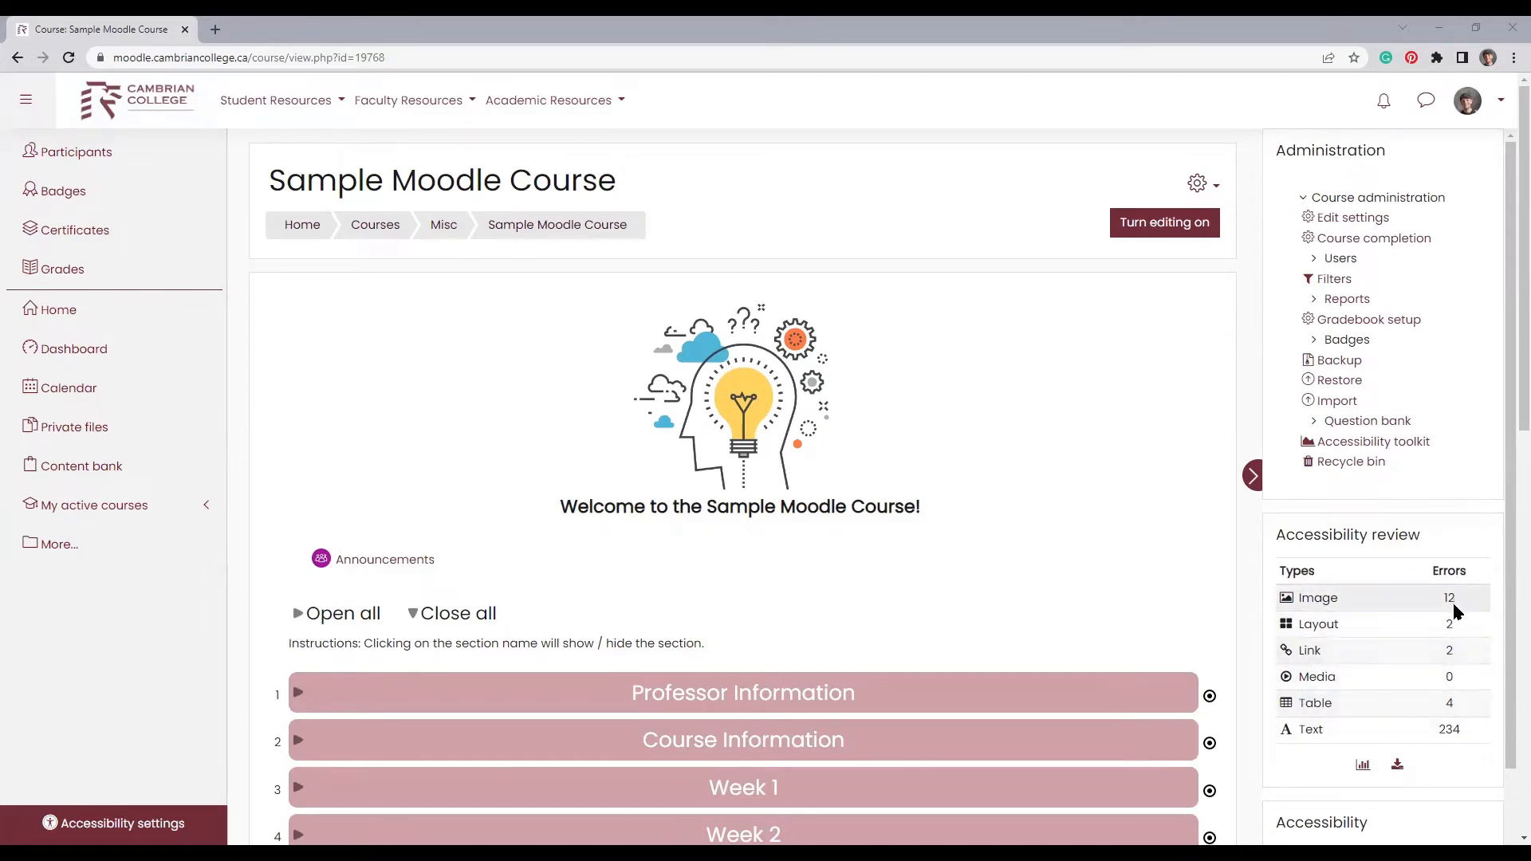
{"action": "mouse_move", "coordinate": [1448, 677]}
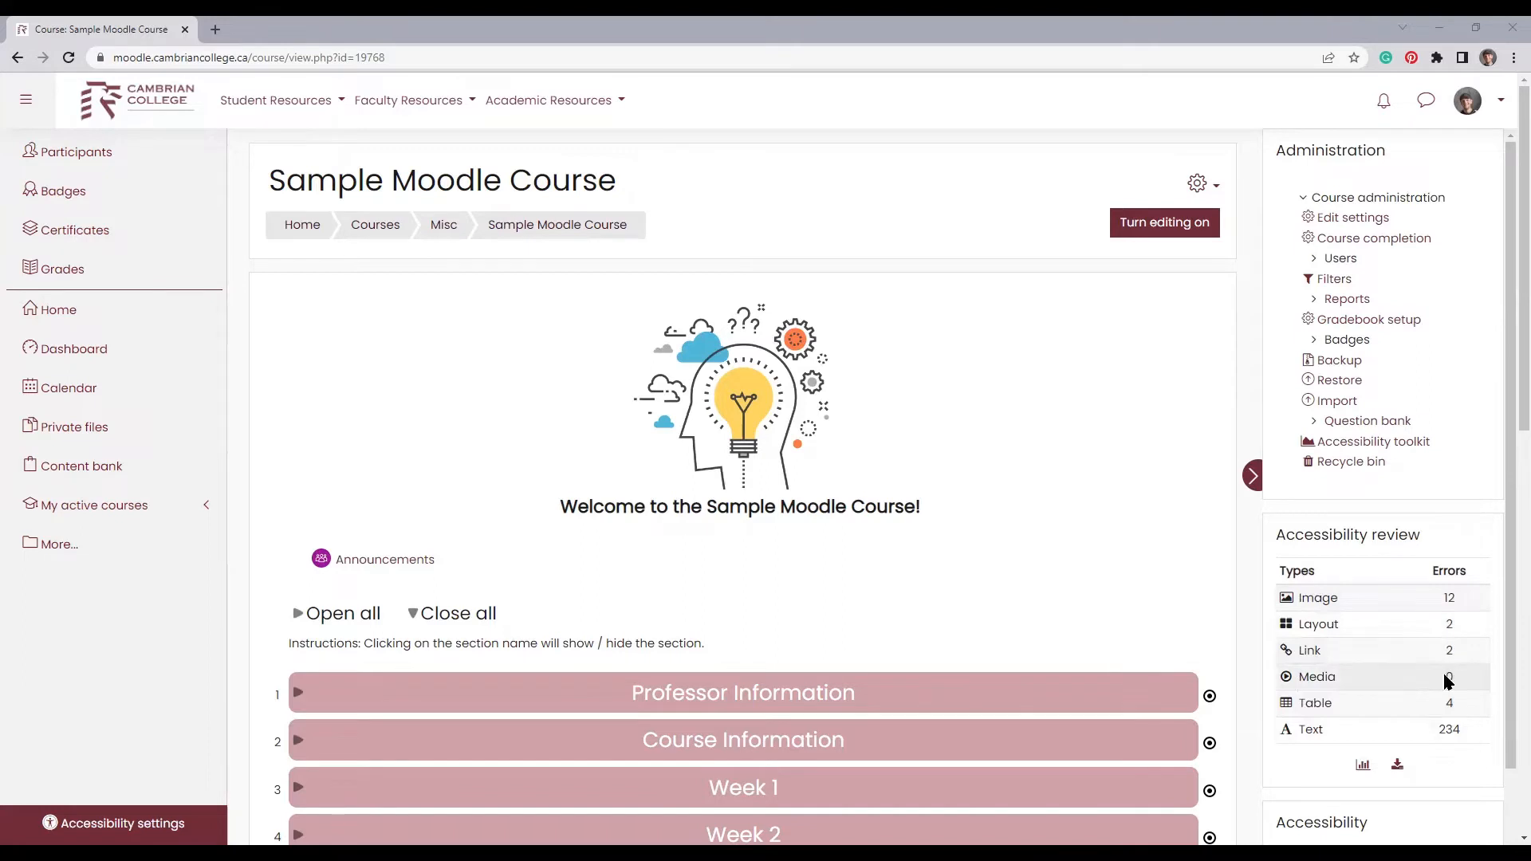
{"action": "mouse_move", "coordinate": [1373, 441]}
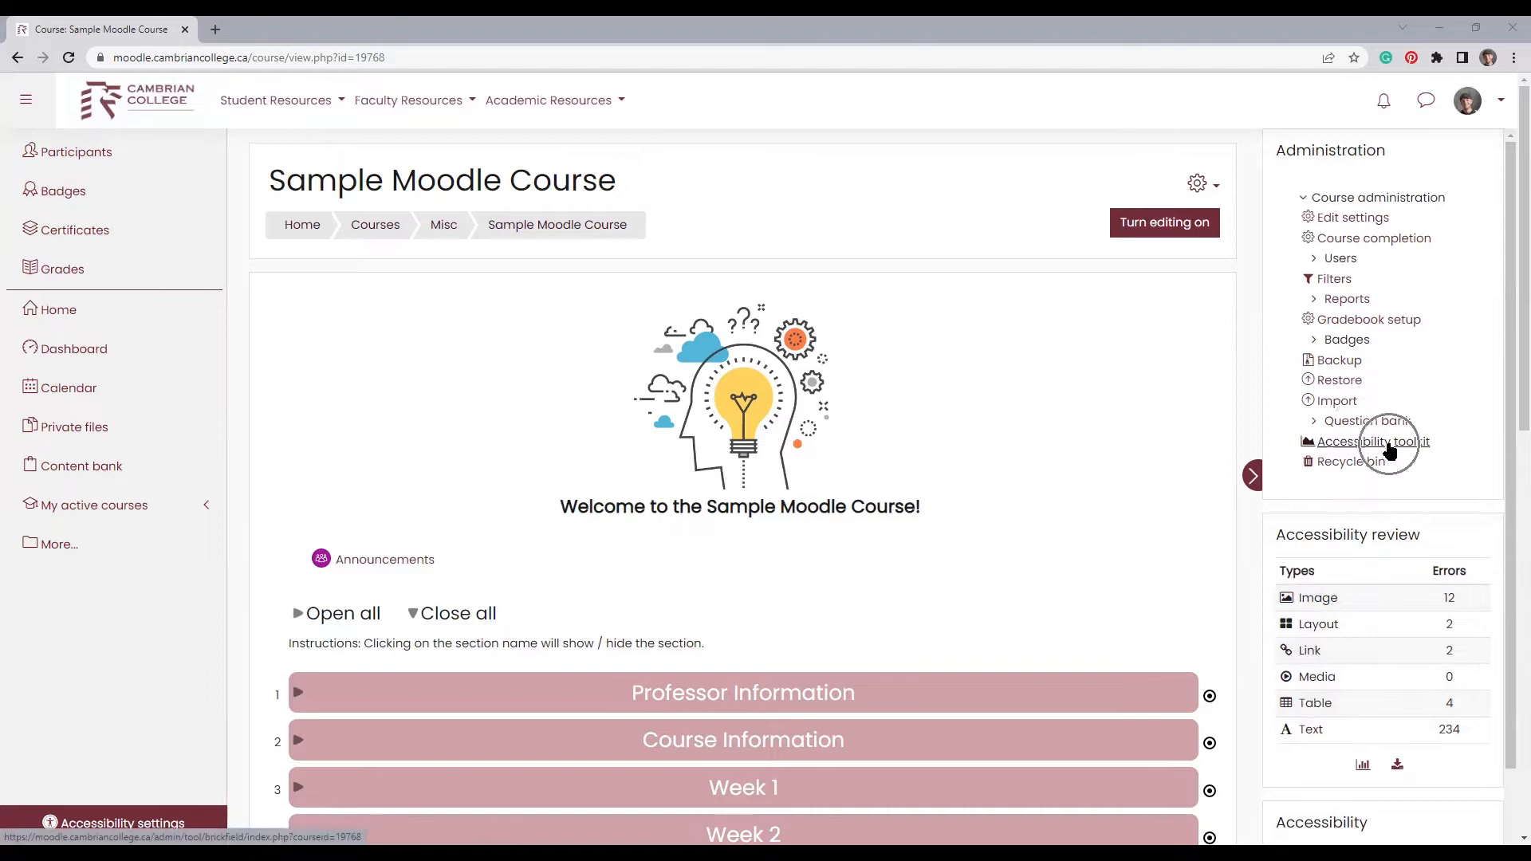
{"action": "mouse_move", "coordinate": [1391, 449]}
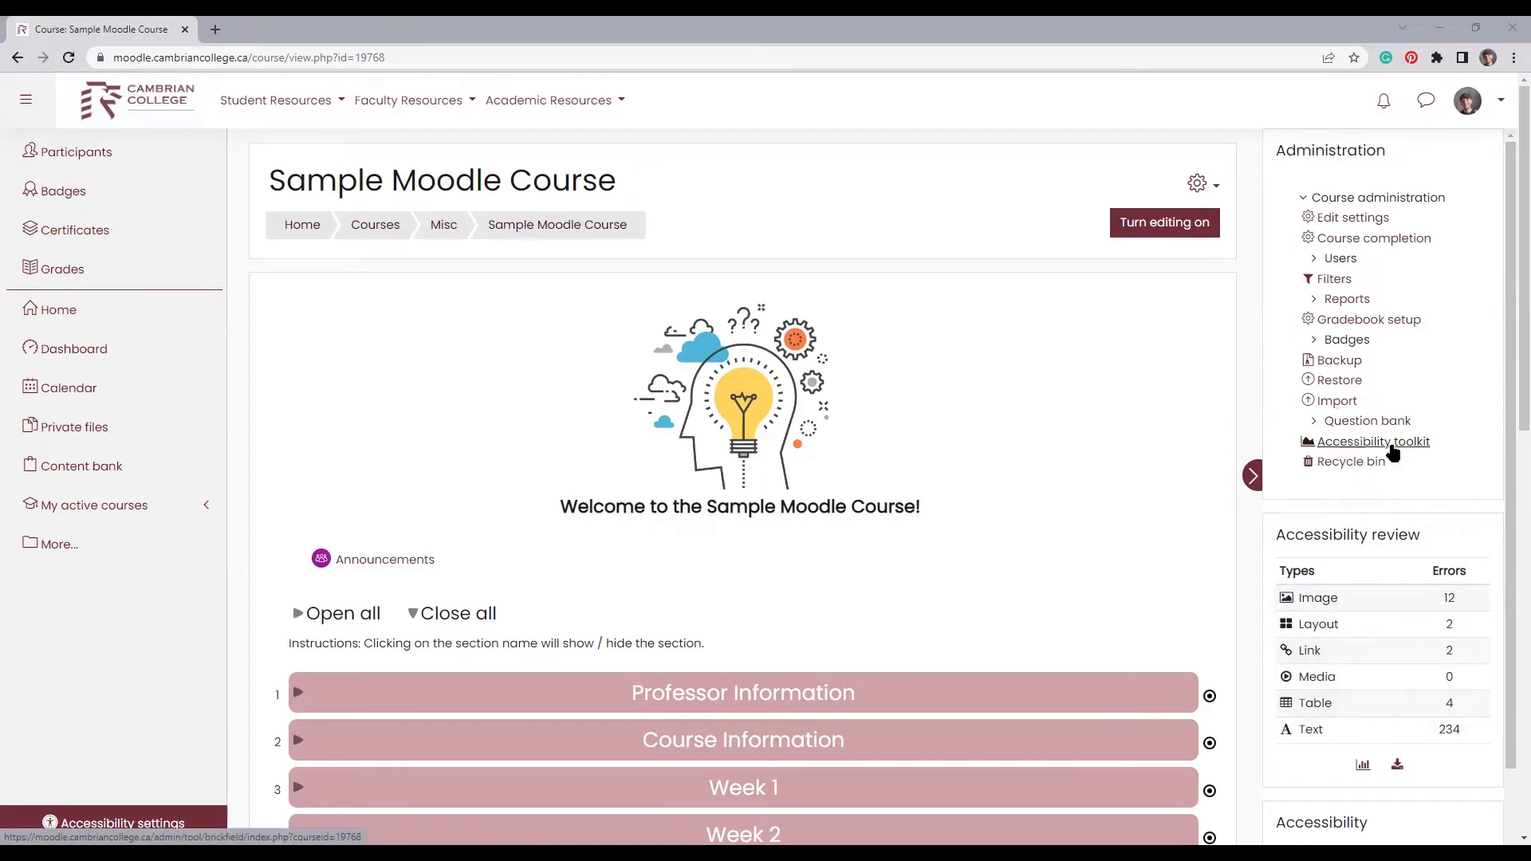
{"action": "left_click", "coordinate": [1372, 441]}
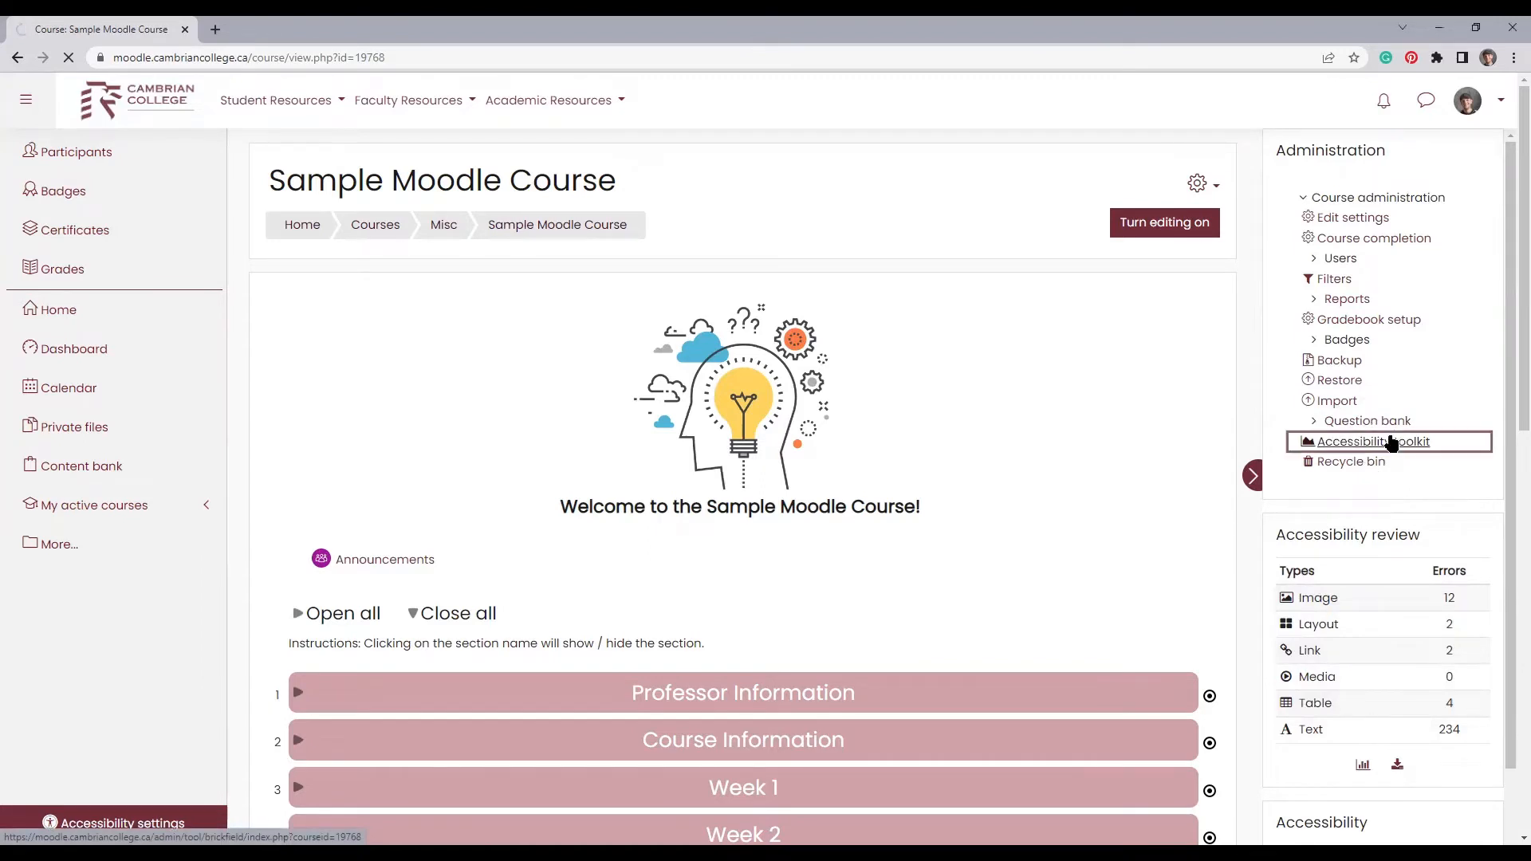
Step: Show the toolkit Error list with the non-descriptive link-text issue first
{"action": "left_click", "coordinate": [1374, 441]}
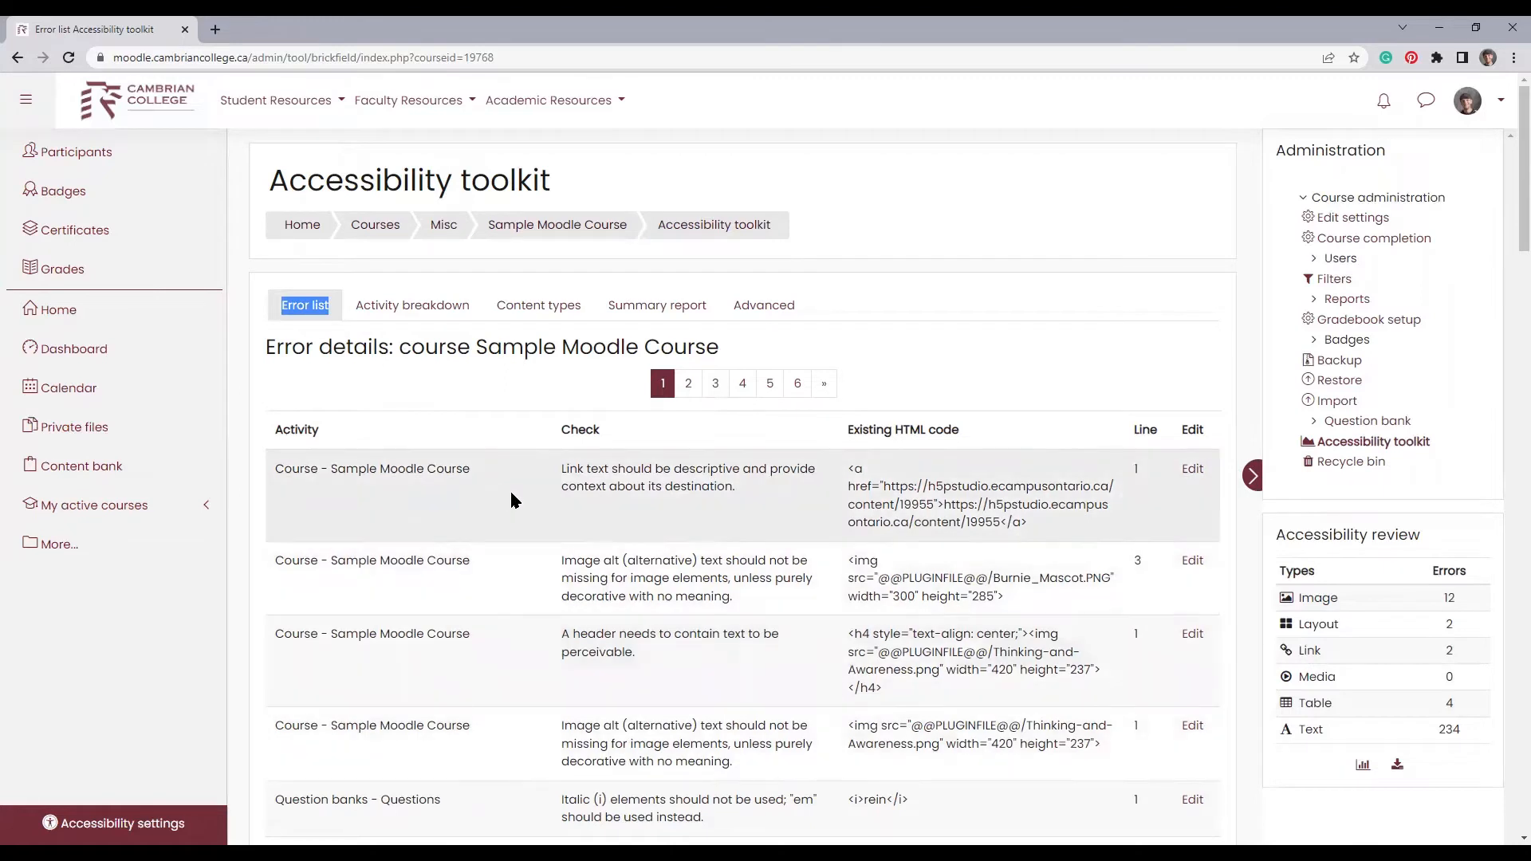
{"action": "mouse_move", "coordinate": [677, 477]}
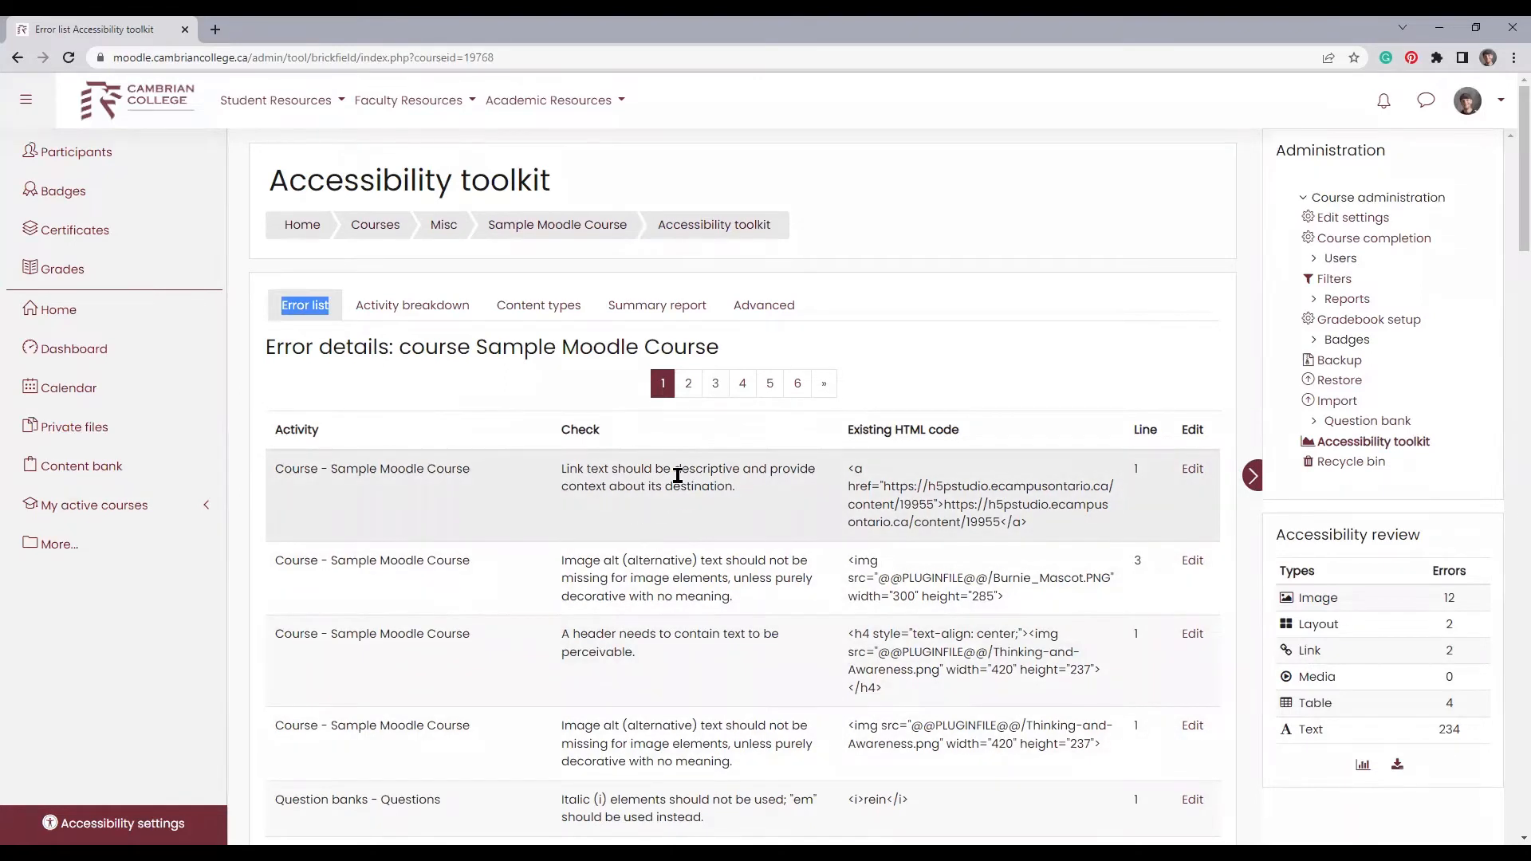
{"action": "mouse_move", "coordinate": [1192, 469]}
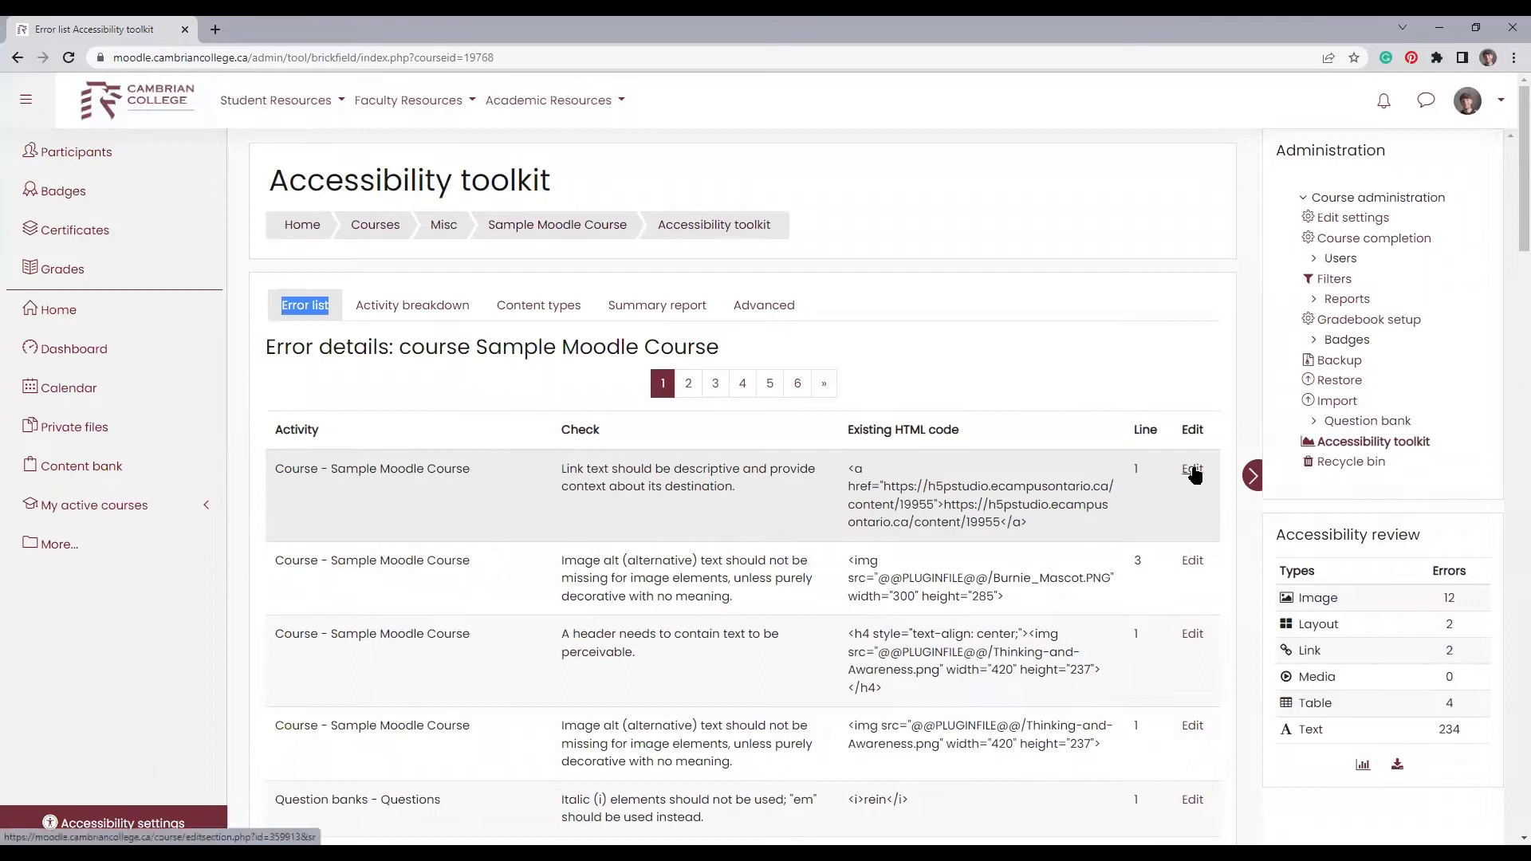
{"action": "mouse_move", "coordinate": [1191, 470]}
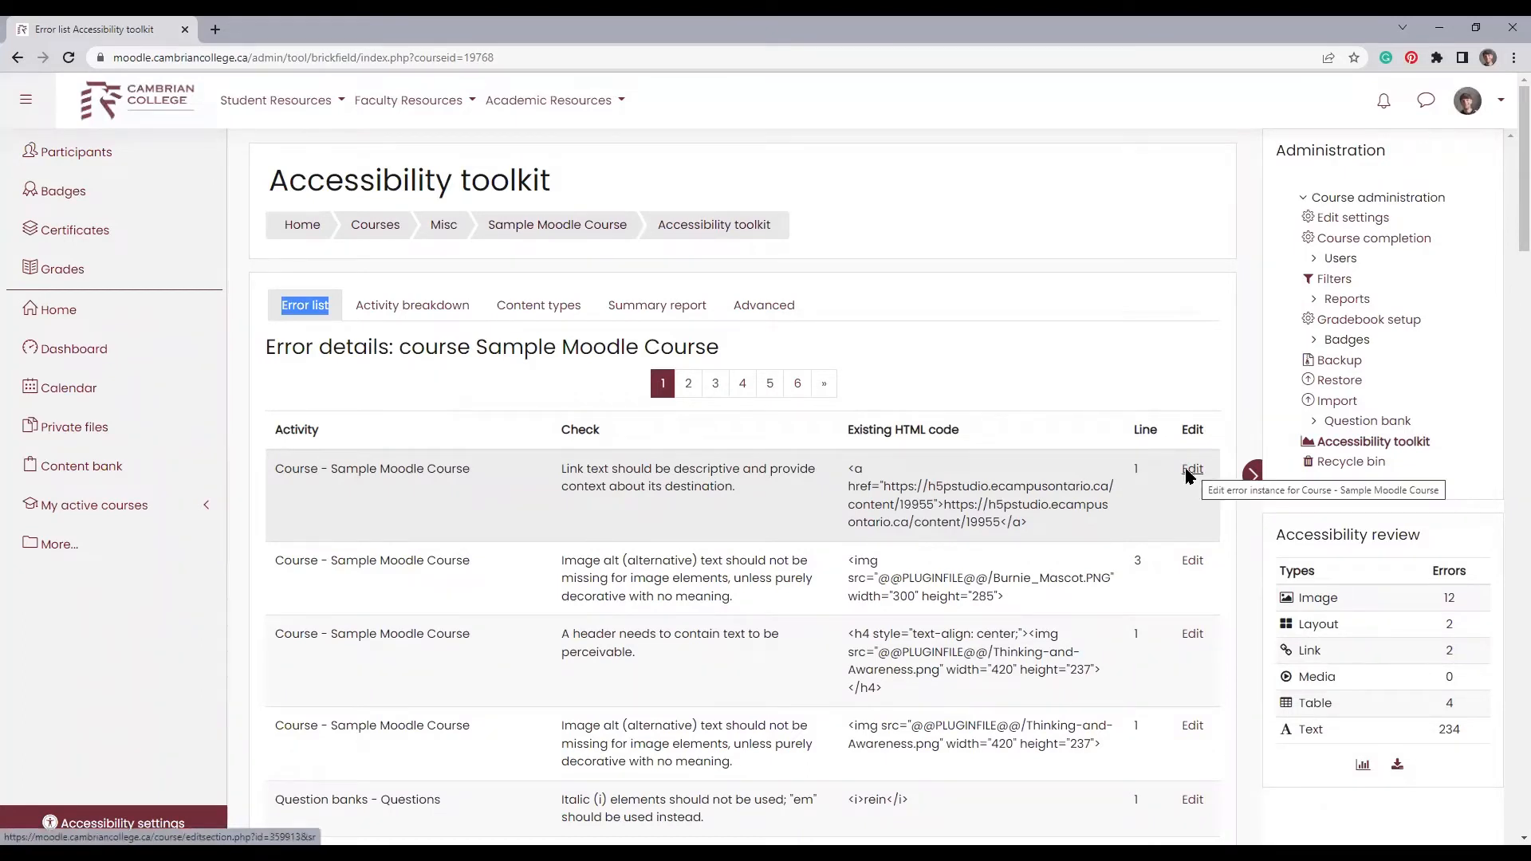
{"action": "mouse_move", "coordinate": [532, 477]}
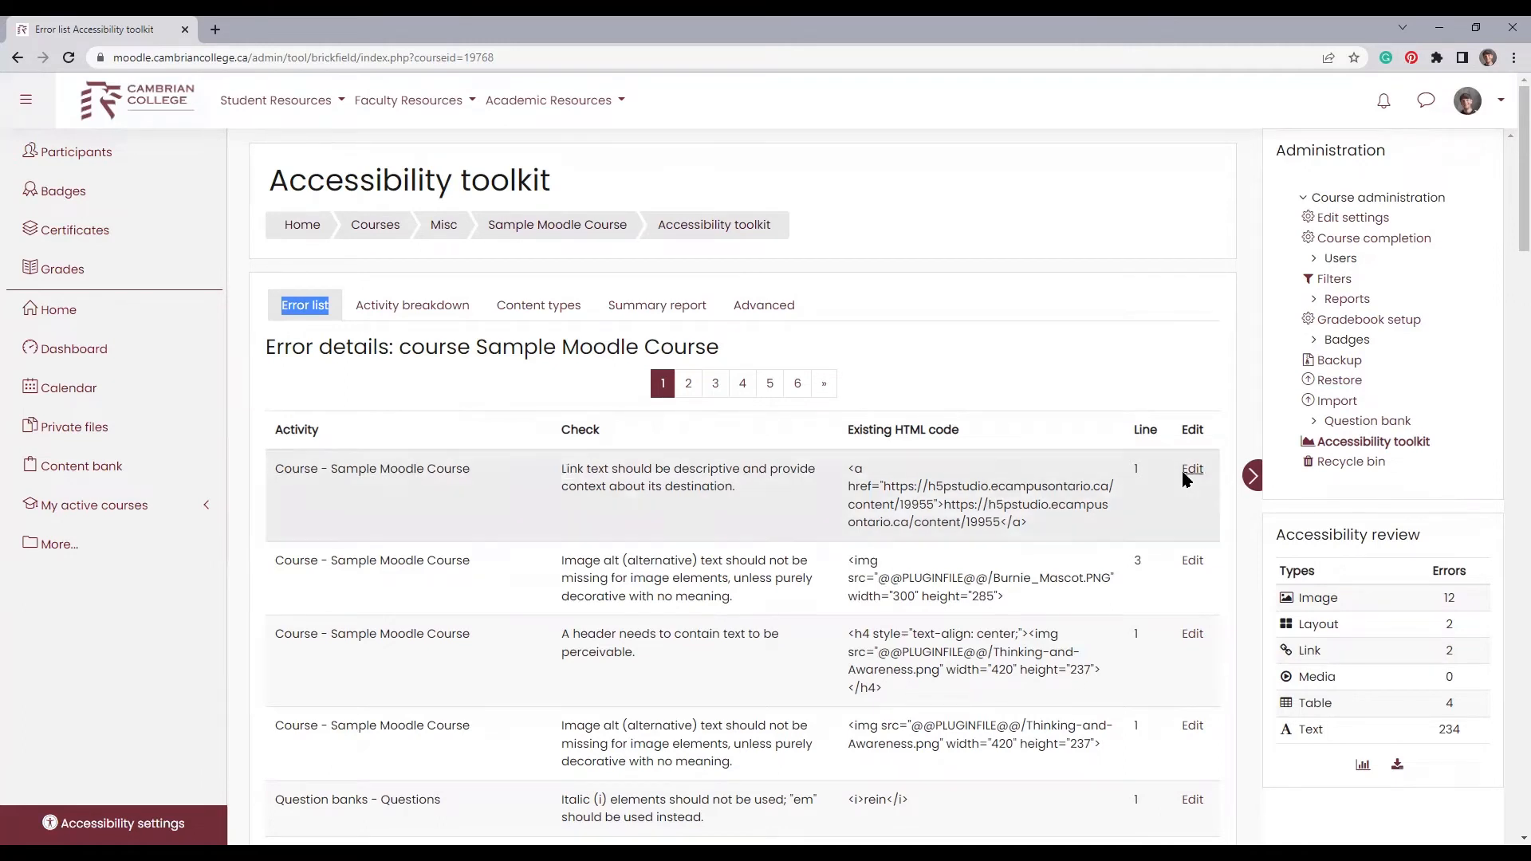
{"action": "mouse_move", "coordinate": [1191, 469]}
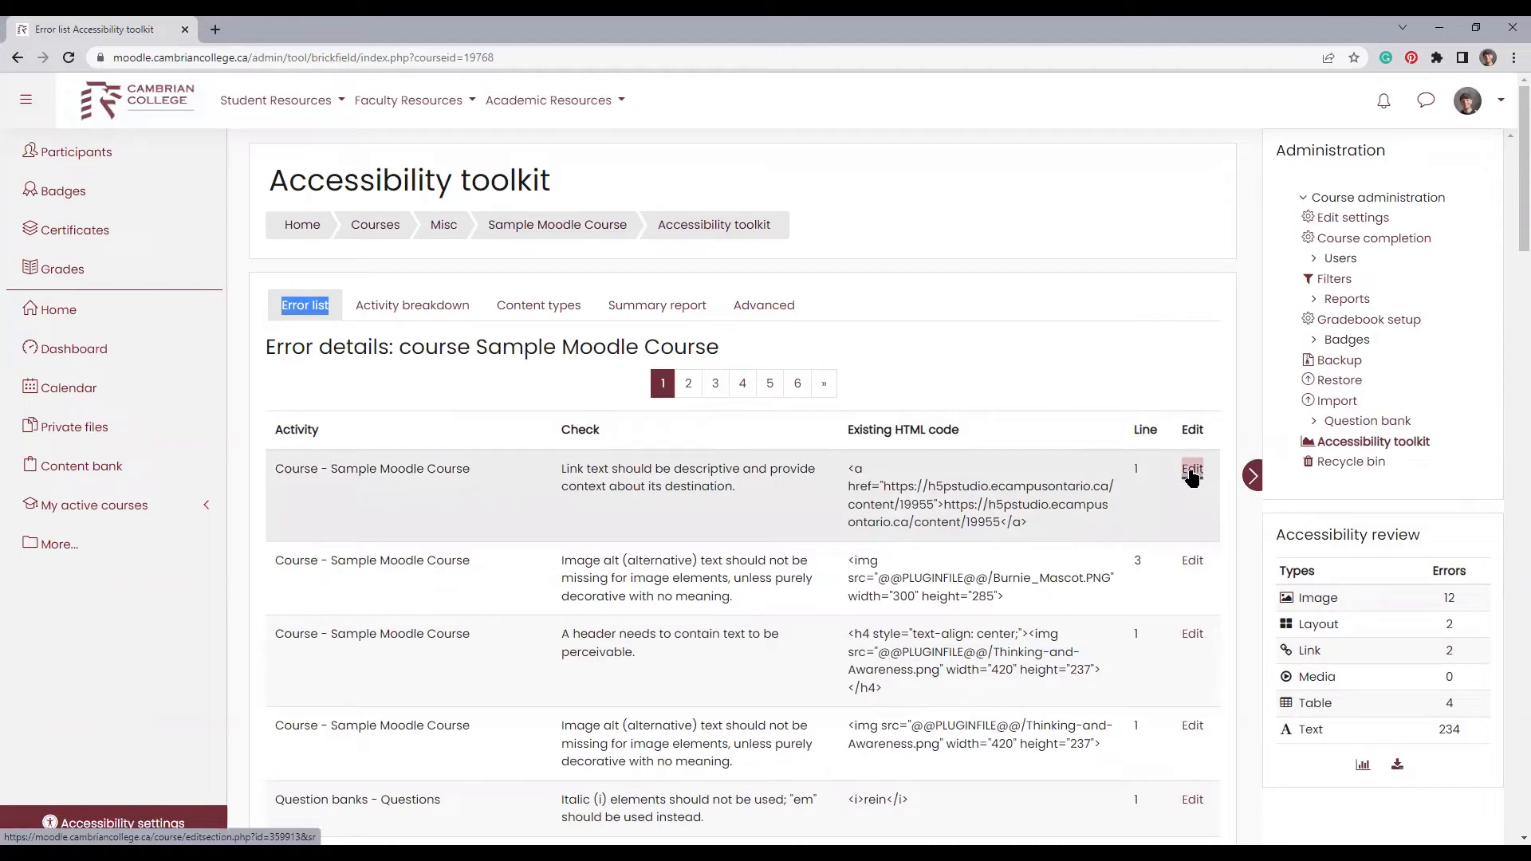
Step: Select the flagged h5p web address in the Week 10 summary and save it
{"action": "left_click", "coordinate": [1192, 469]}
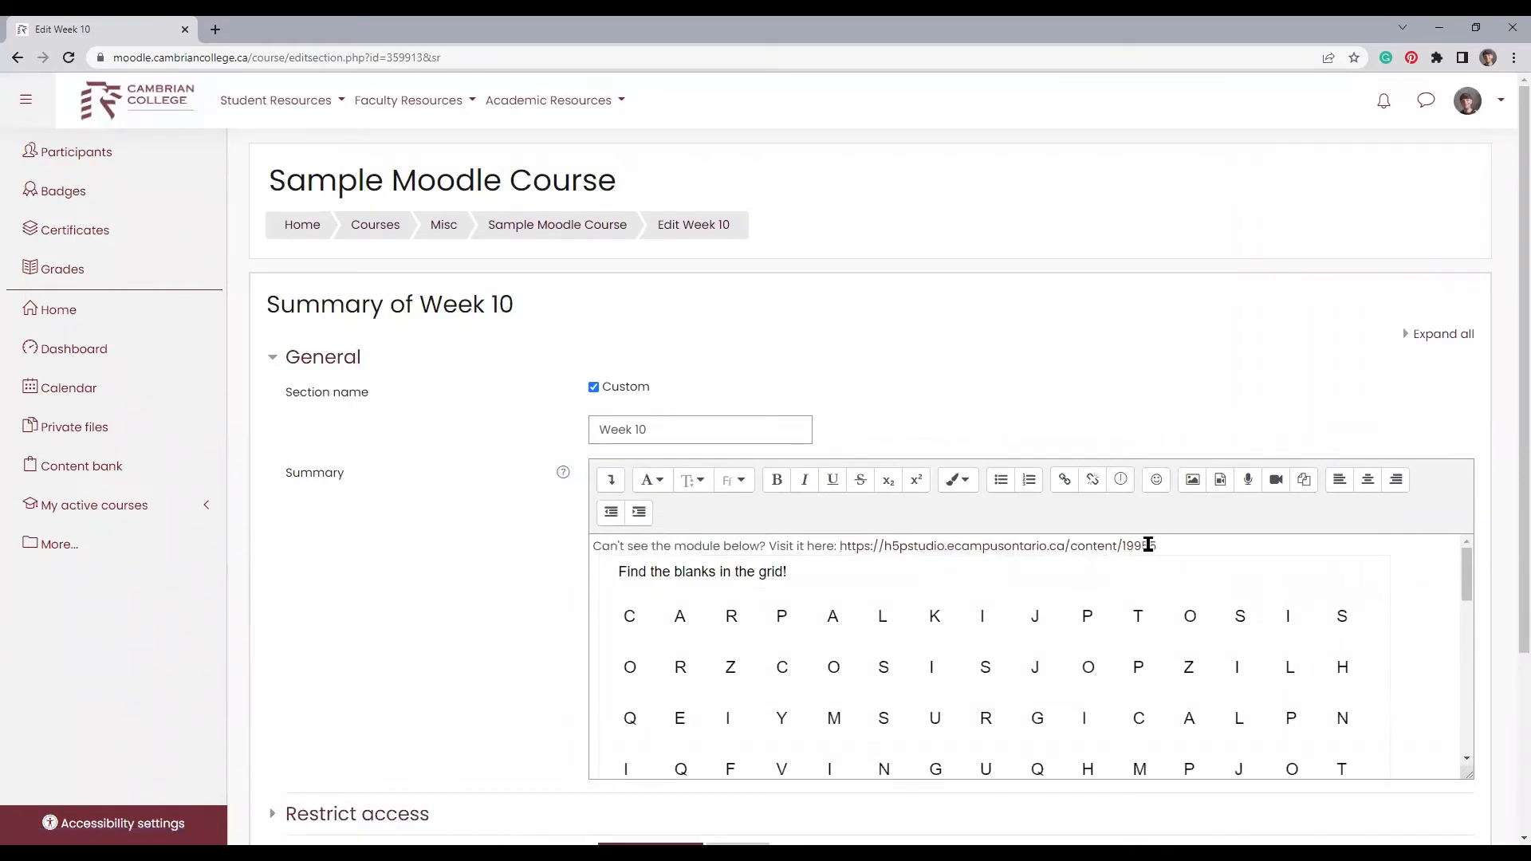
{"action": "double_click", "coordinate": [996, 544]}
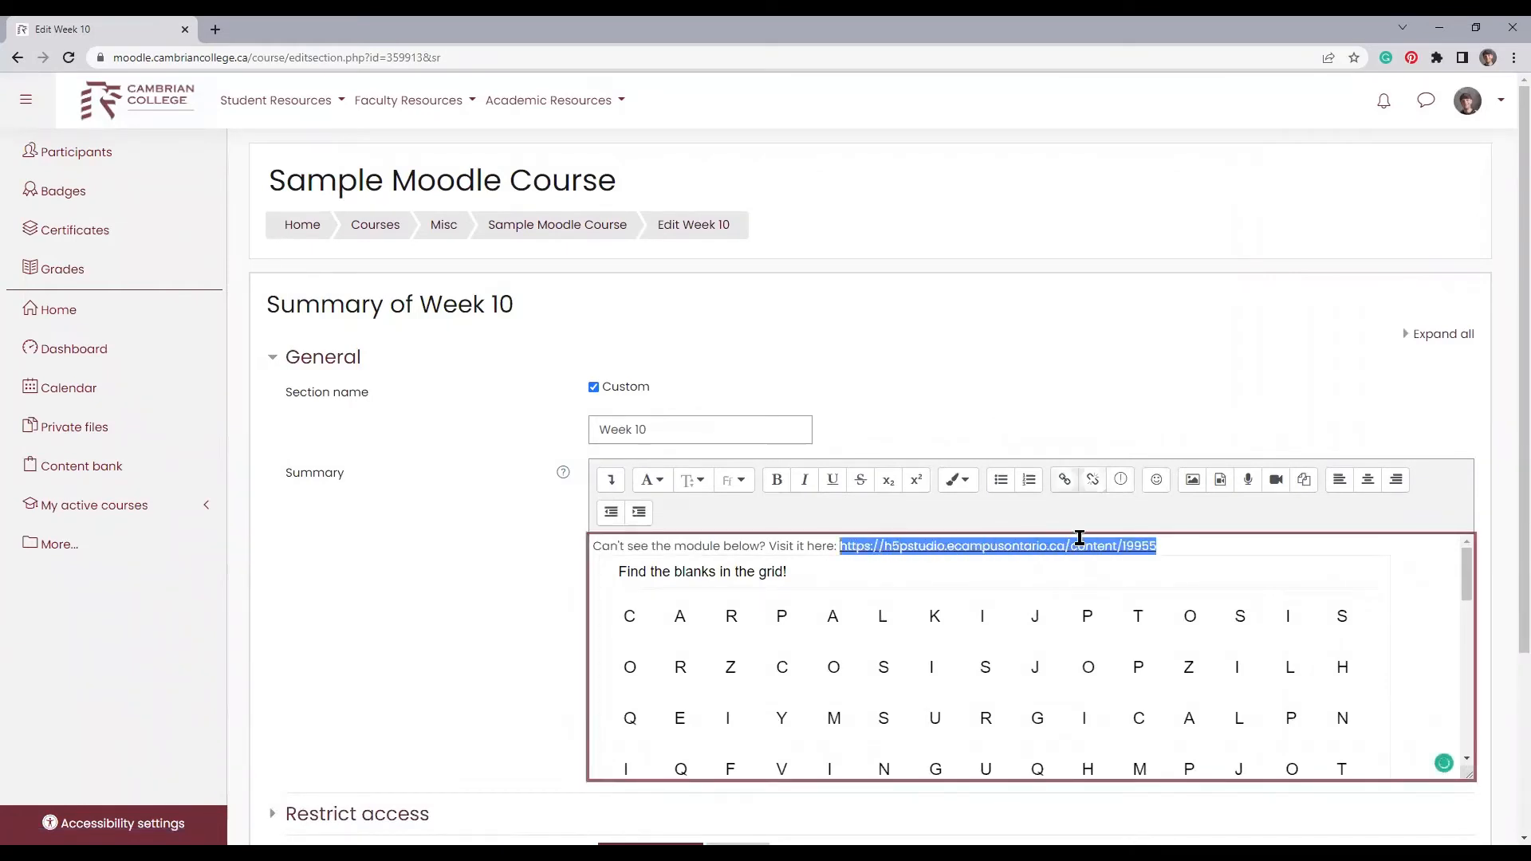
{"action": "scroll", "scroll_direction": "down", "scroll_amount": 3}
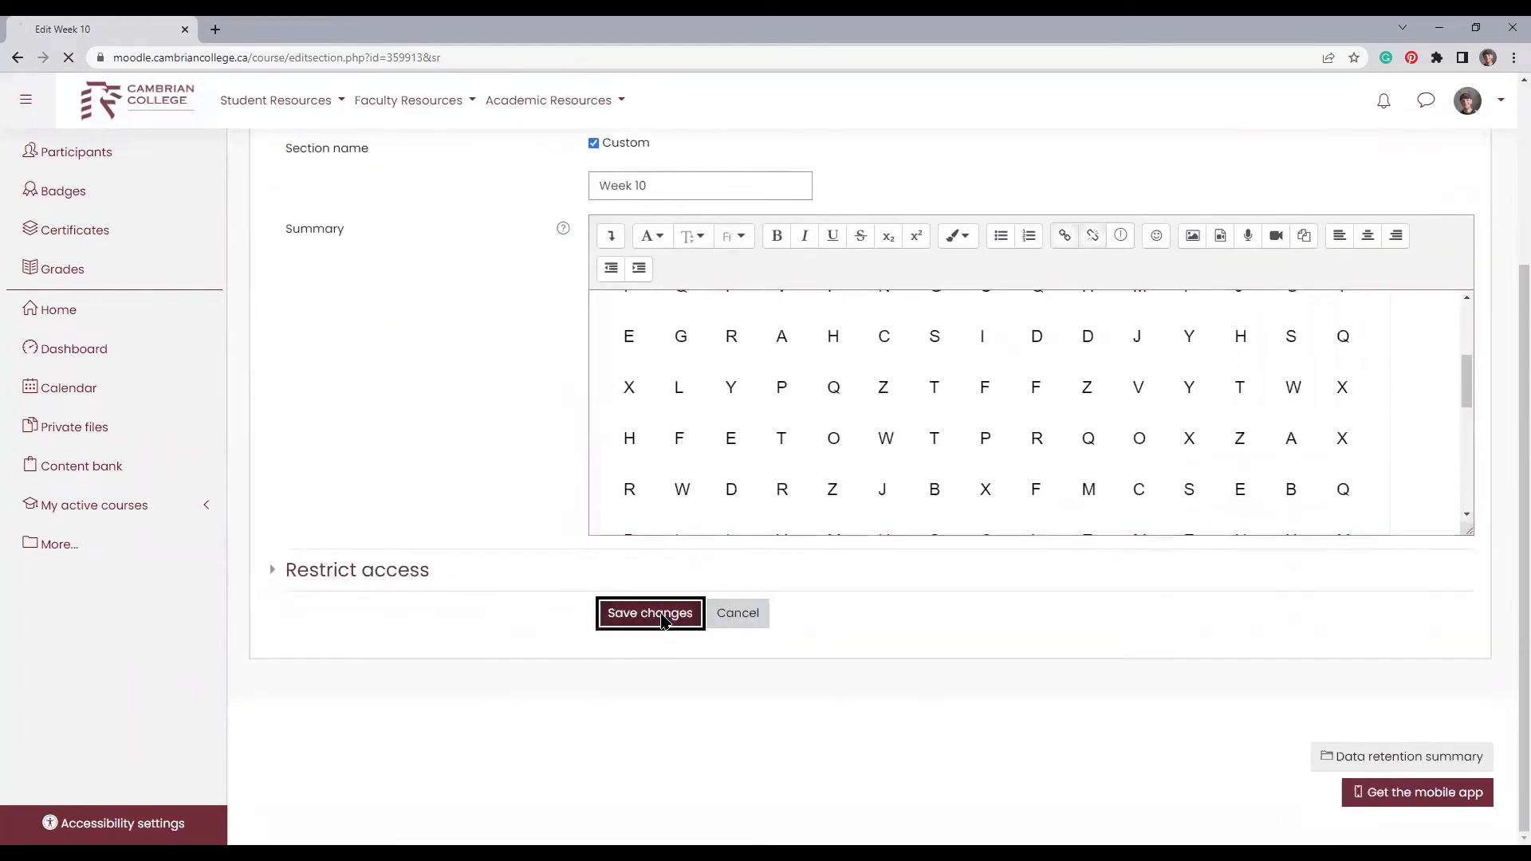
{"action": "left_click", "coordinate": [649, 613]}
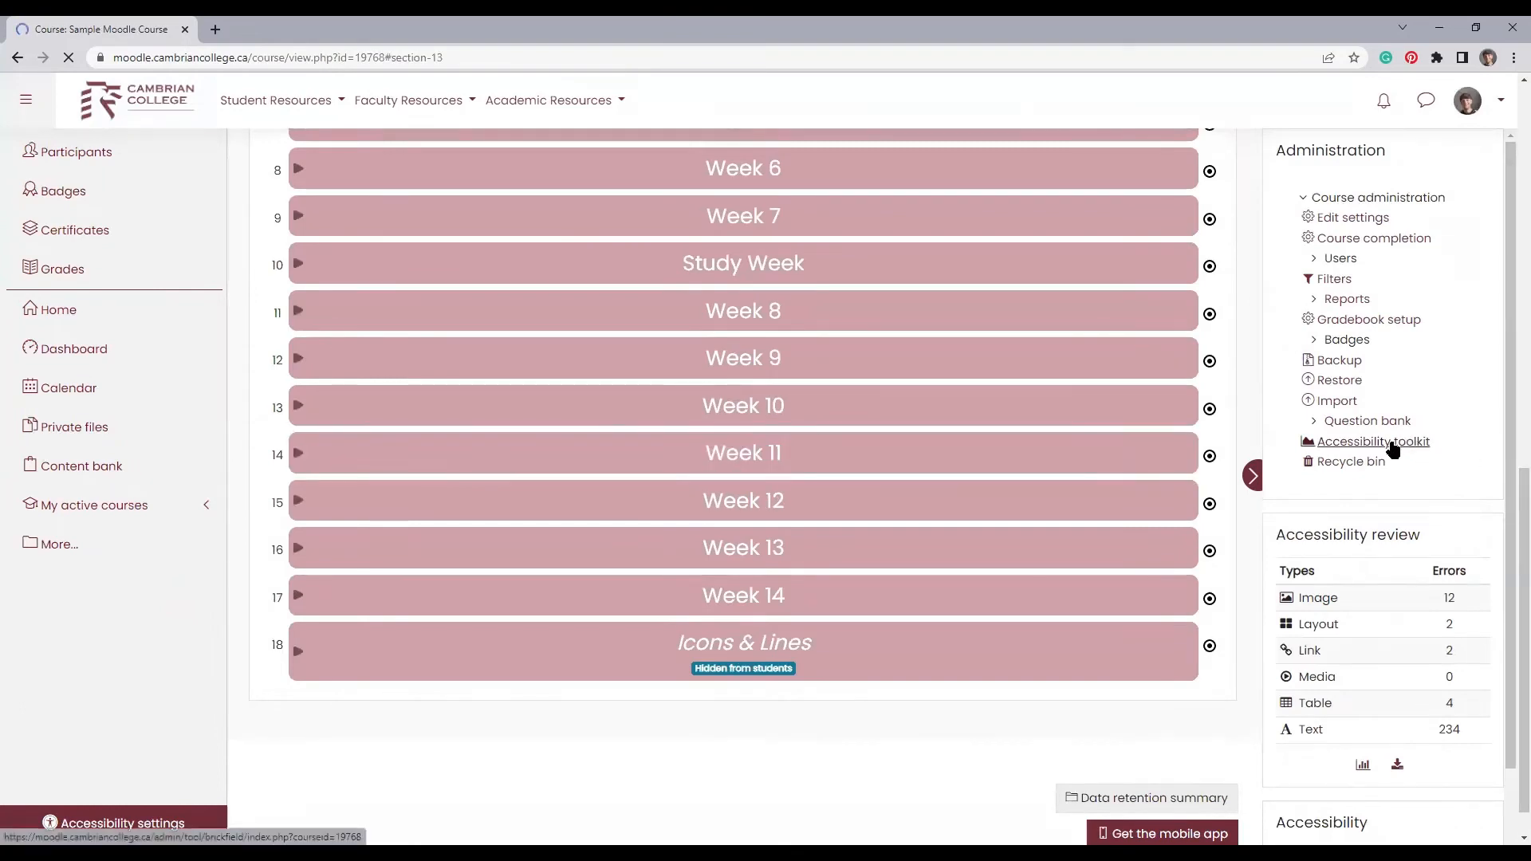
Step: Return to the Accessibility toolkit reports
{"action": "left_click", "coordinate": [1374, 441]}
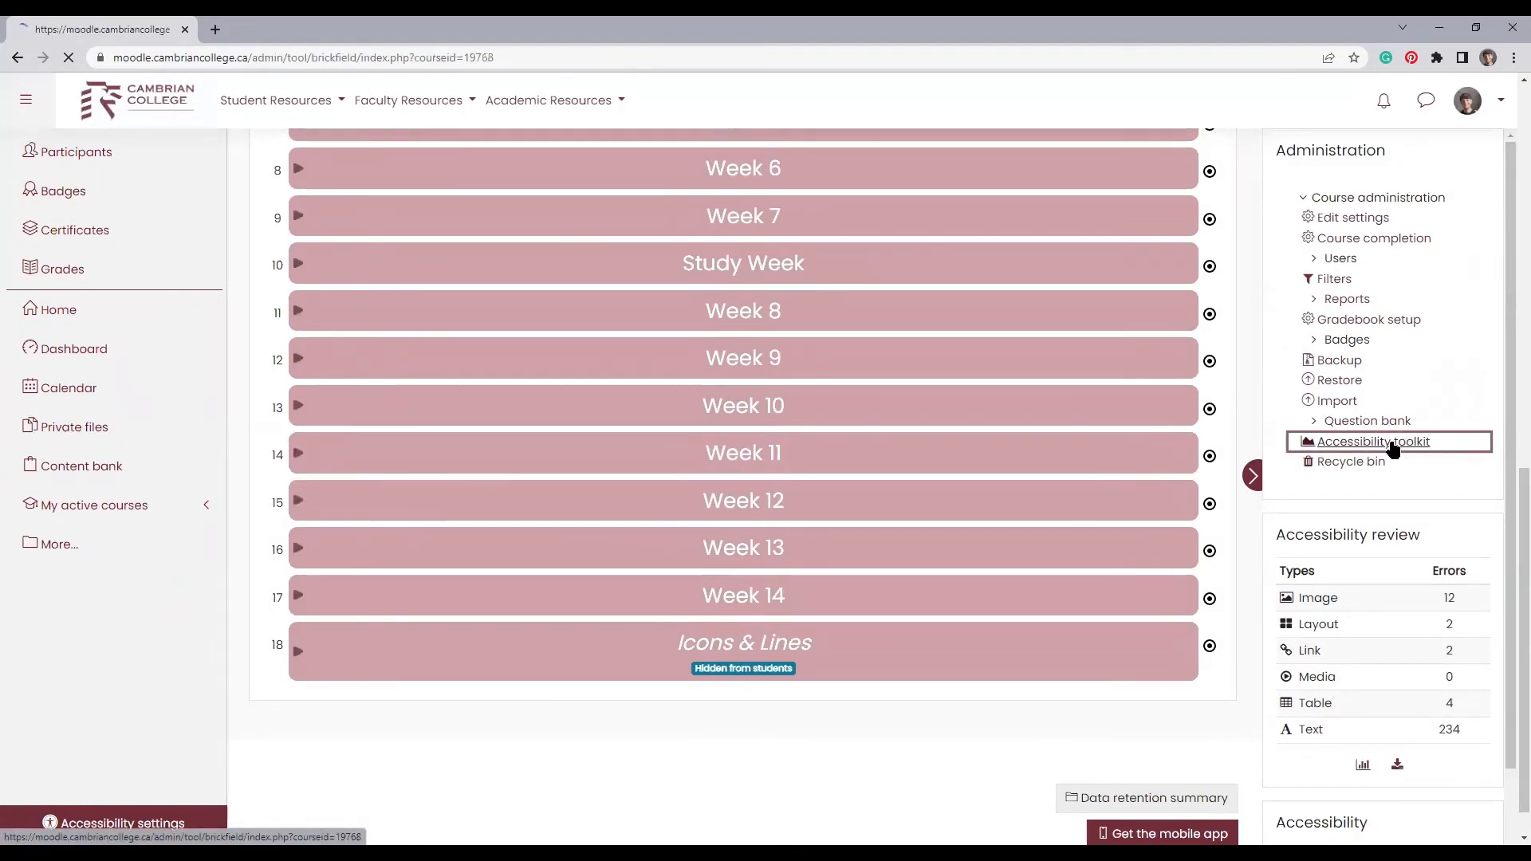
{"action": "left_click", "coordinate": [1373, 441]}
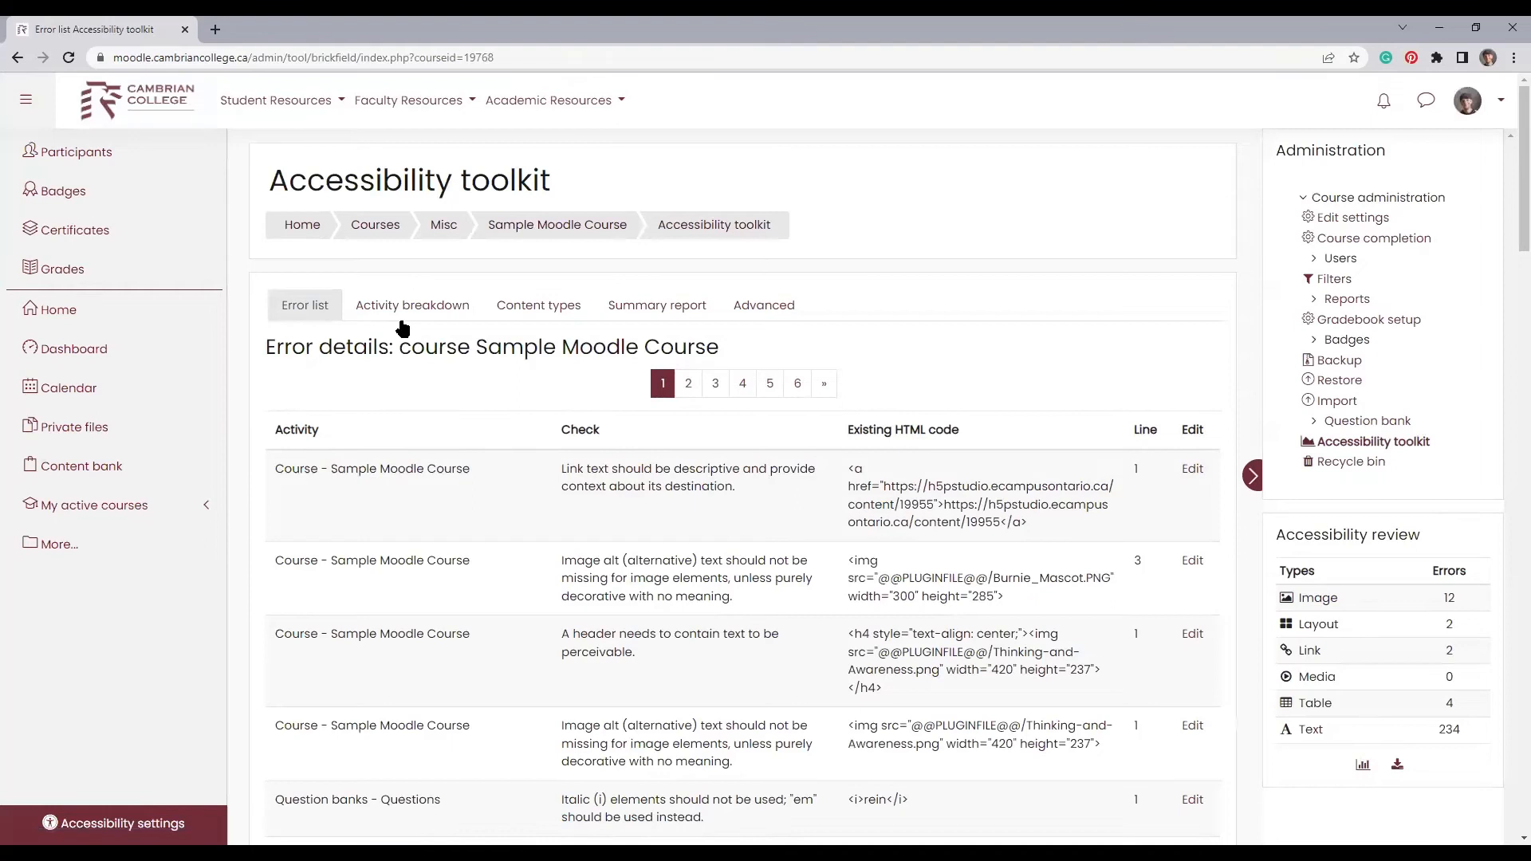
{"action": "left_click", "coordinate": [412, 305]}
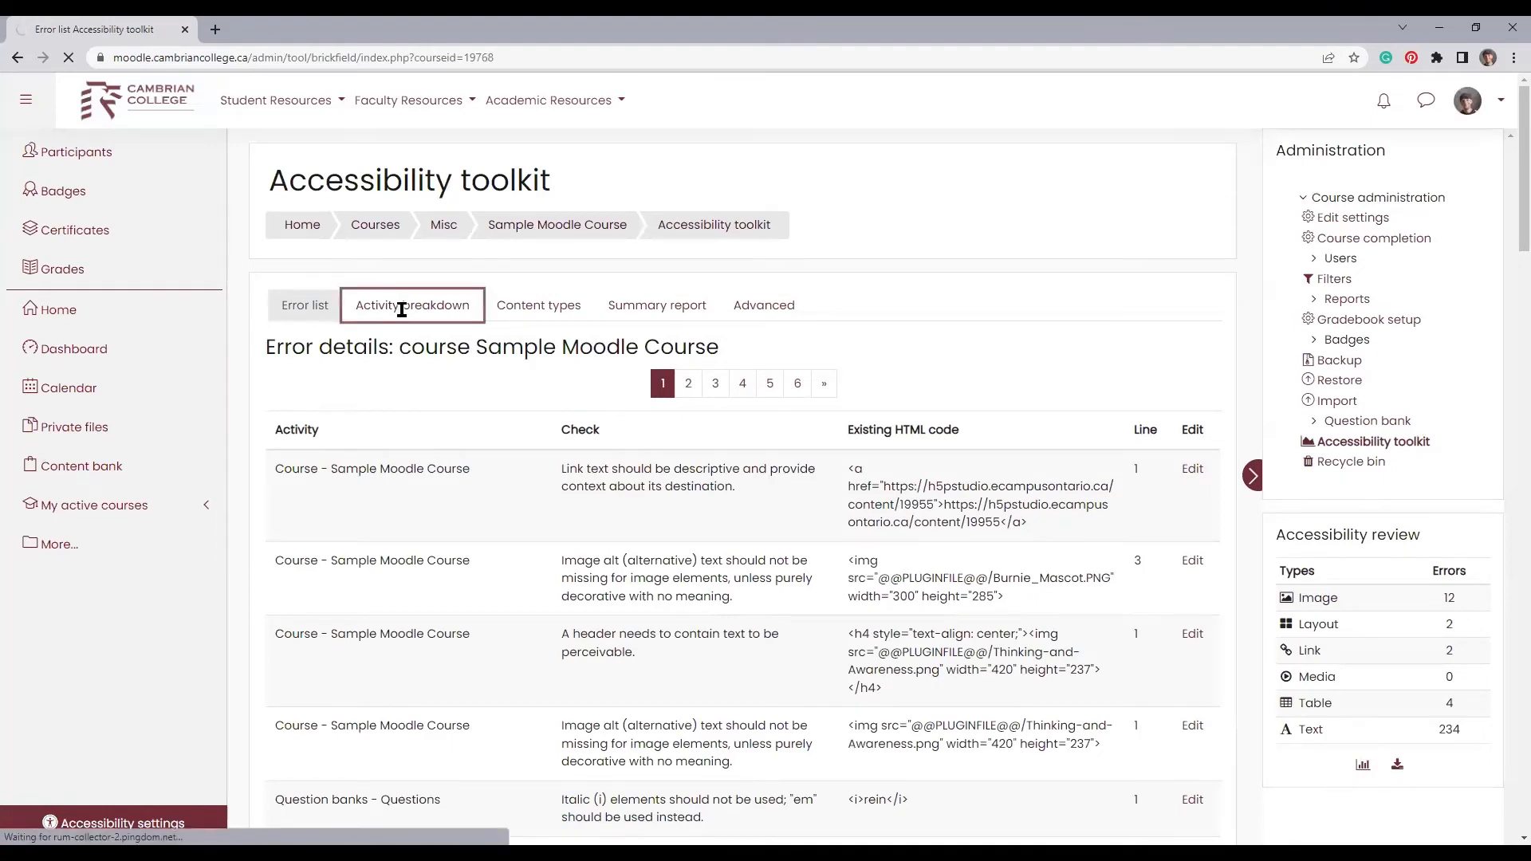
Step: View the activity breakdown chart, where Label shows 3 failed checks
{"action": "left_click", "coordinate": [412, 305]}
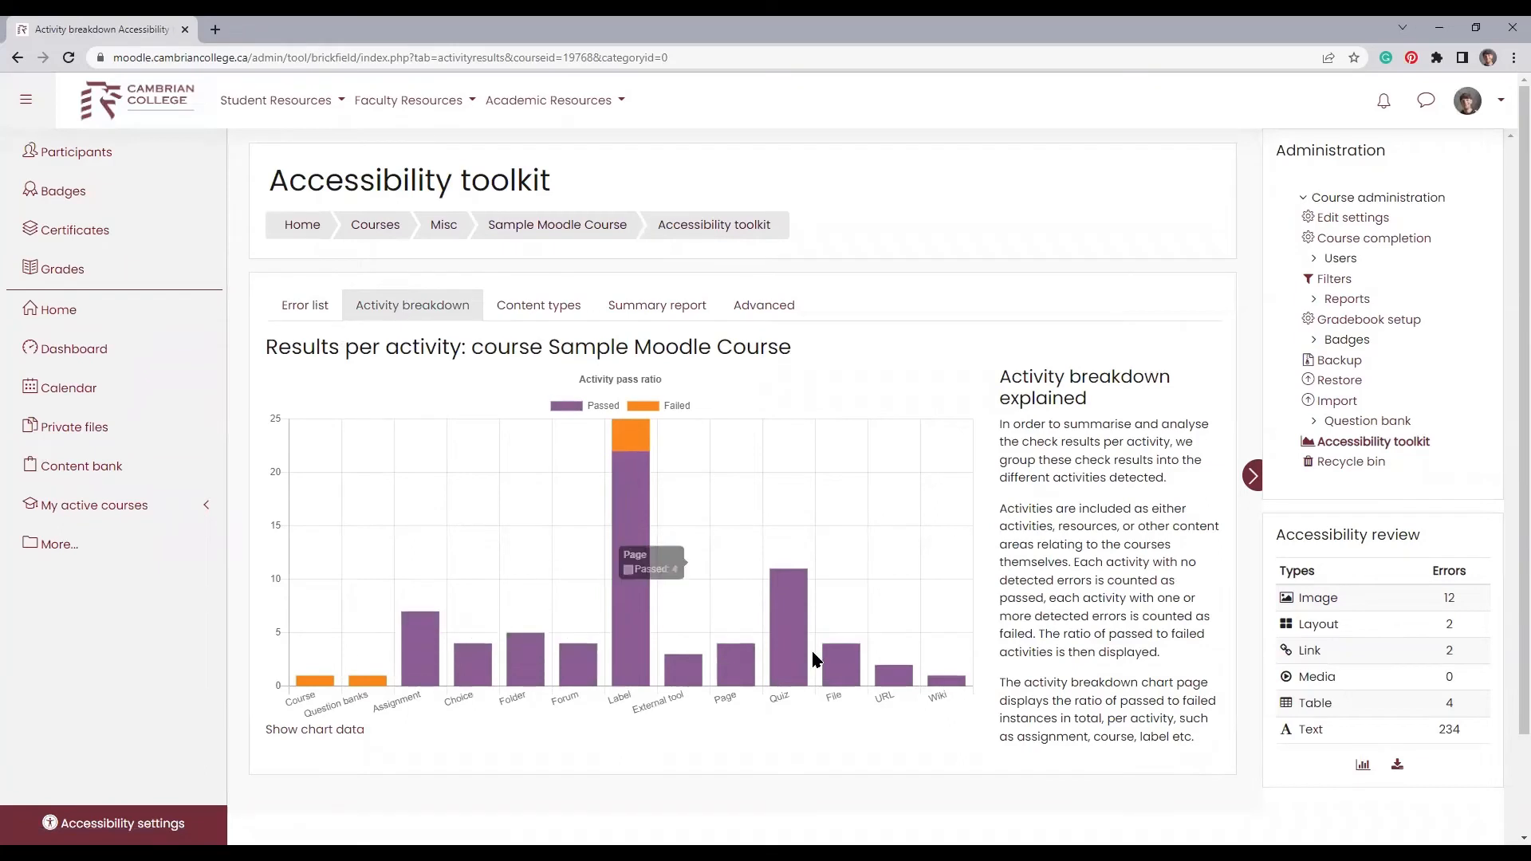
{"action": "mouse_move", "coordinate": [631, 439]}
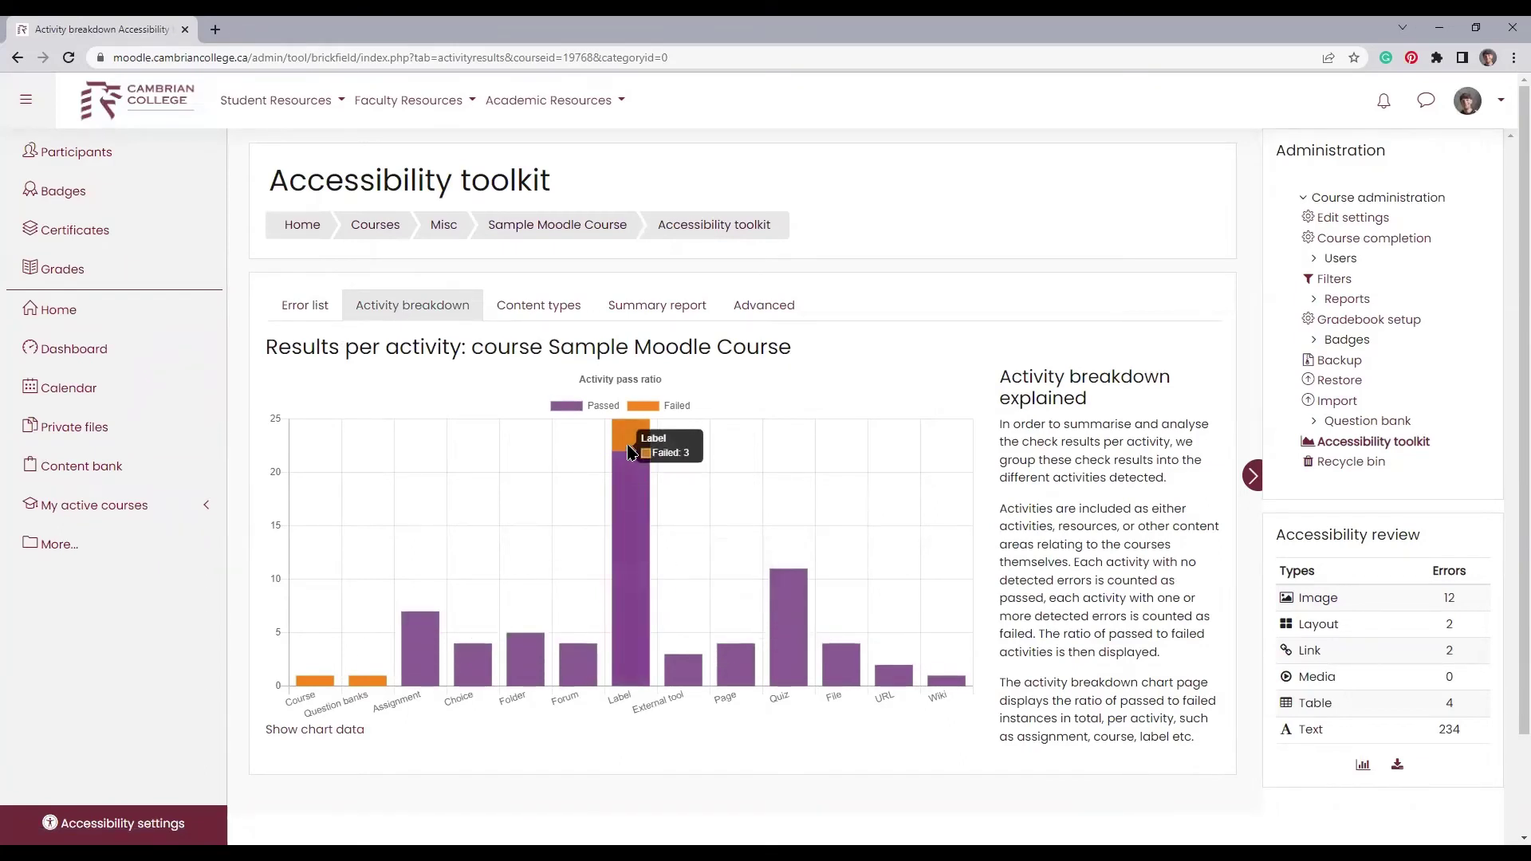
{"action": "mouse_move", "coordinate": [634, 431]}
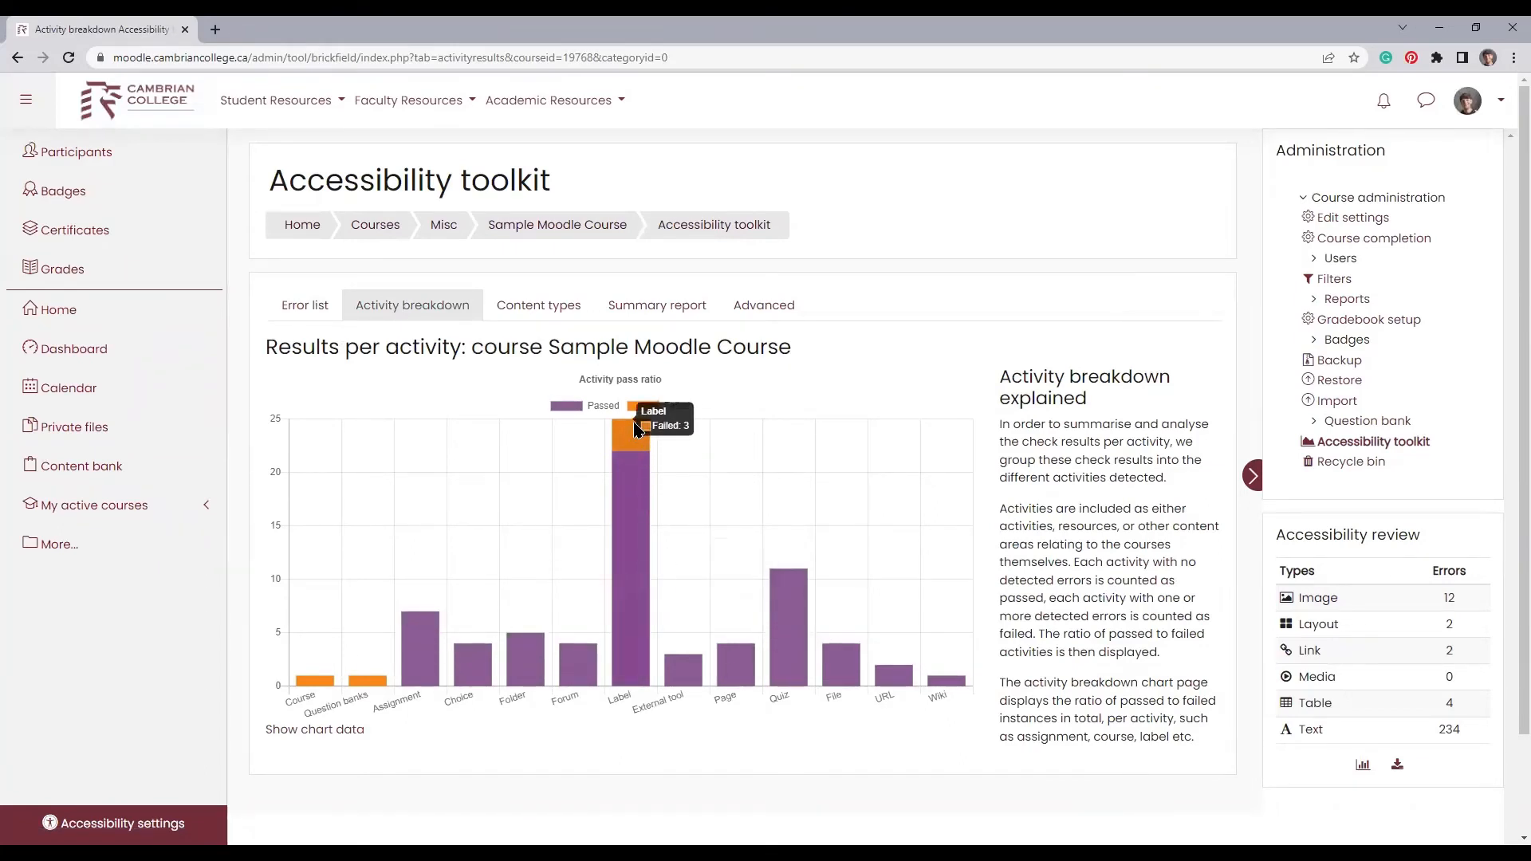
{"action": "mouse_move", "coordinate": [538, 304]}
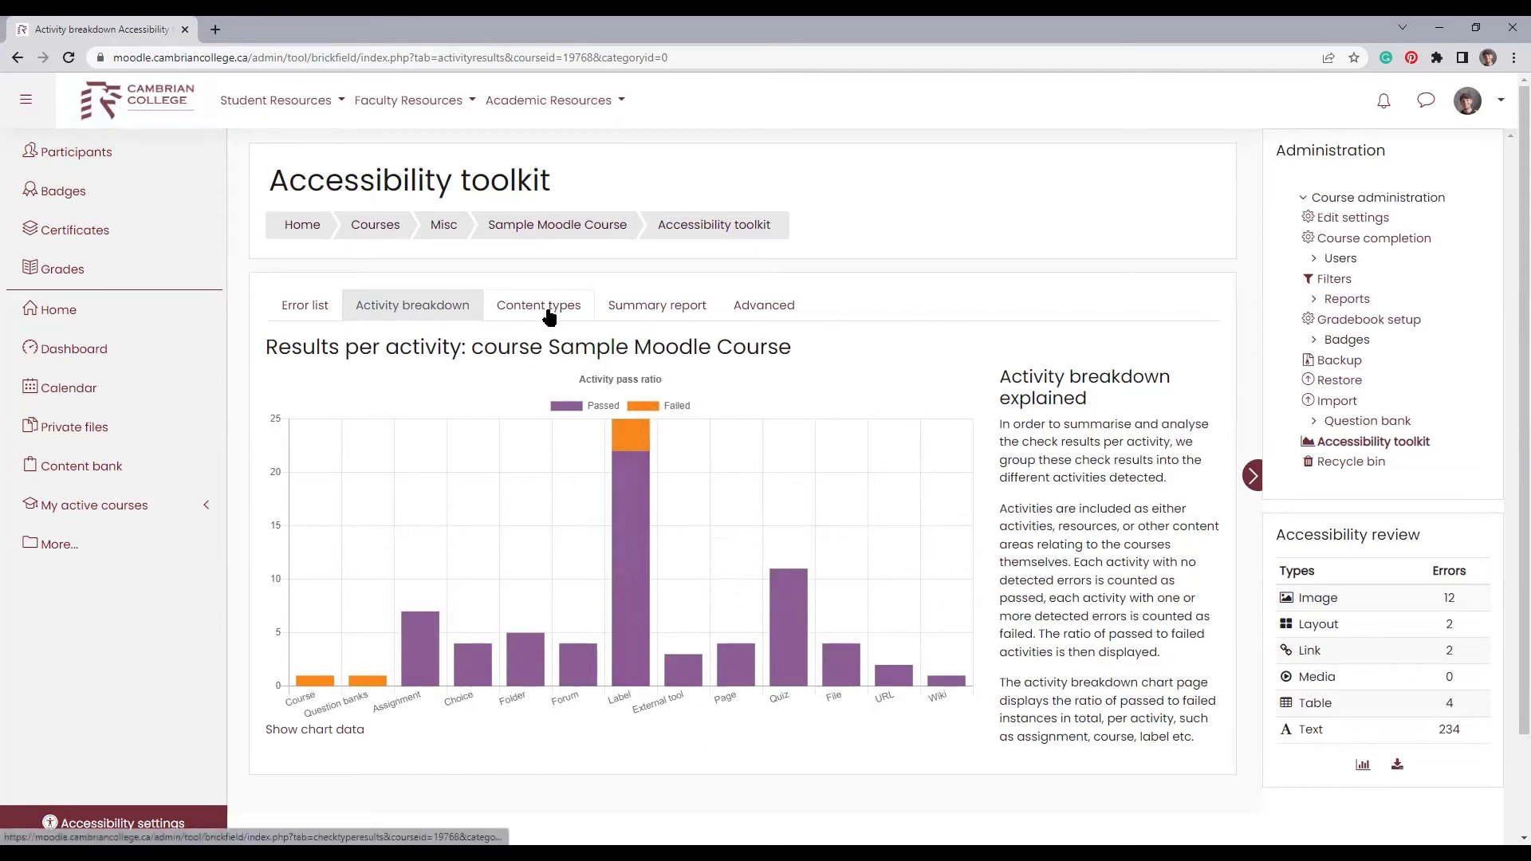
{"action": "mouse_move", "coordinate": [547, 310]}
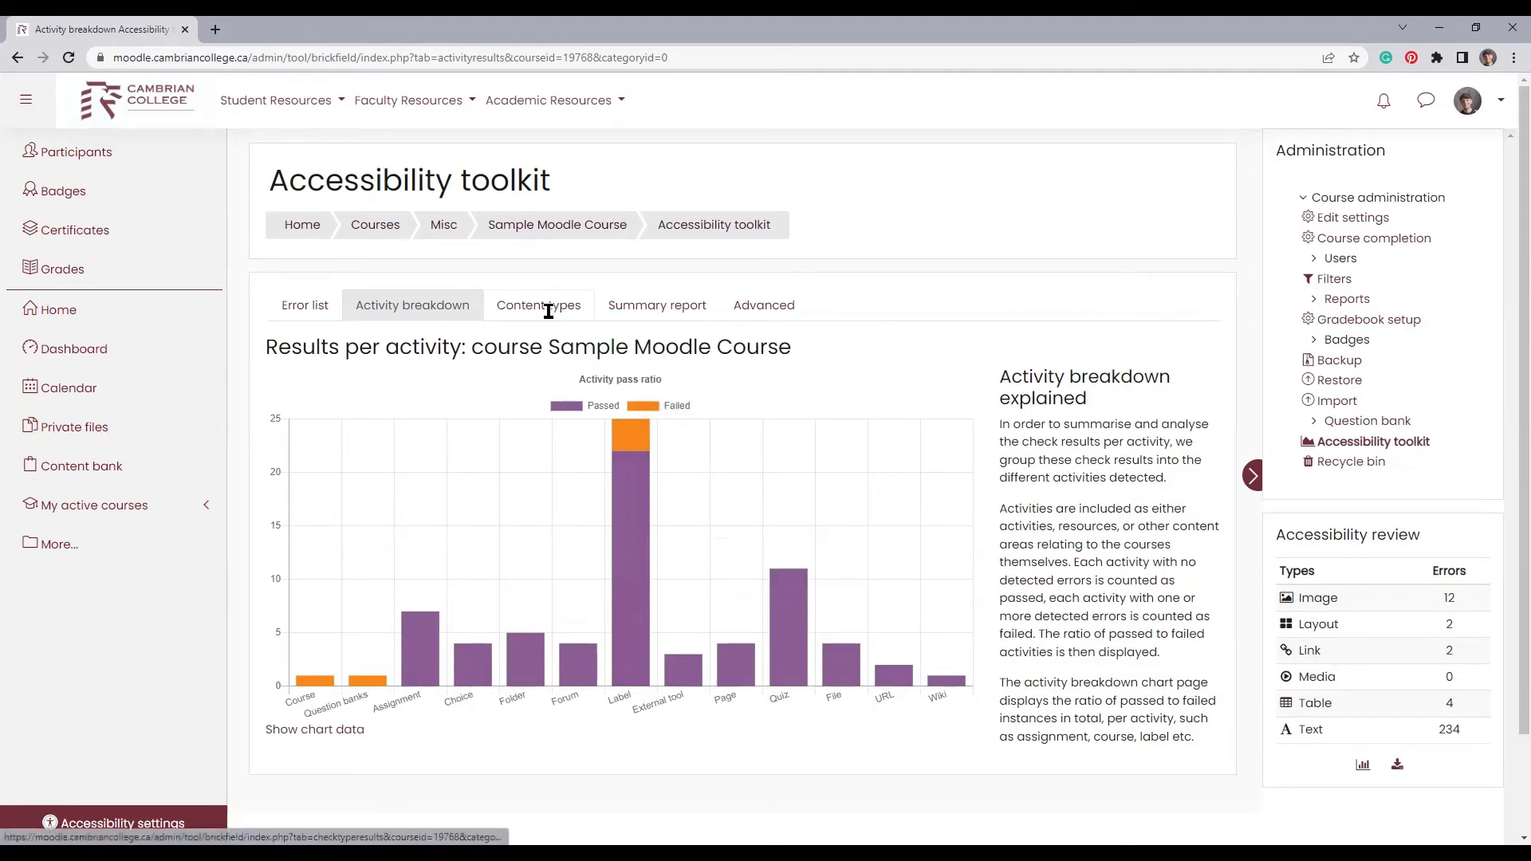
Step: View the Content types chart and the summary report: 72 activities, 67 passed, 5 failed
{"action": "left_click", "coordinate": [539, 304]}
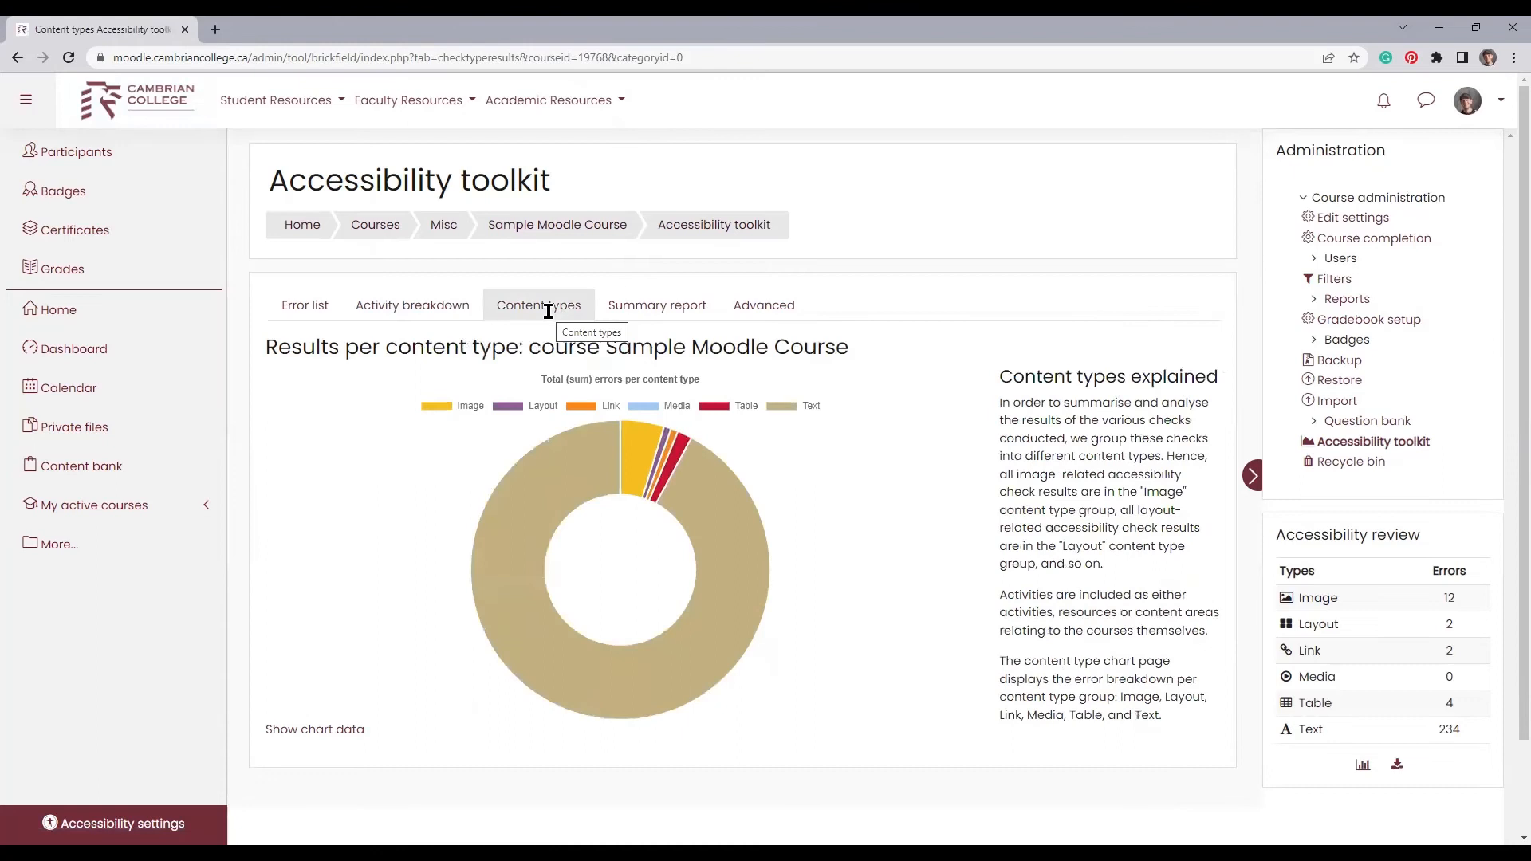
{"action": "mouse_move", "coordinate": [799, 395]}
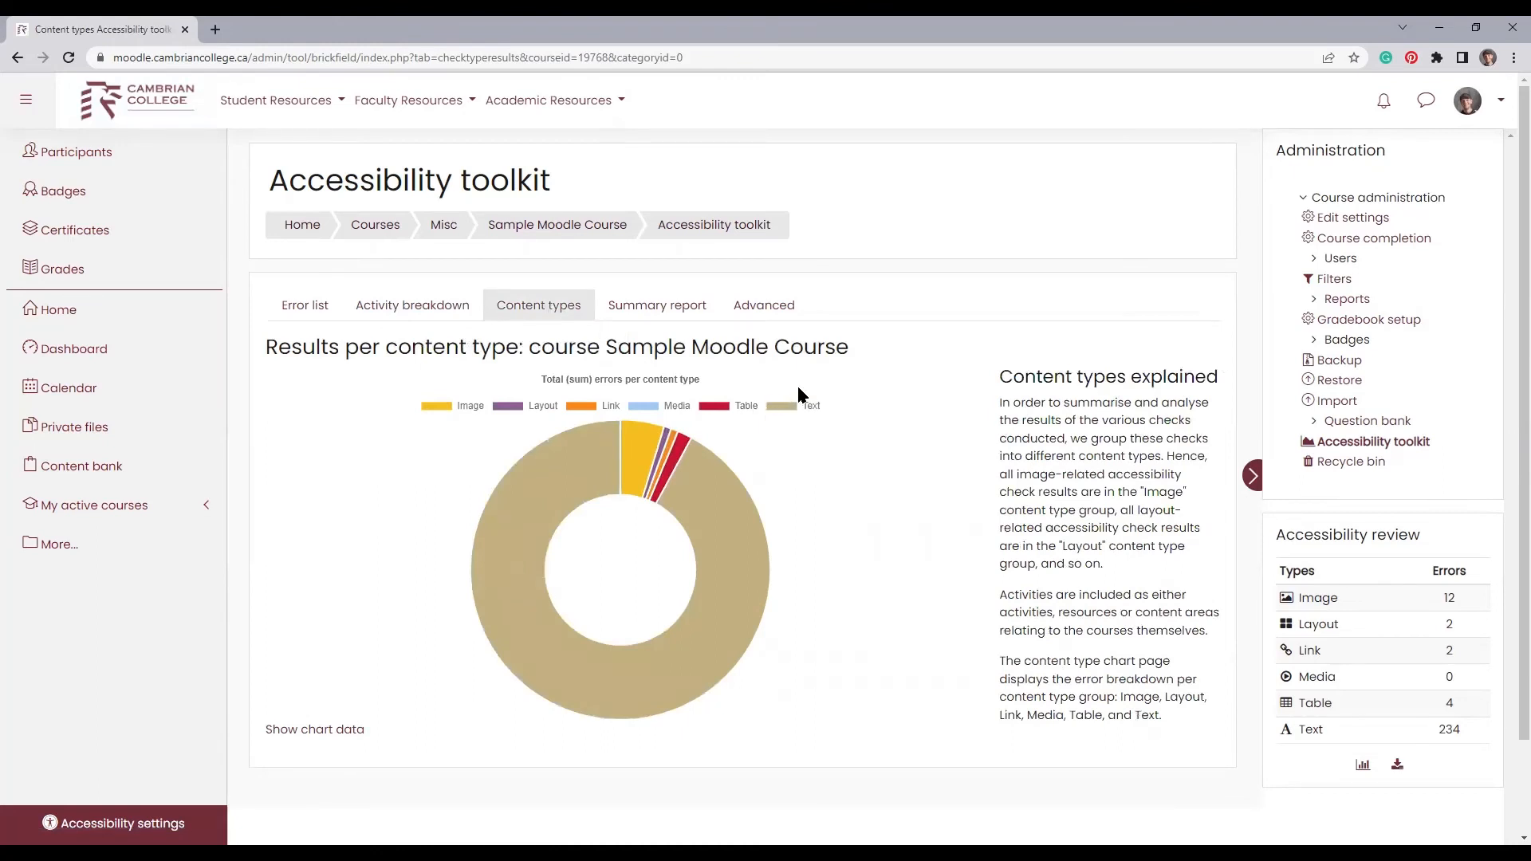
{"action": "mouse_move", "coordinate": [569, 479]}
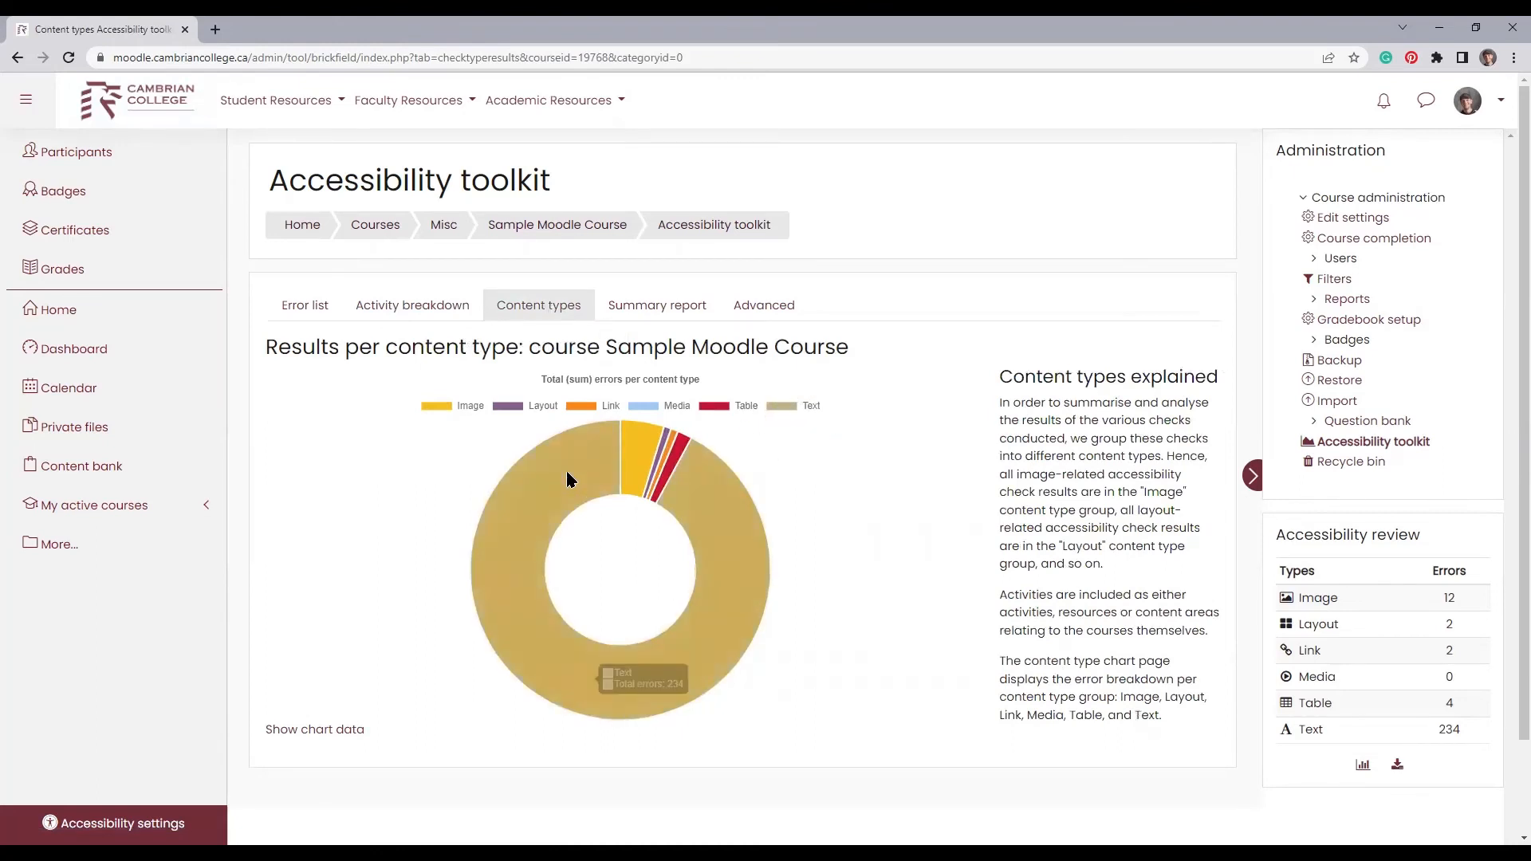
{"action": "mouse_move", "coordinate": [660, 316]}
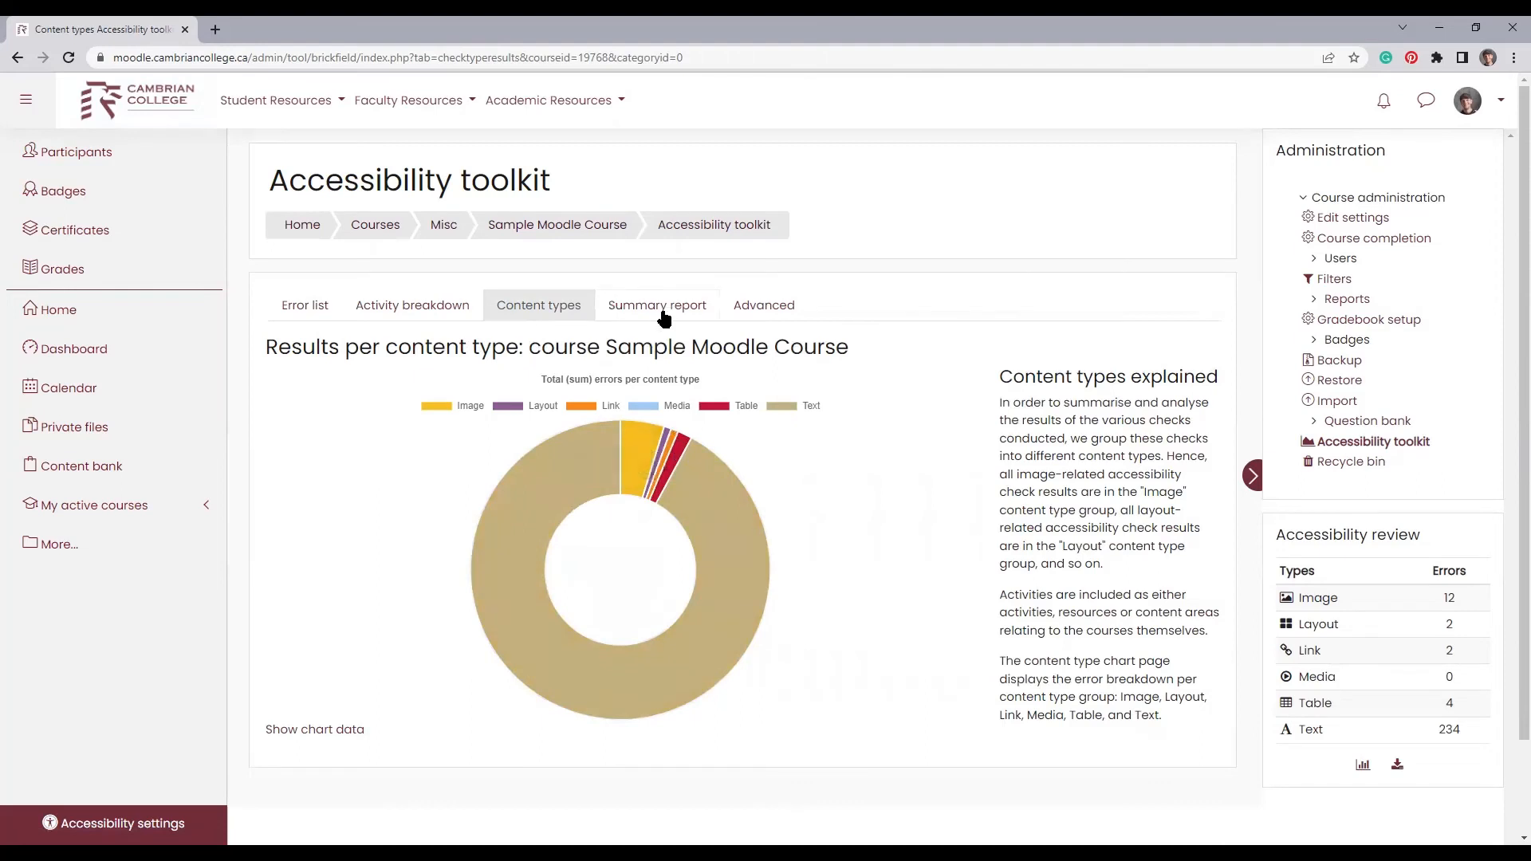
{"action": "left_click", "coordinate": [656, 304]}
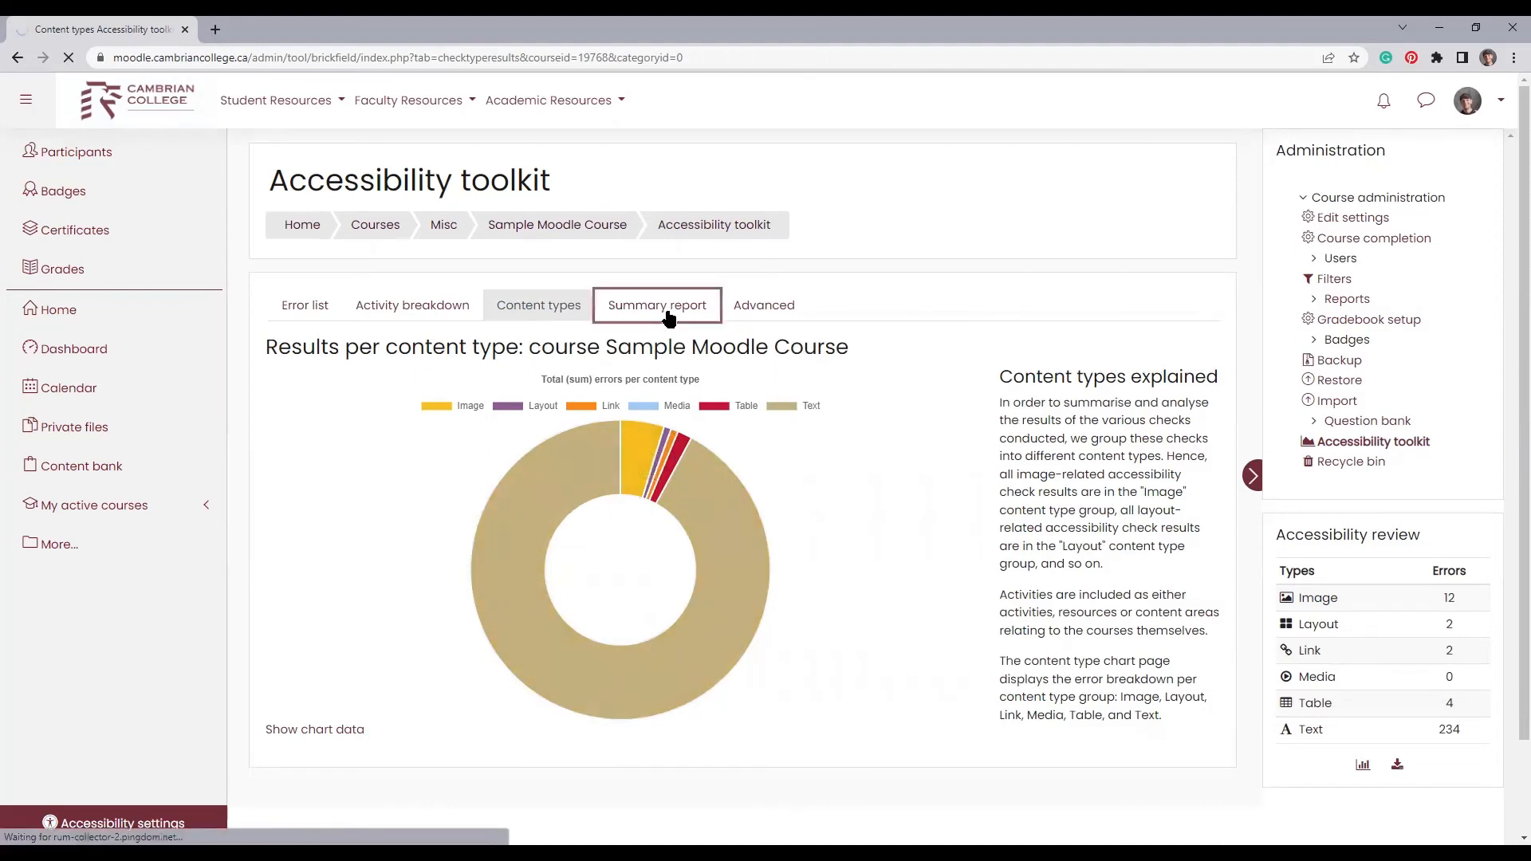
{"action": "left_click", "coordinate": [657, 305]}
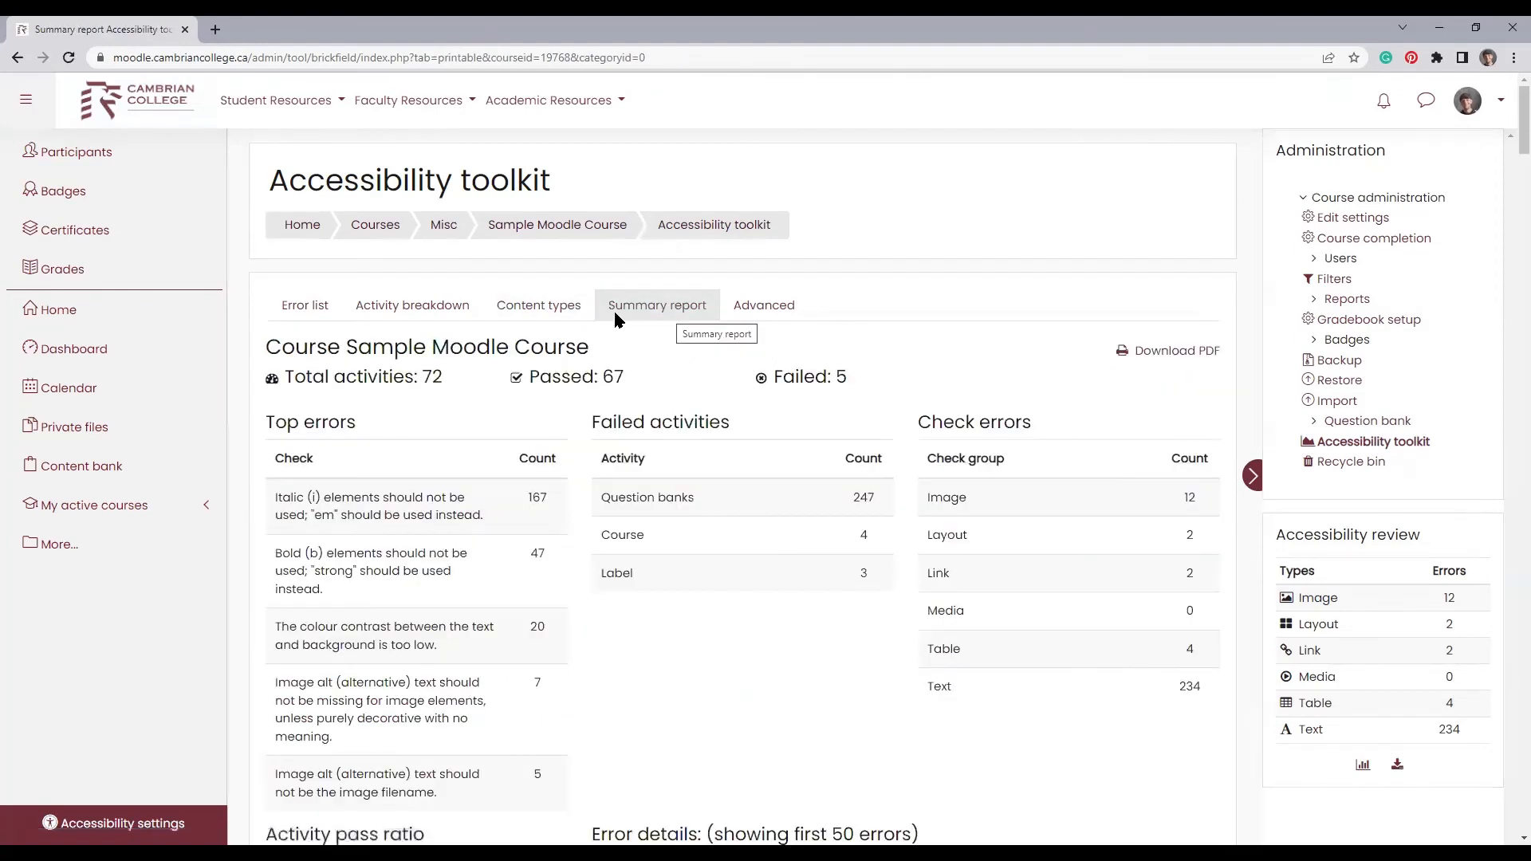
{"action": "left_click", "coordinate": [304, 304]}
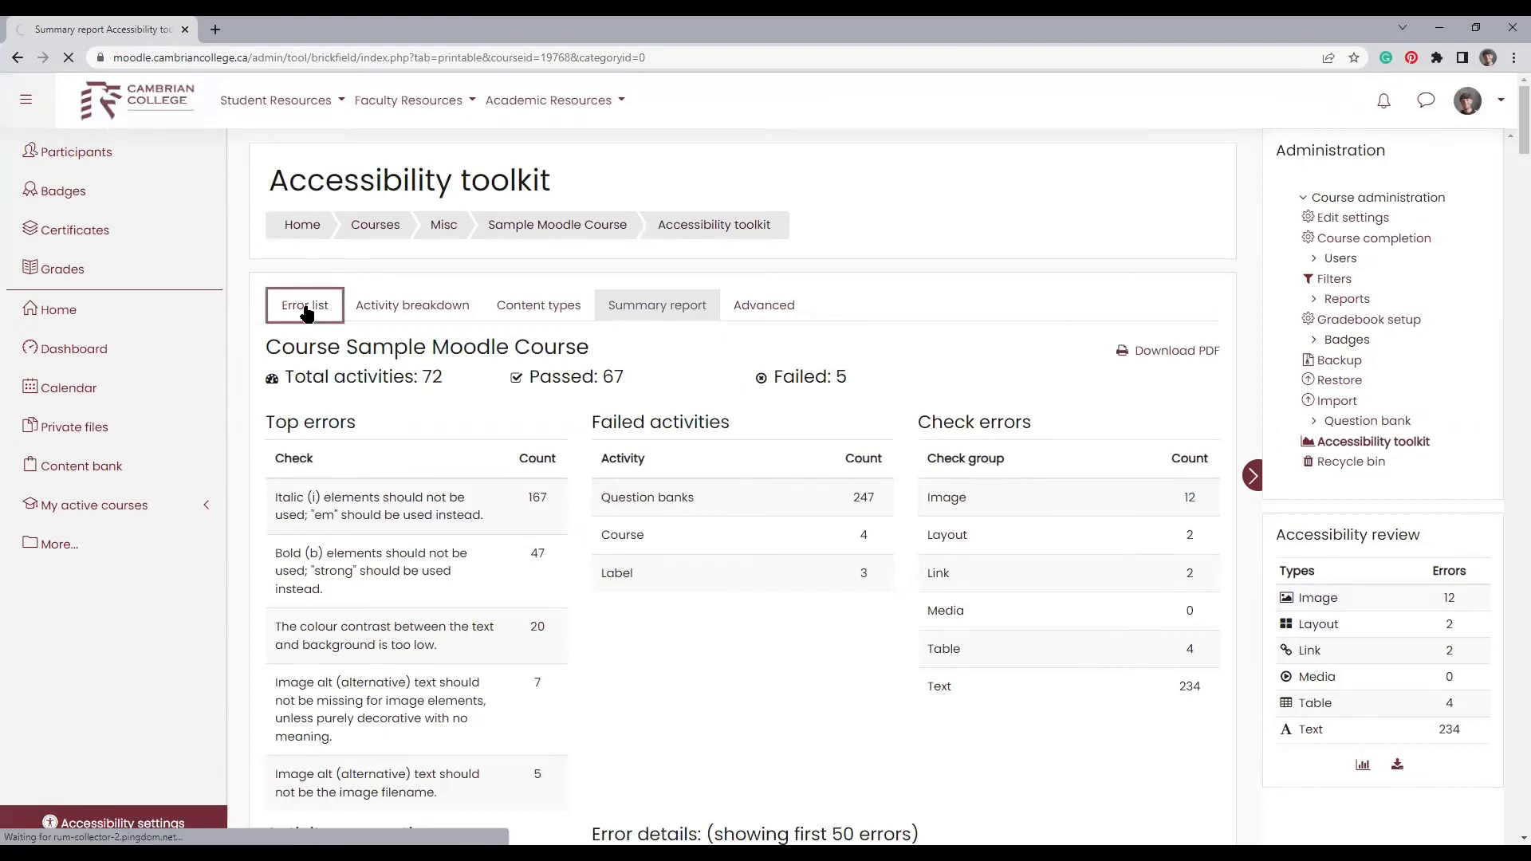
Step: Show the error list again, with non-descriptive link text and missing alt text
{"action": "left_click", "coordinate": [304, 304]}
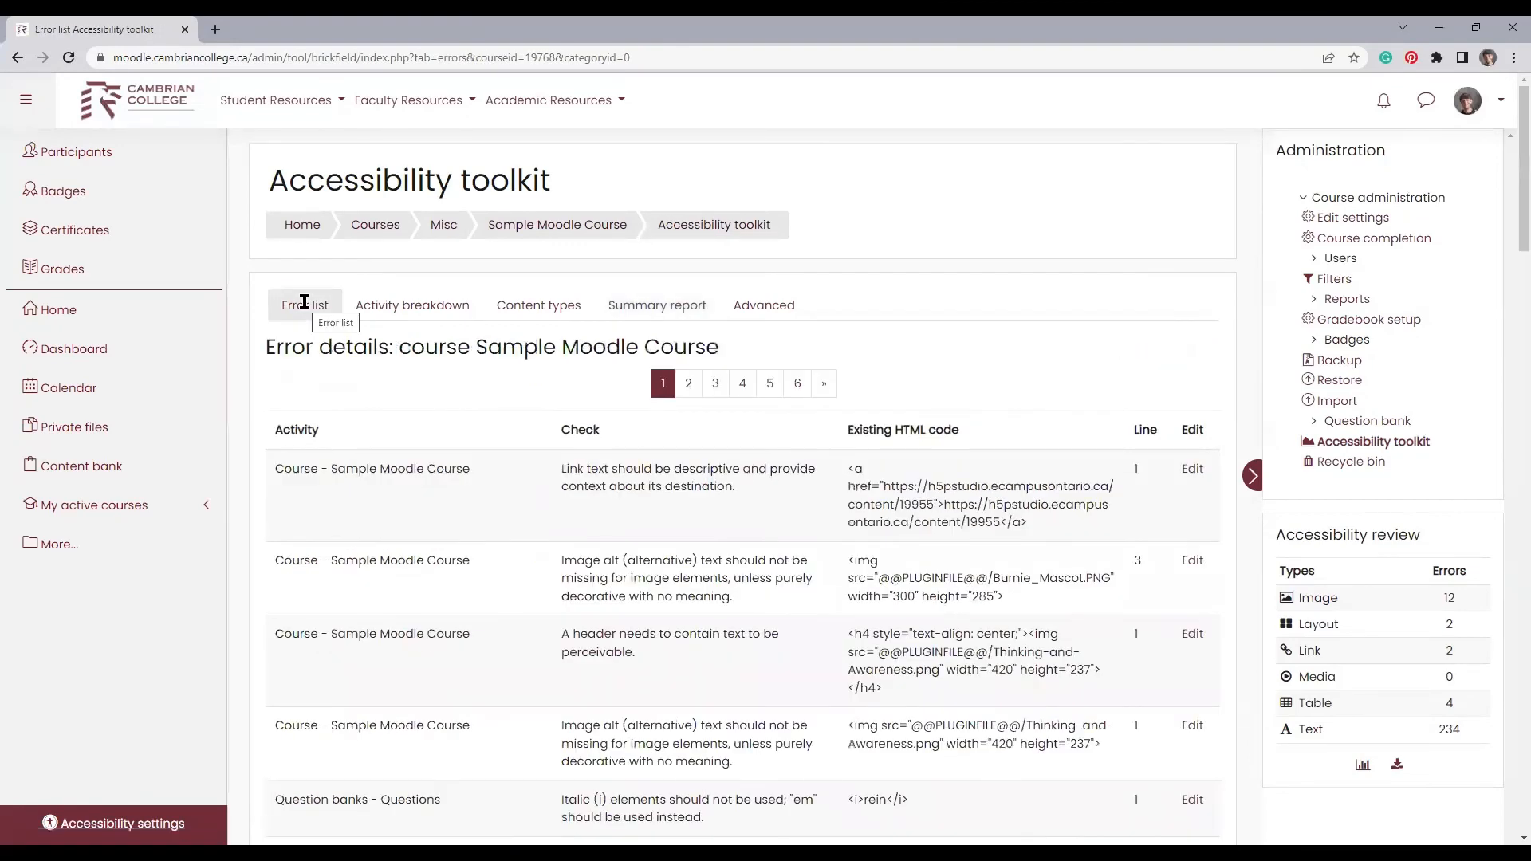
{"action": "mouse_move", "coordinate": [325, 314]}
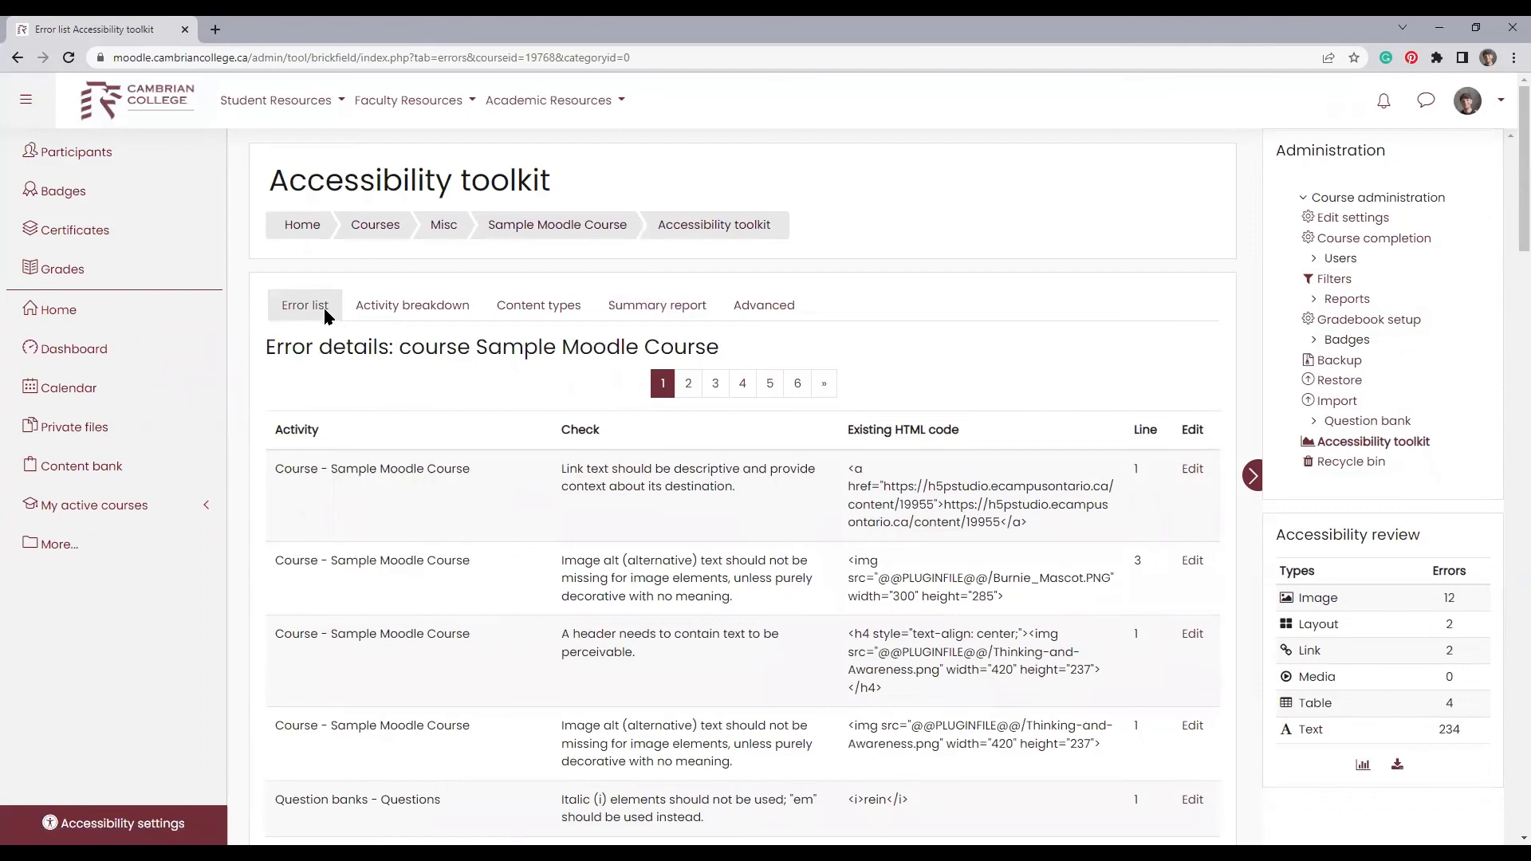
{"action": "mouse_move", "coordinate": [1283, 535]}
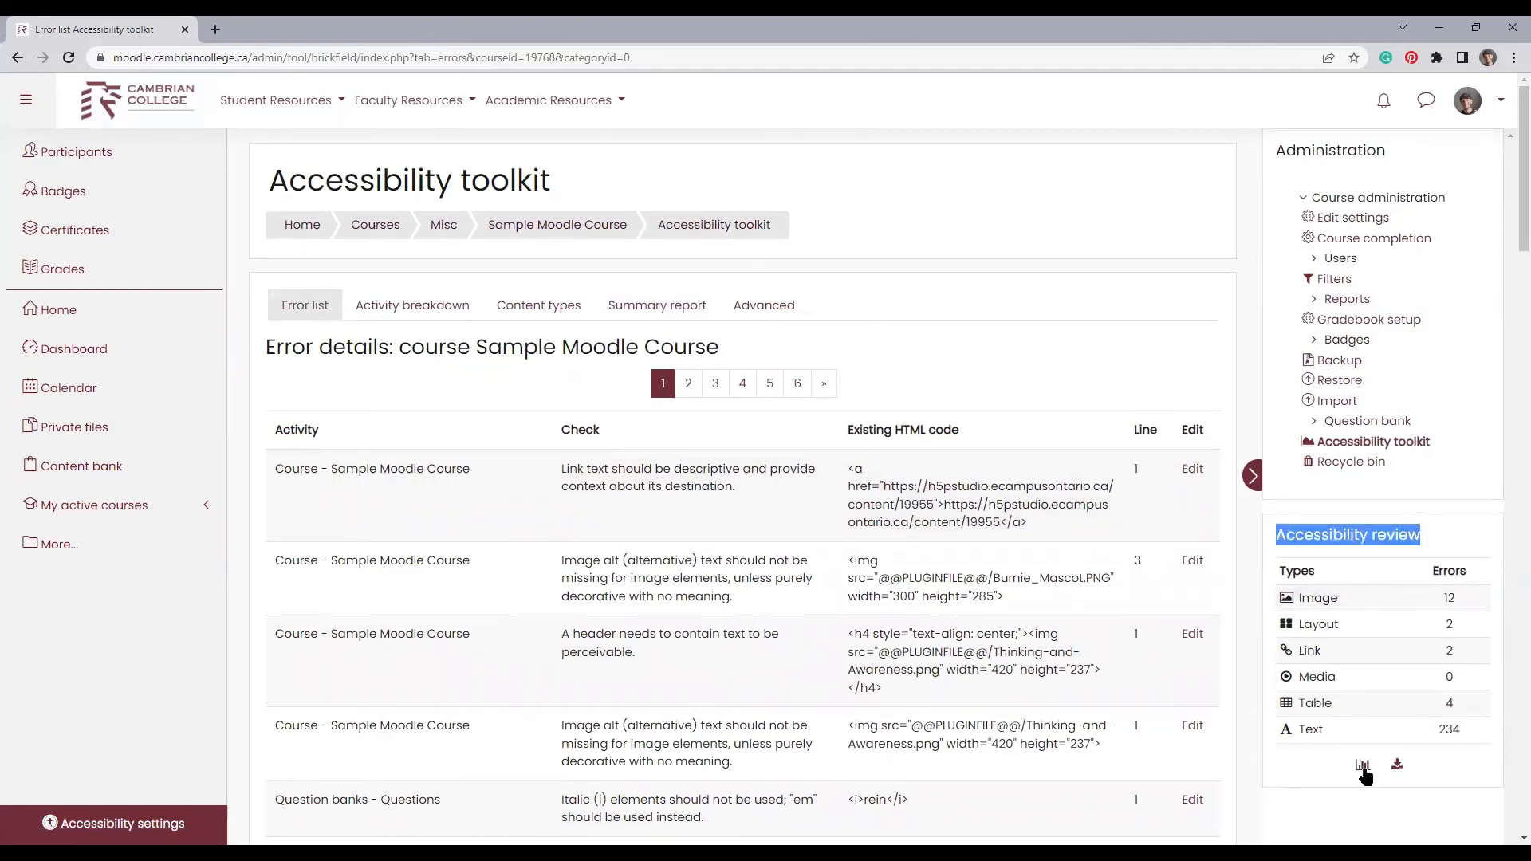
{"action": "mouse_move", "coordinate": [1397, 766]}
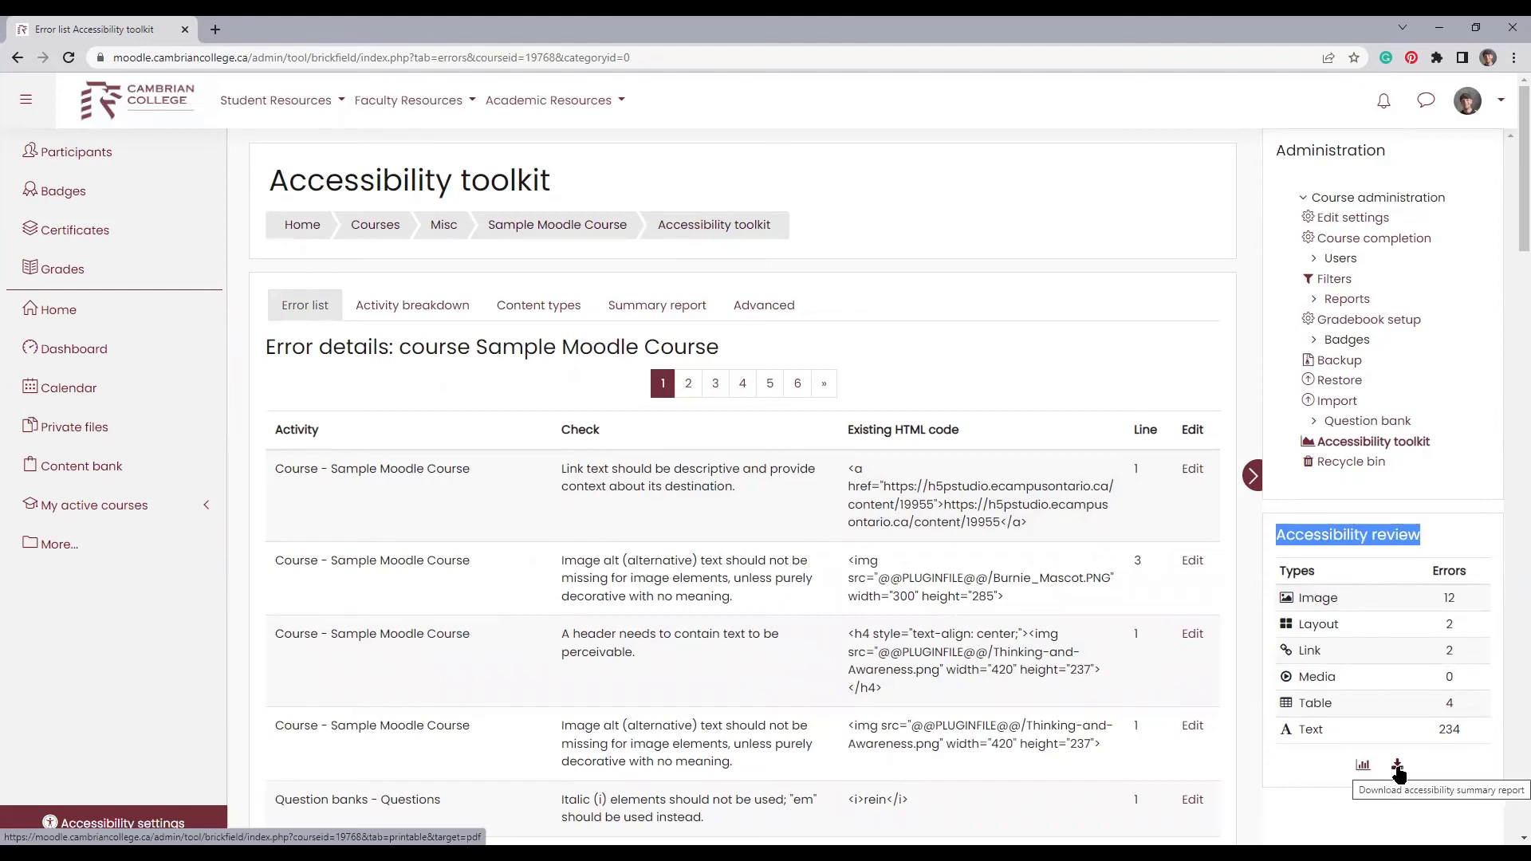
{"action": "mouse_move", "coordinate": [1398, 767]}
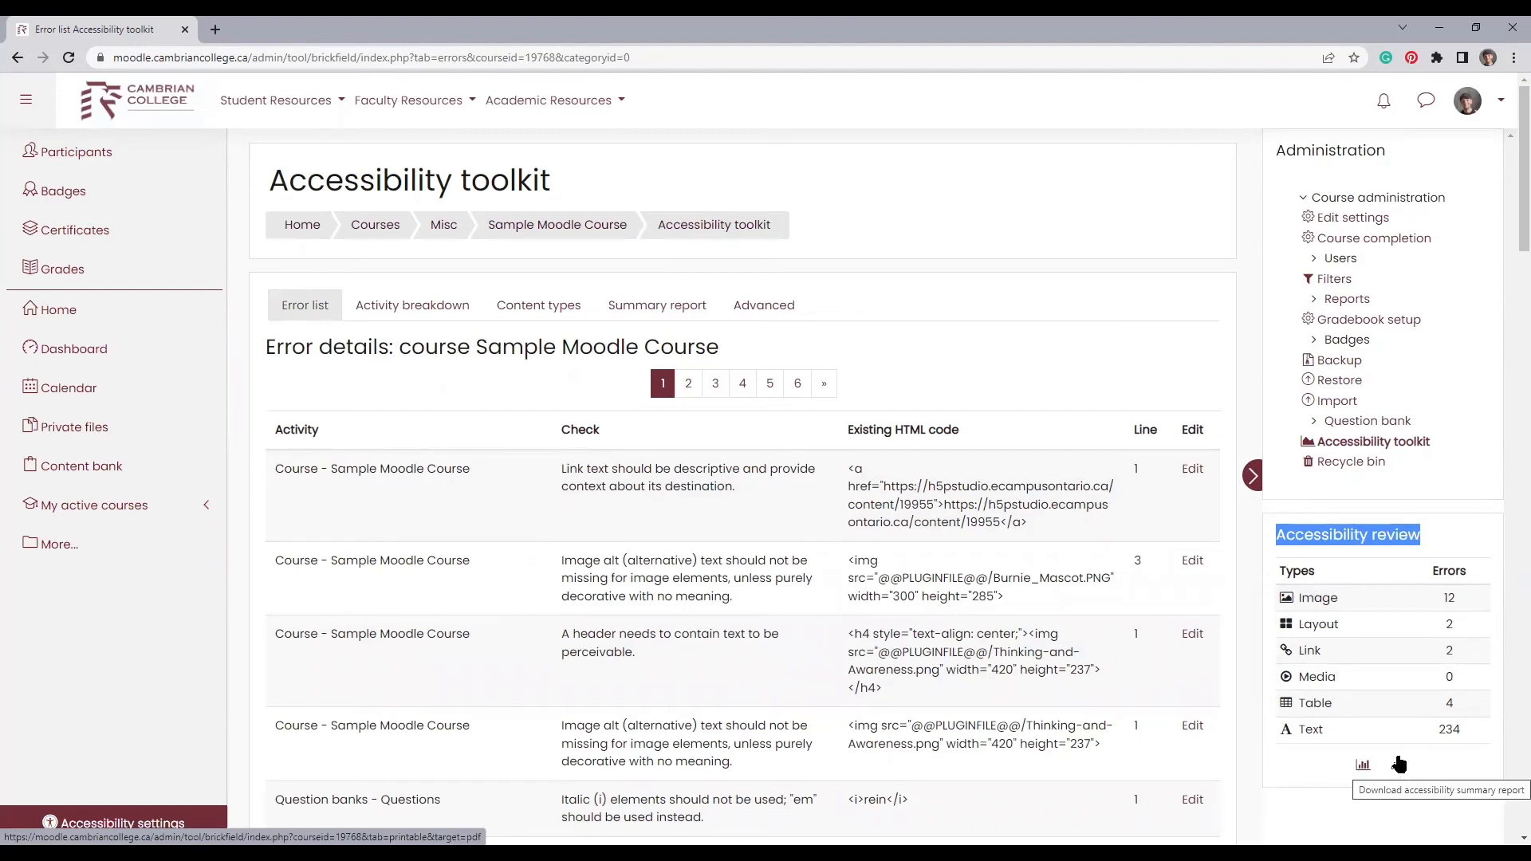
{"action": "mouse_move", "coordinate": [1400, 764]}
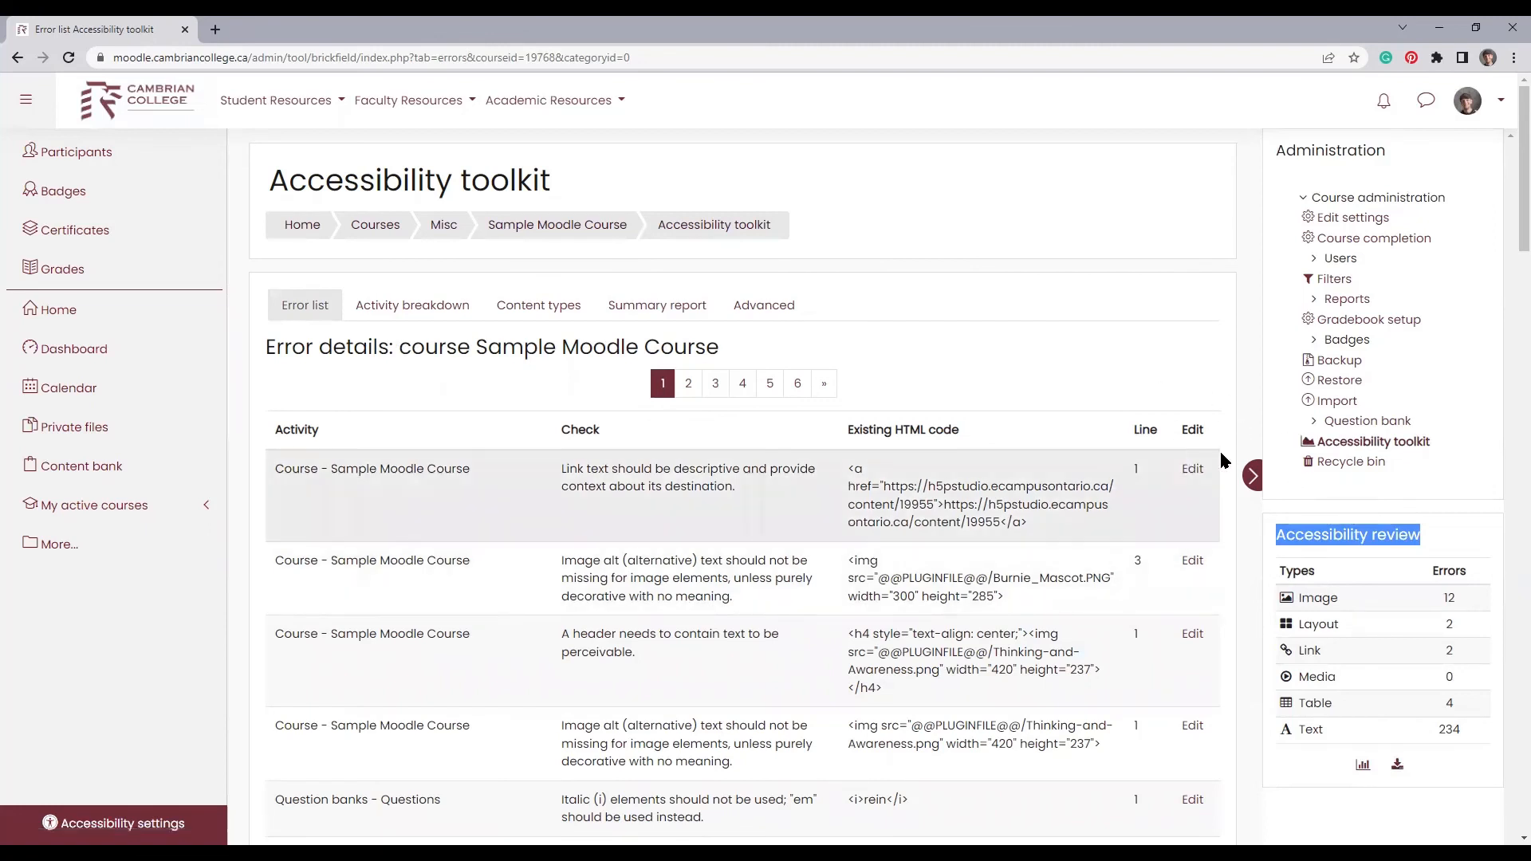
{"action": "mouse_move", "coordinate": [1371, 441]}
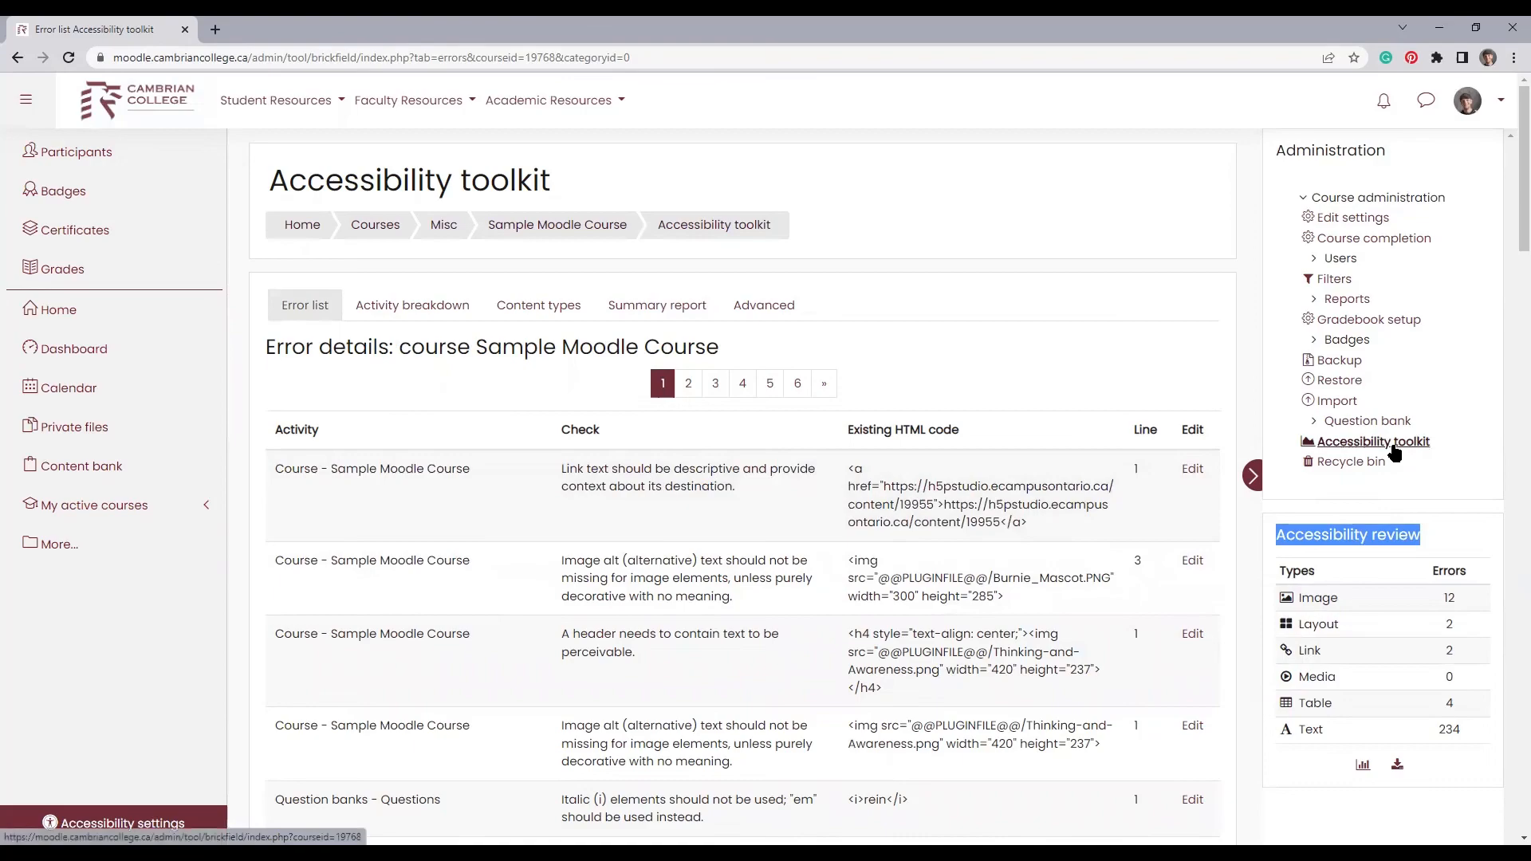